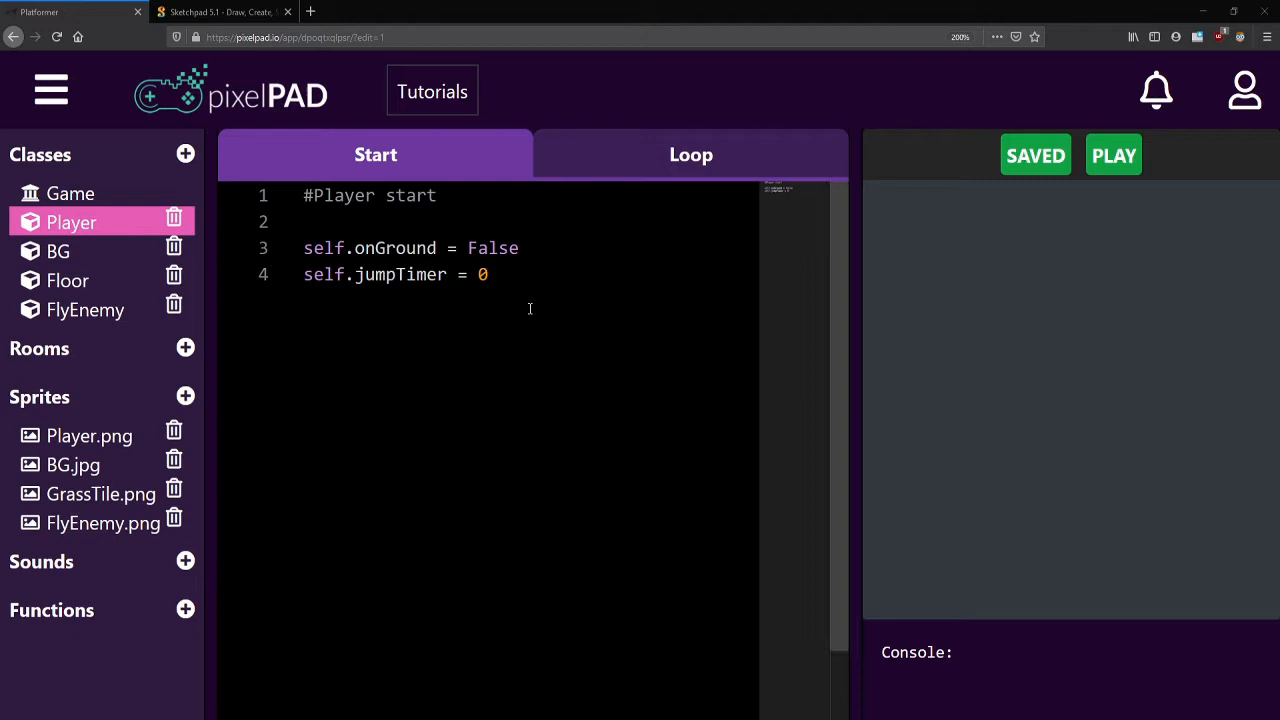
mouse_move(545, 294)
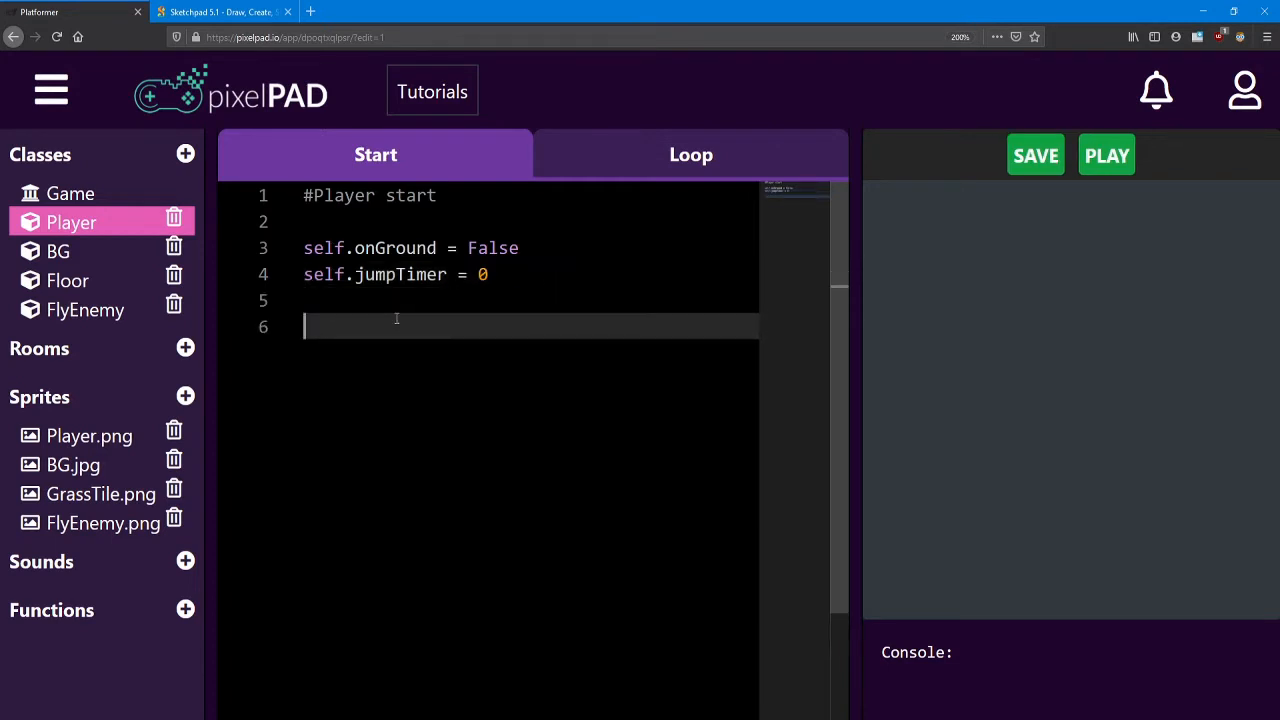
Add self.health = 3 to the Player start code, below onGround and jumpTimer.
text(sel)
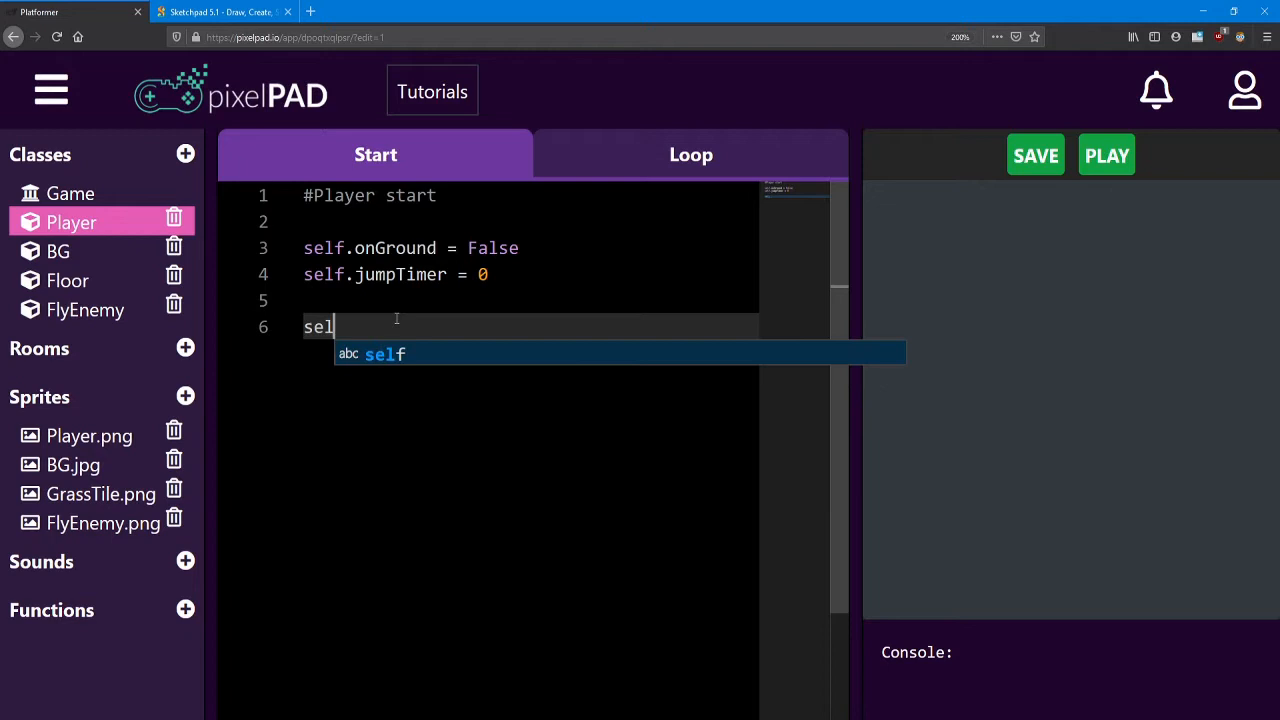
text(f.he)
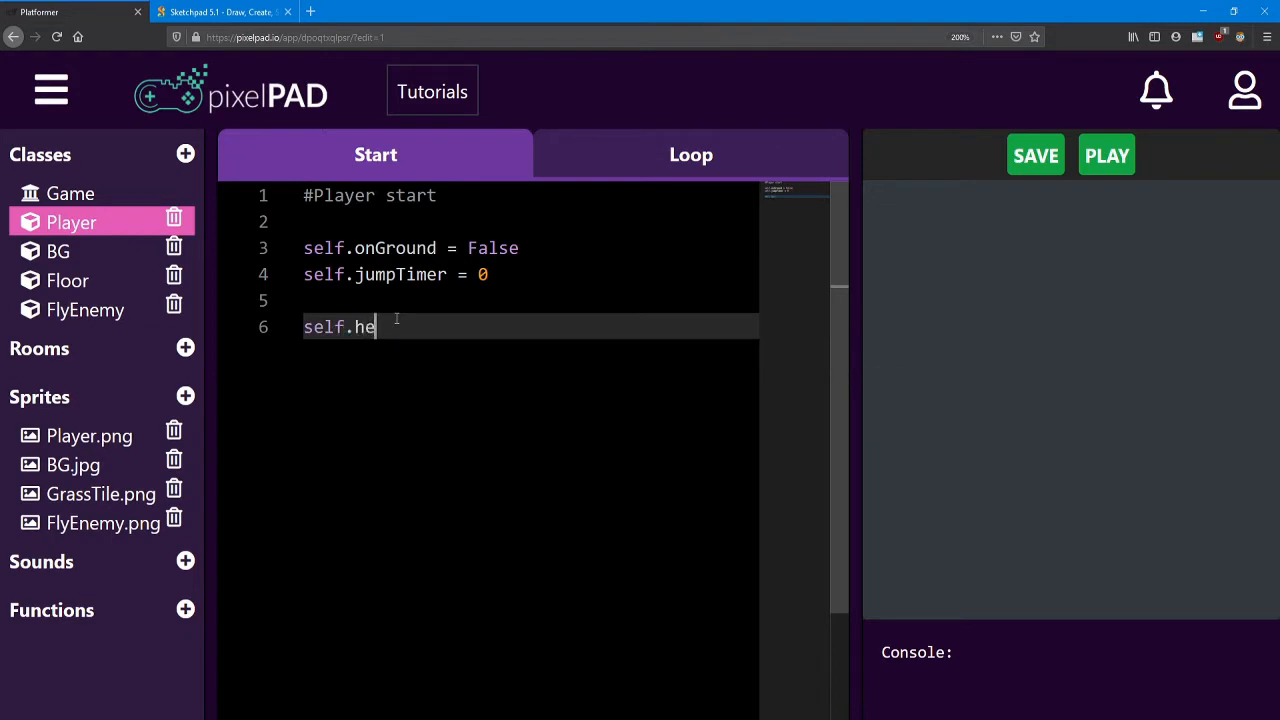
text(alth)
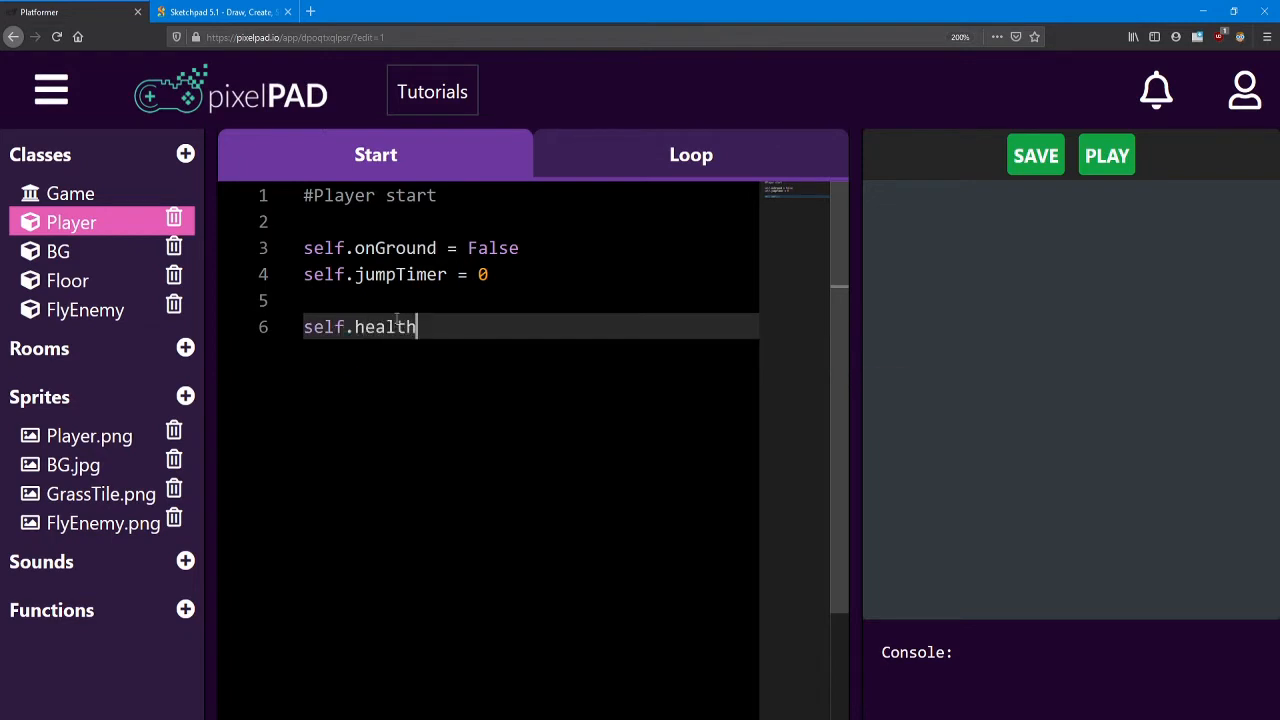
text(= 3)
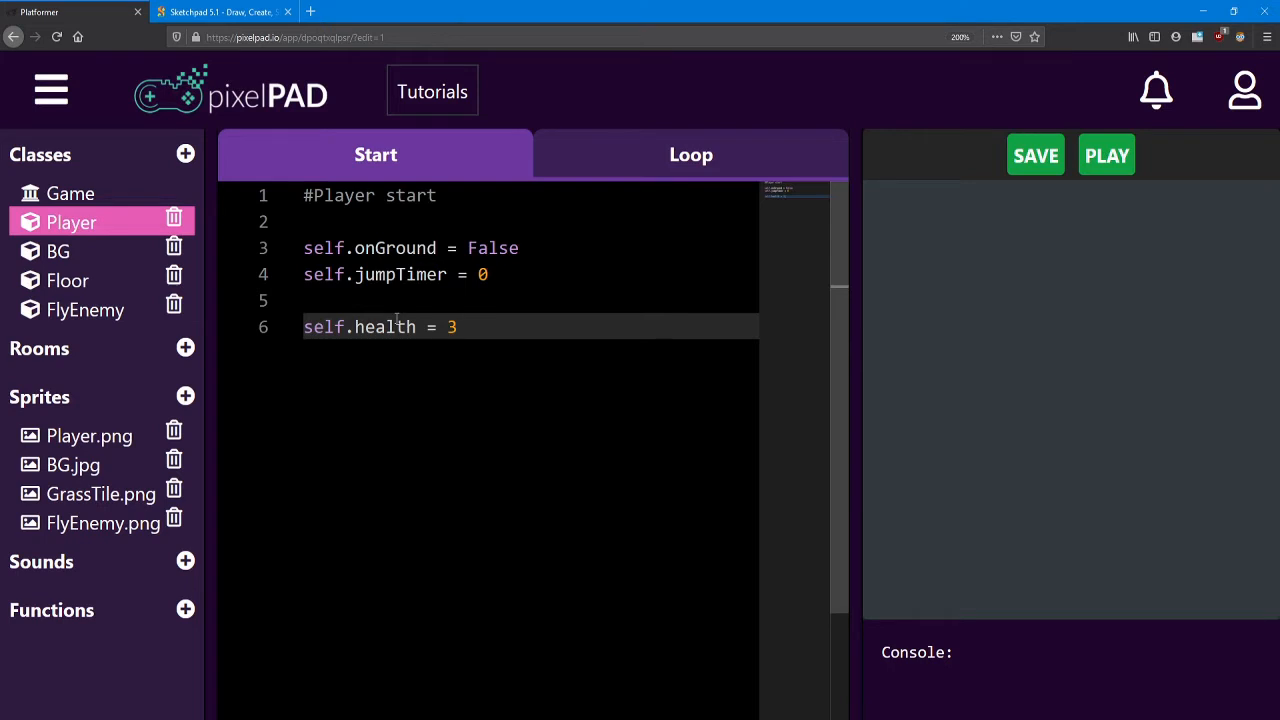
Add self.invTimer = 0 below the health line in the Player start code.
text(self.i)
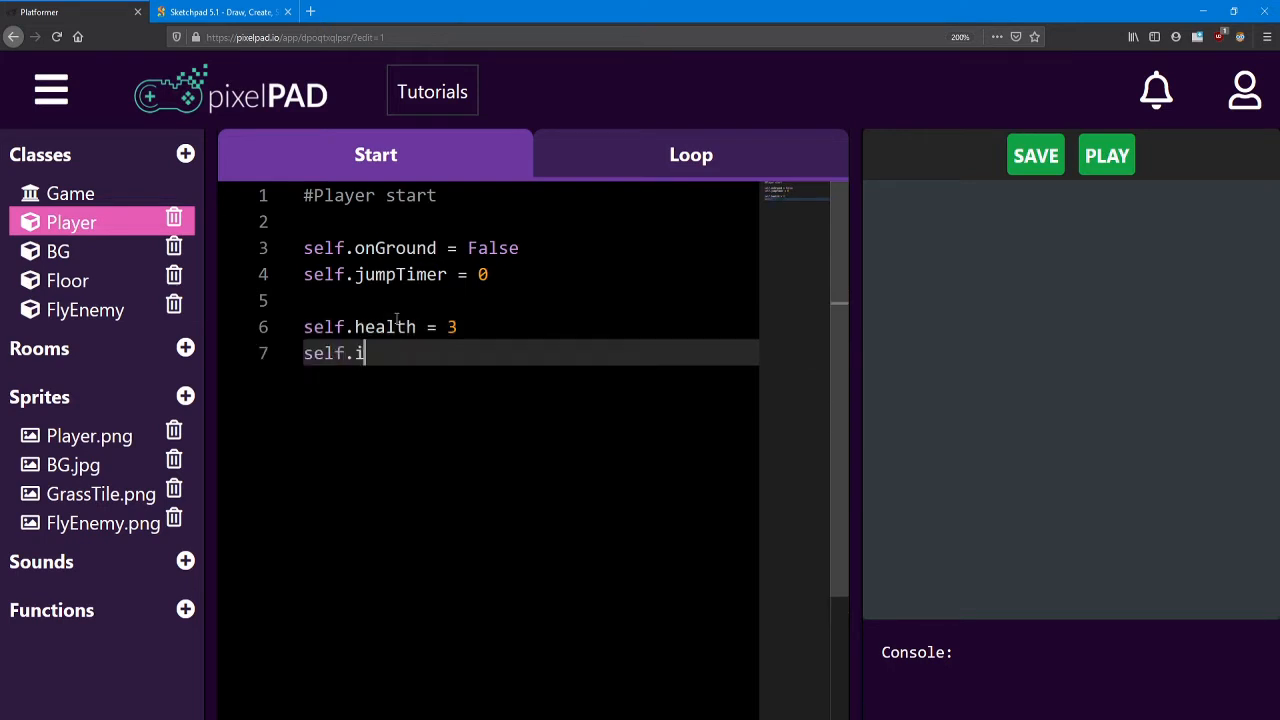
text(nvinc)
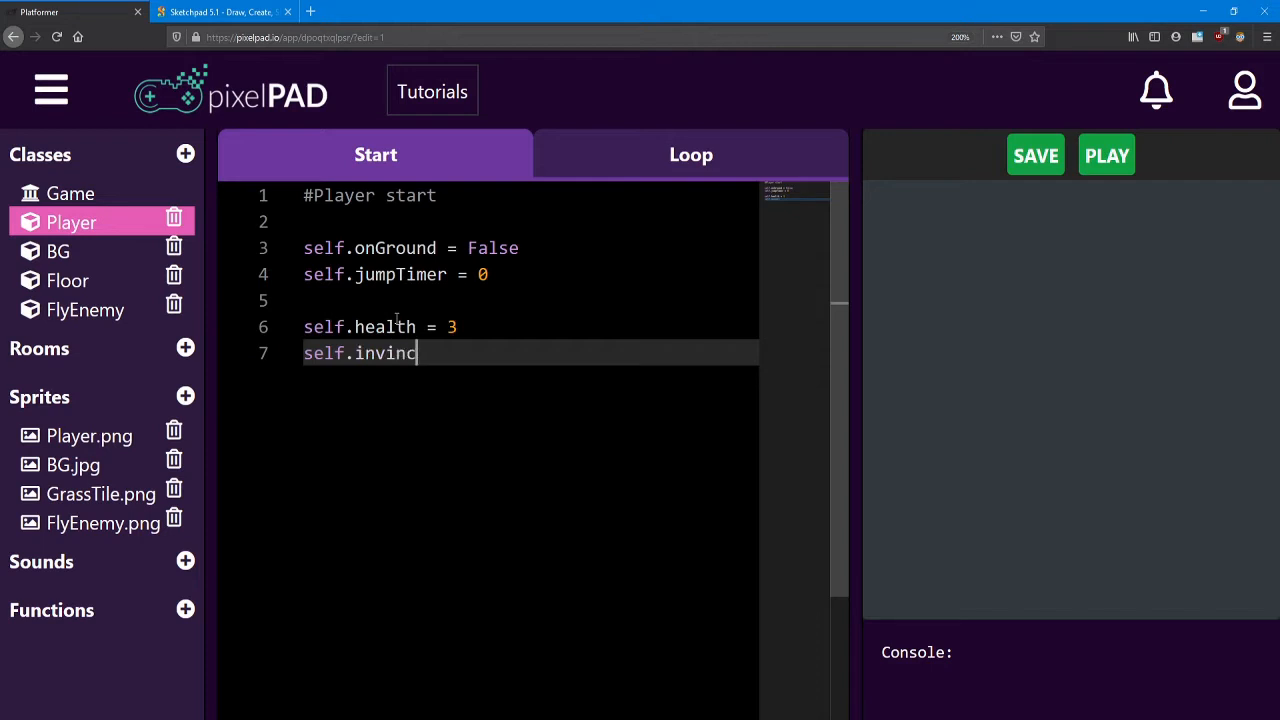
text(ibil)
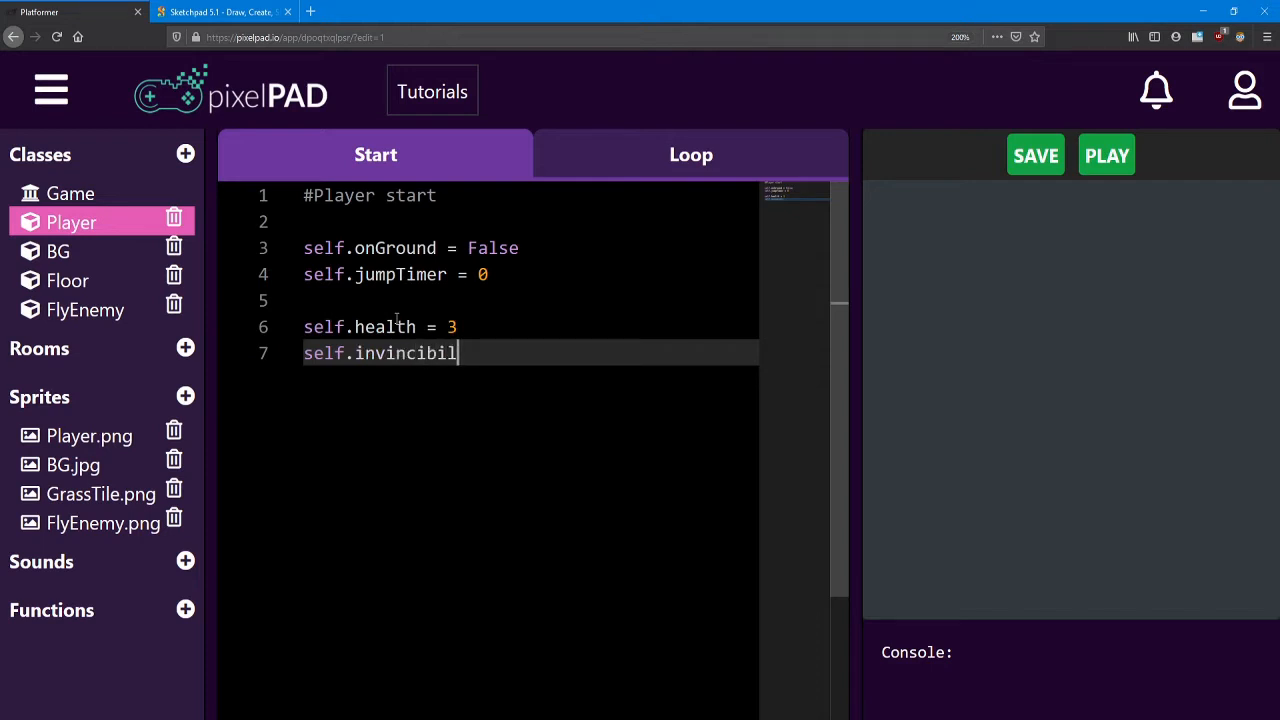
text(ityTim)
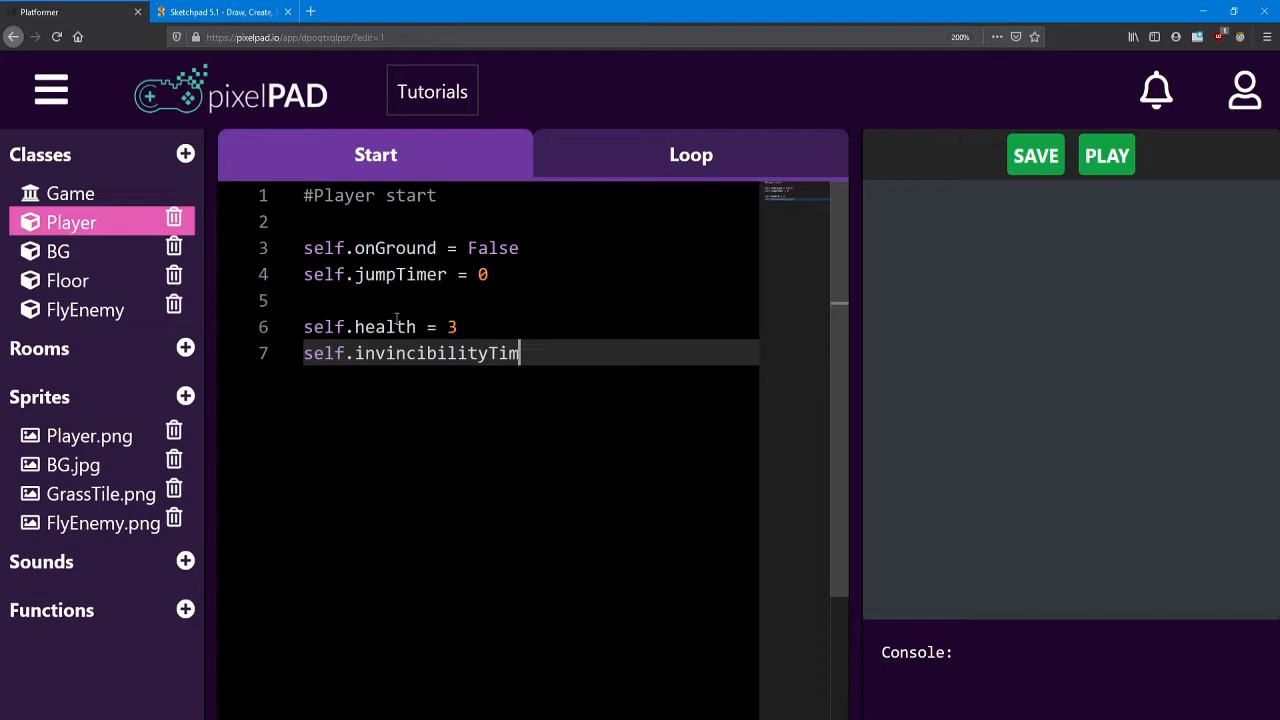
text(er)
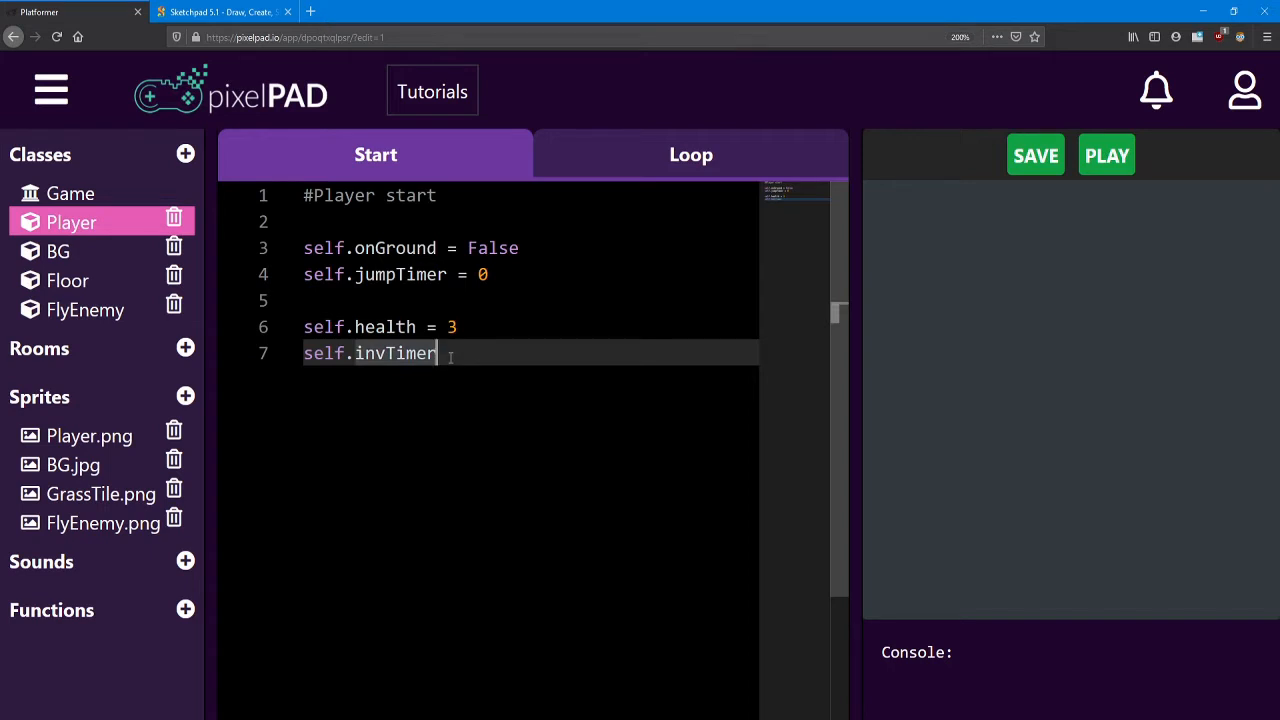
text(= 0)
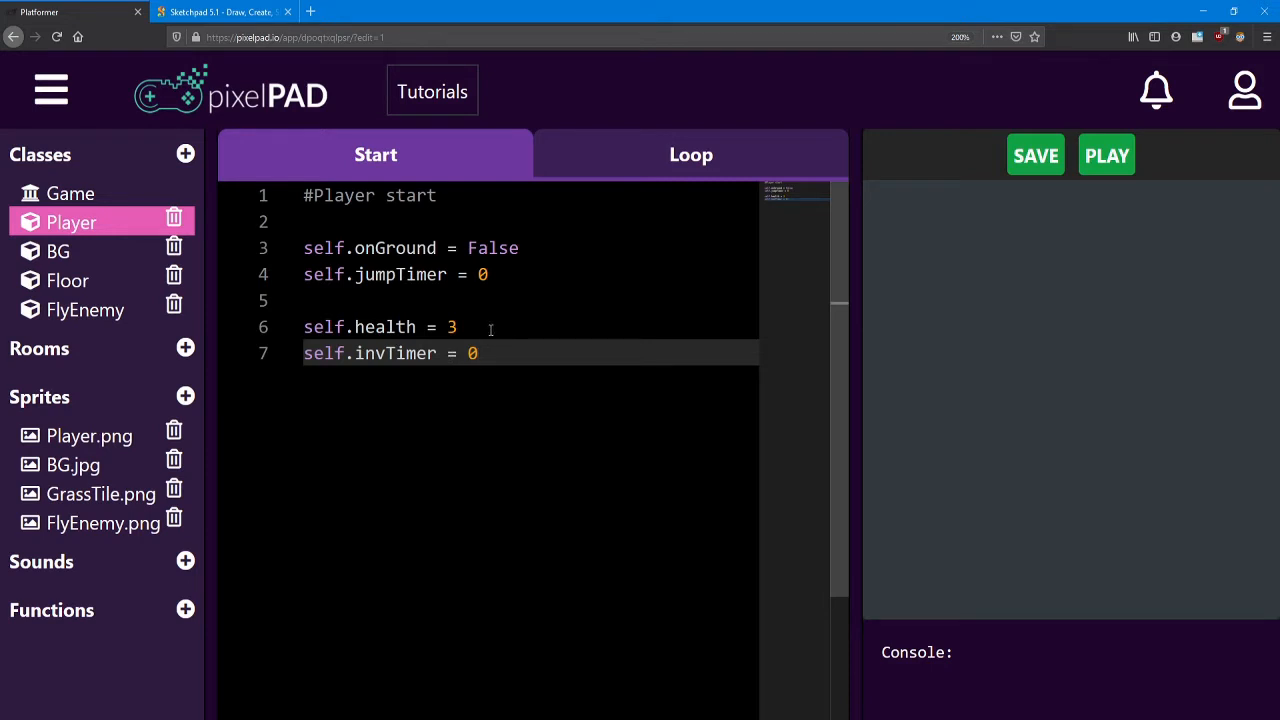
Insert a '# Invincibility Timer' comment line above the invTimer variable.
click(459, 327)
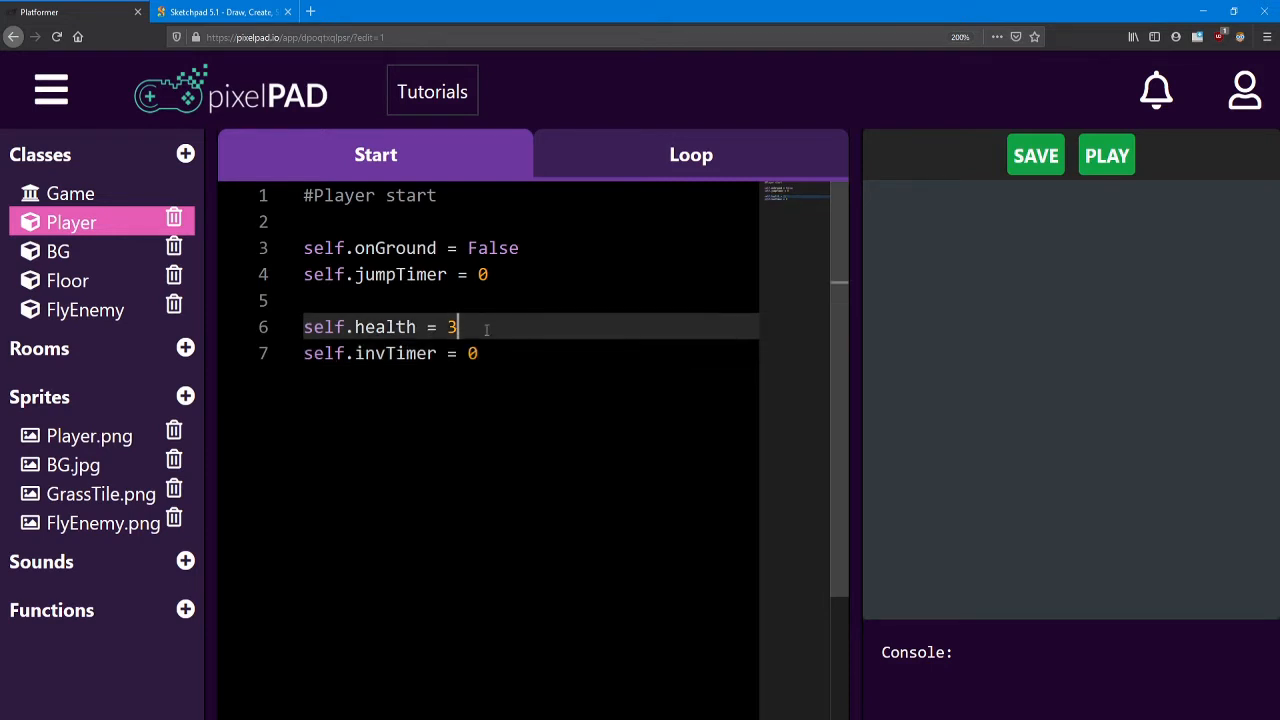
key(Enter)
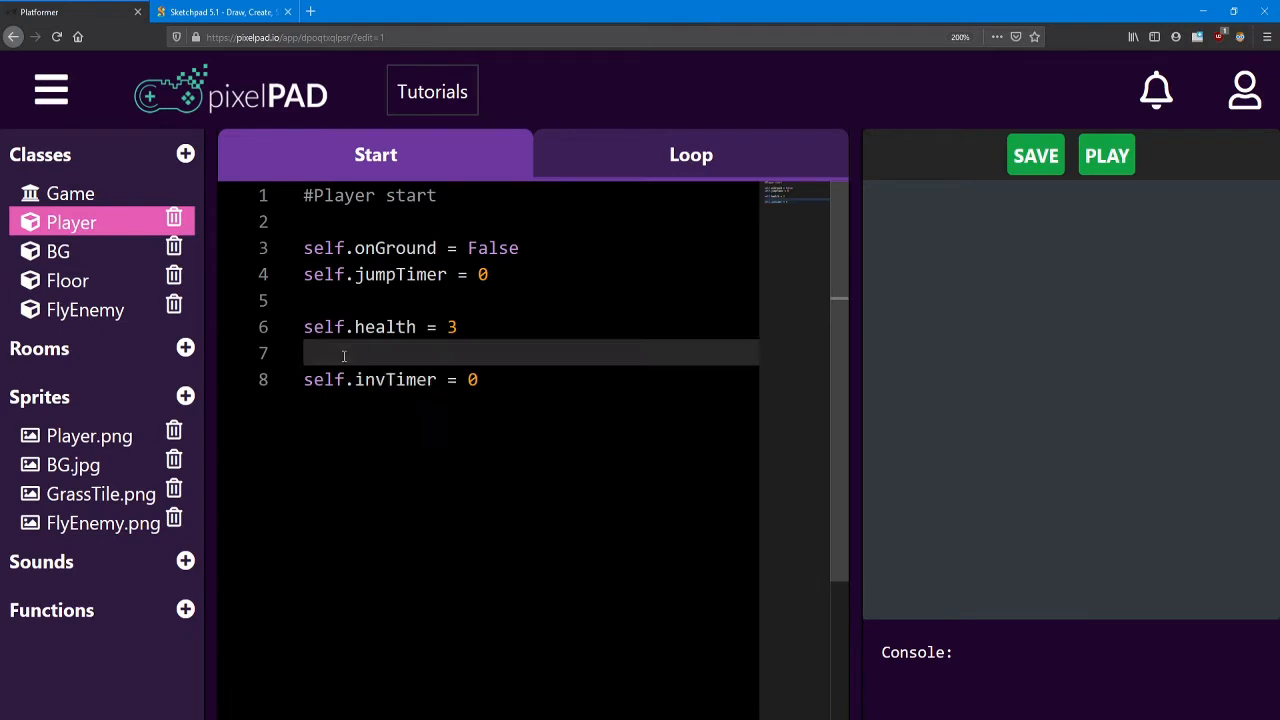
text(#i)
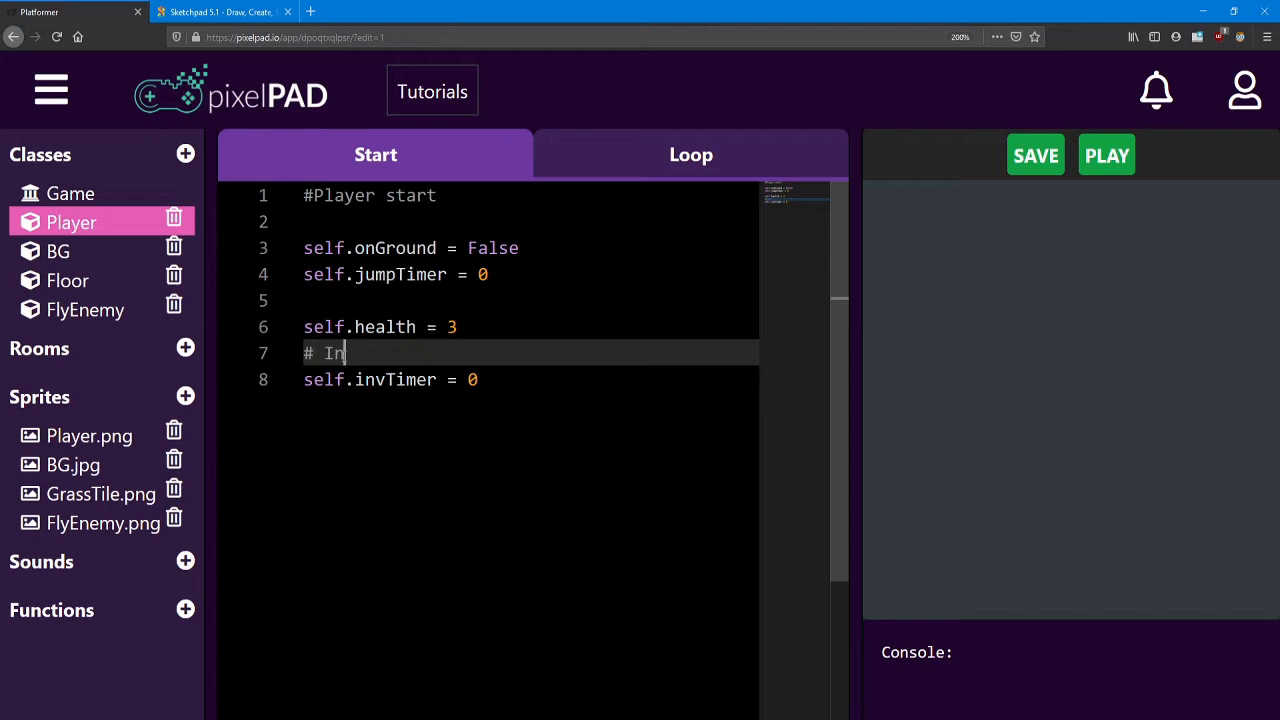
text(vincibility Timer)
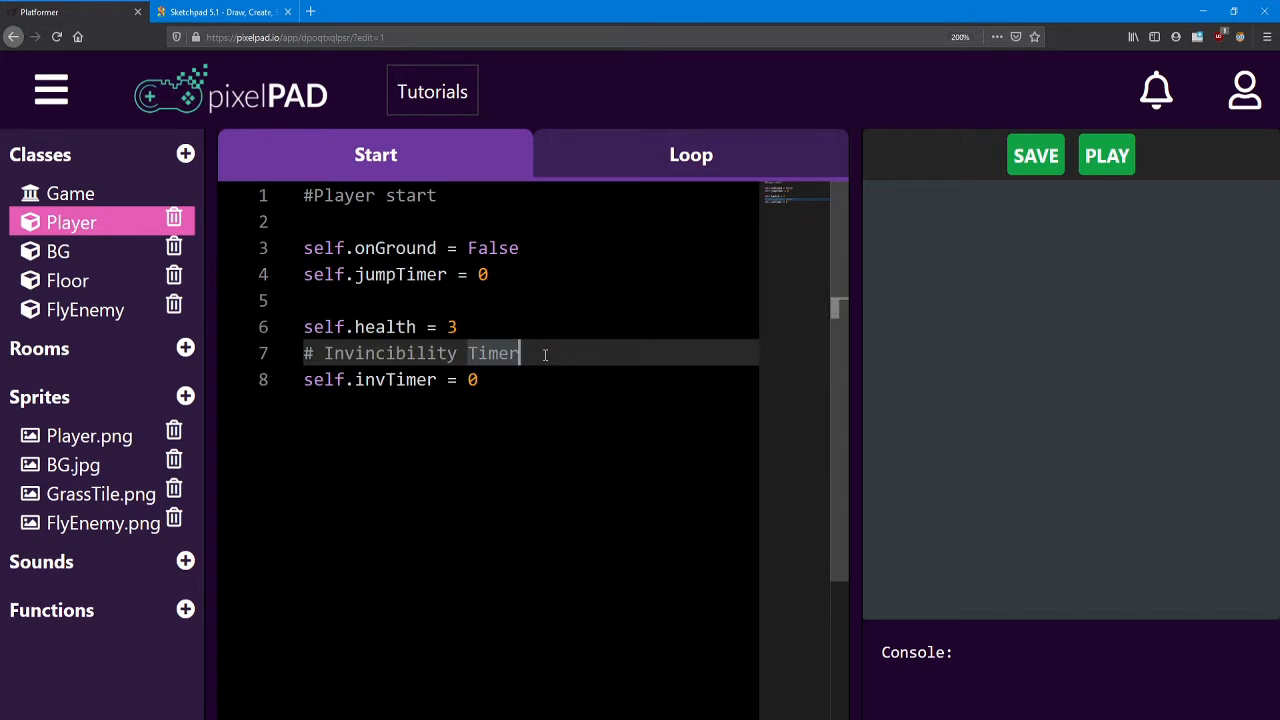
Append self.invTimer -= 1 to the Player loop code, after destroy(thisEnemy).
click(690, 154)
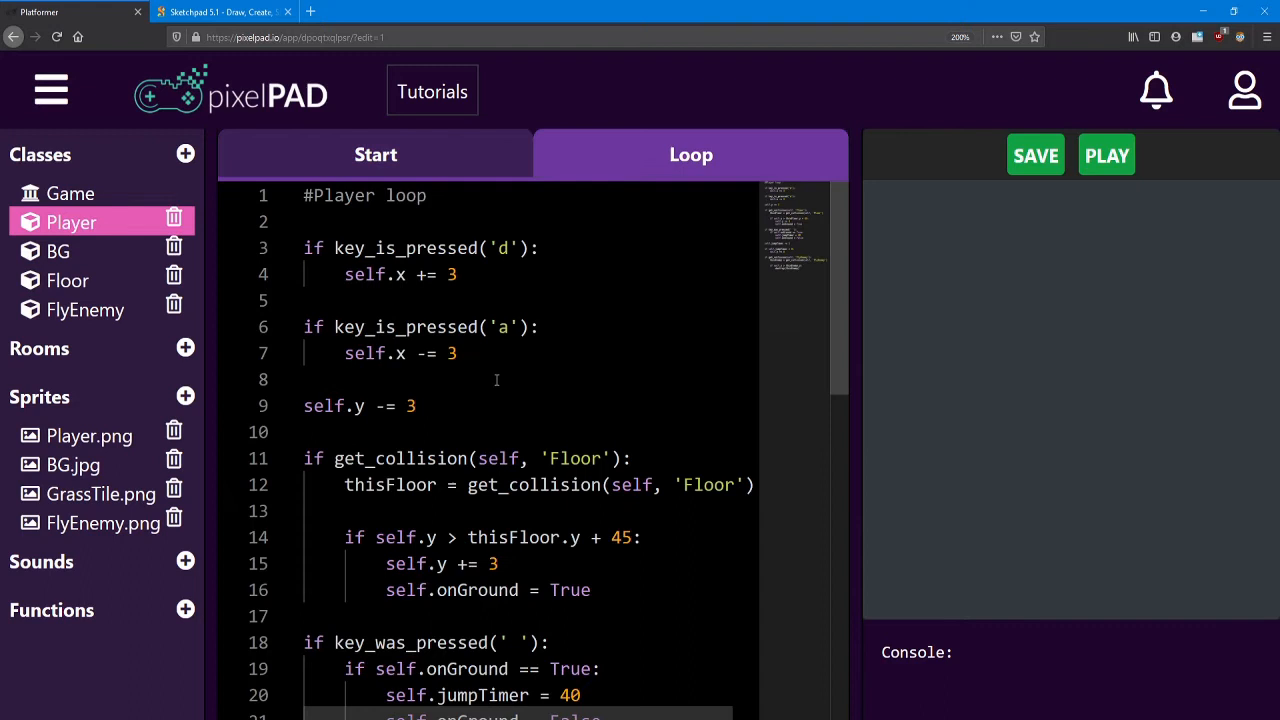
scroll(down, 3)
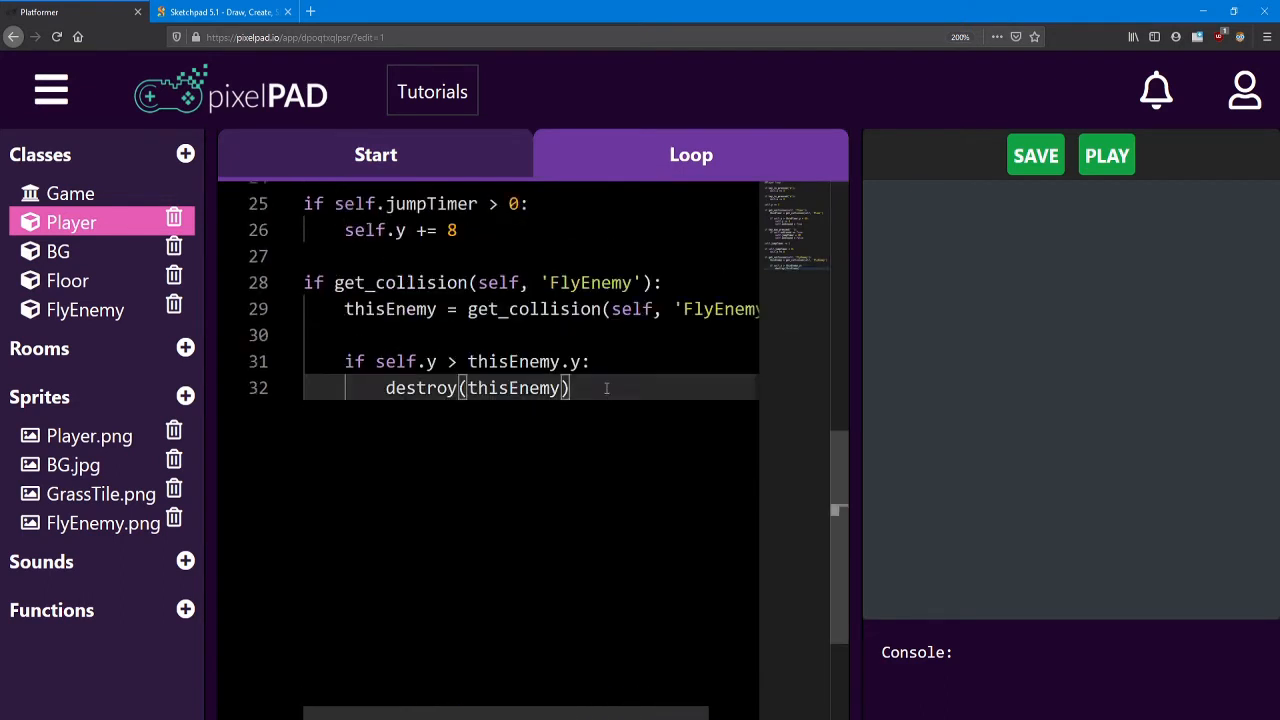
key(enter)
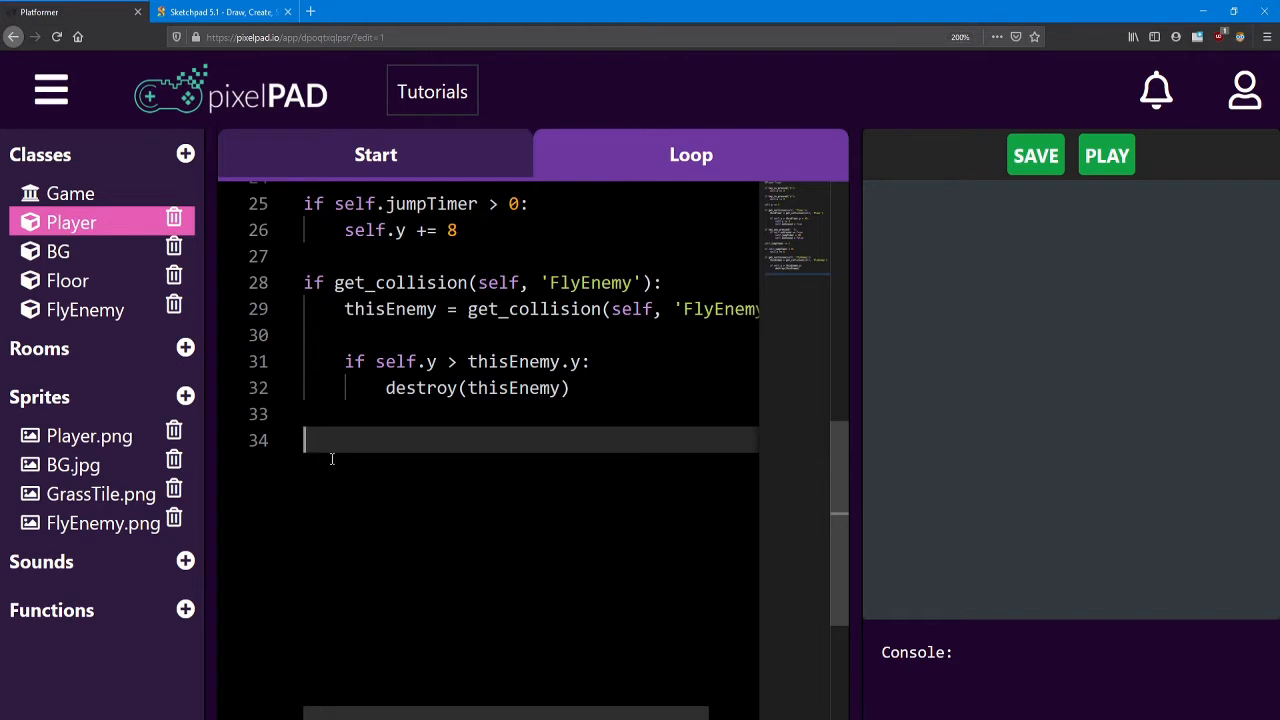
text(s)
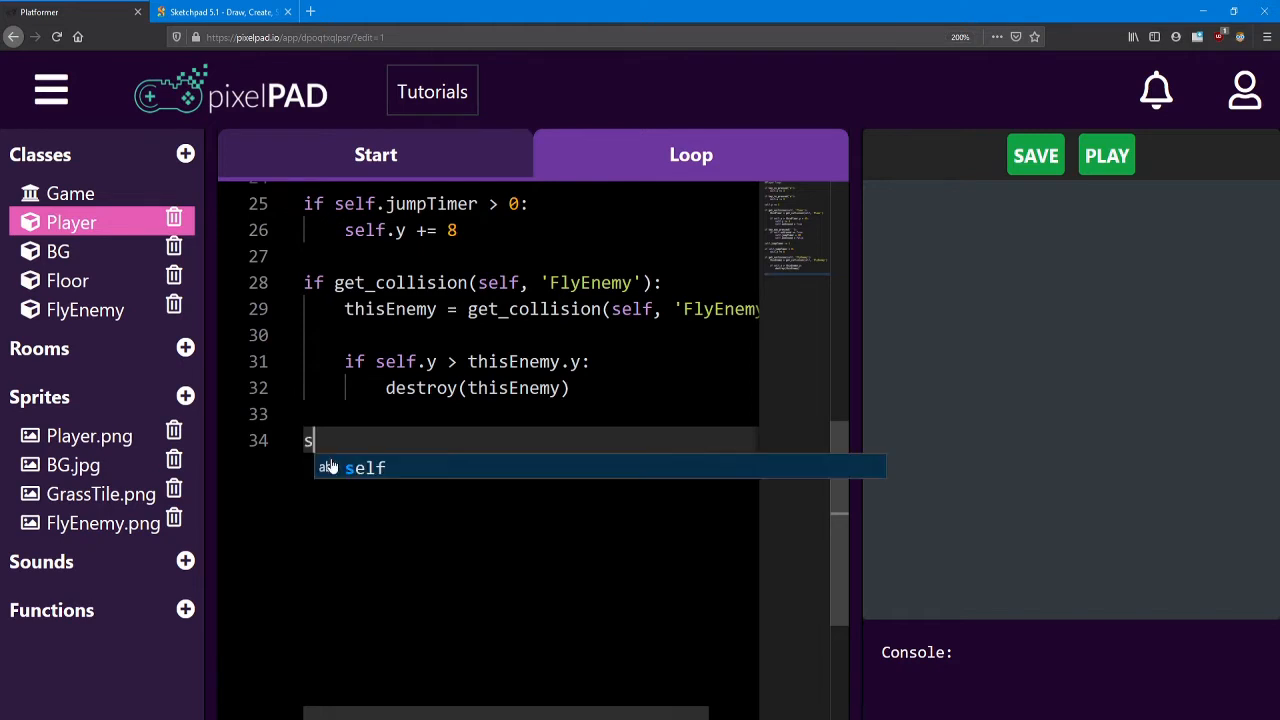
text(elf.i)
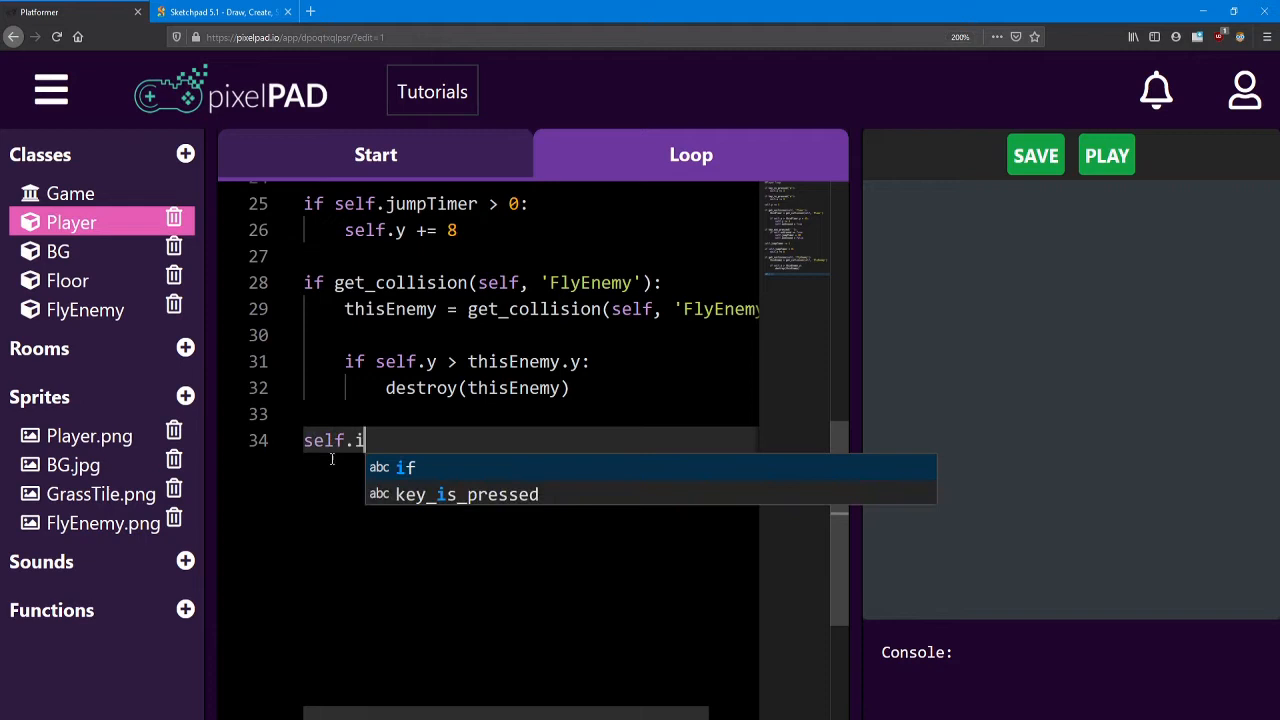
text(nvTimer)
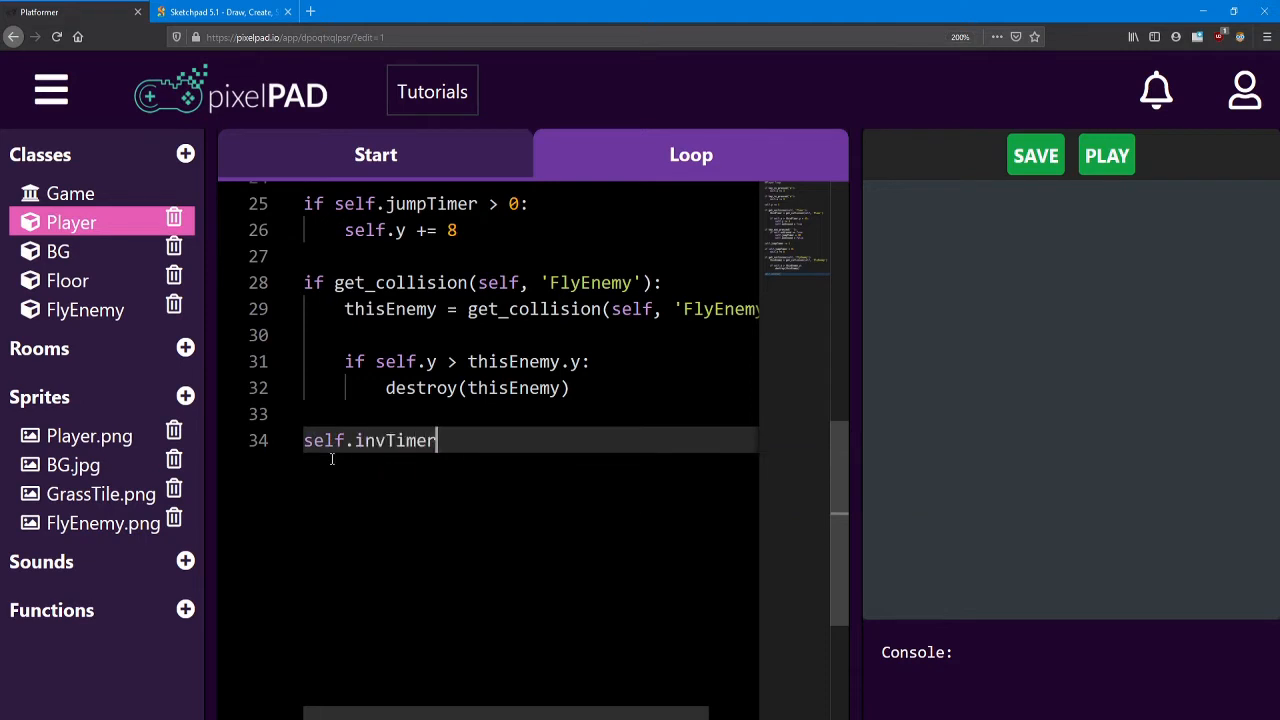
text(-= 1)
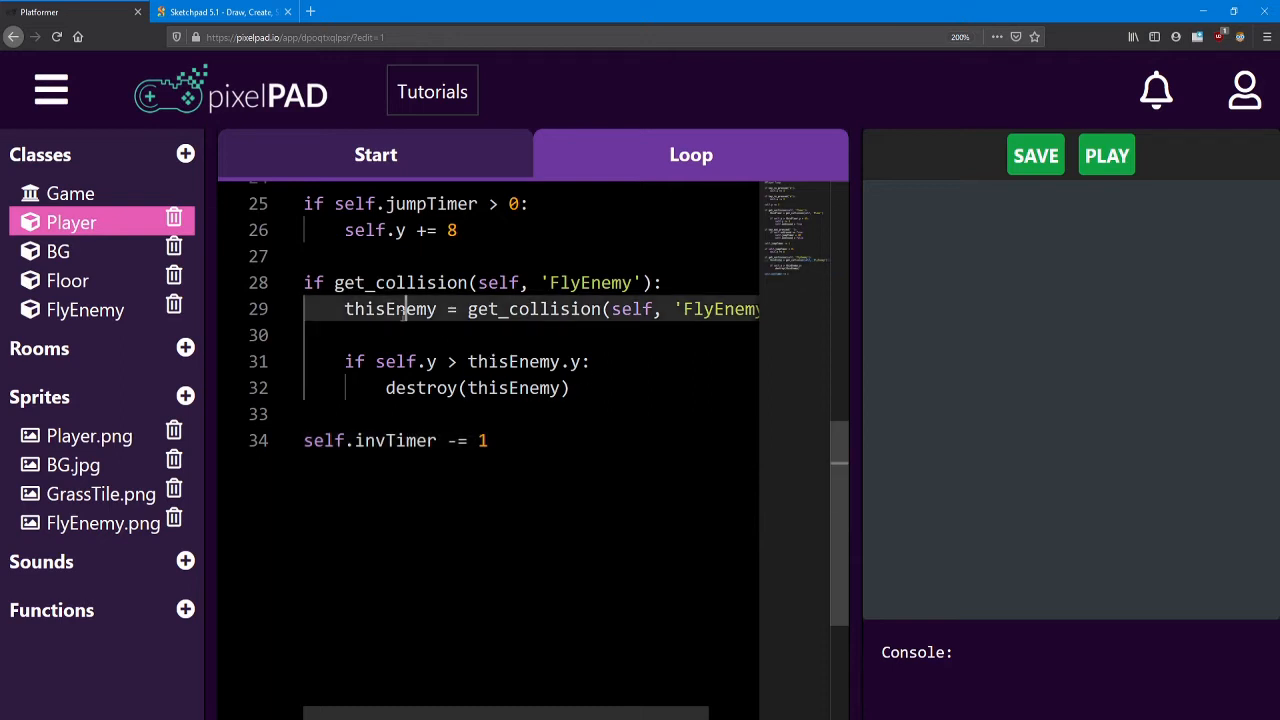
double_click(390, 309)
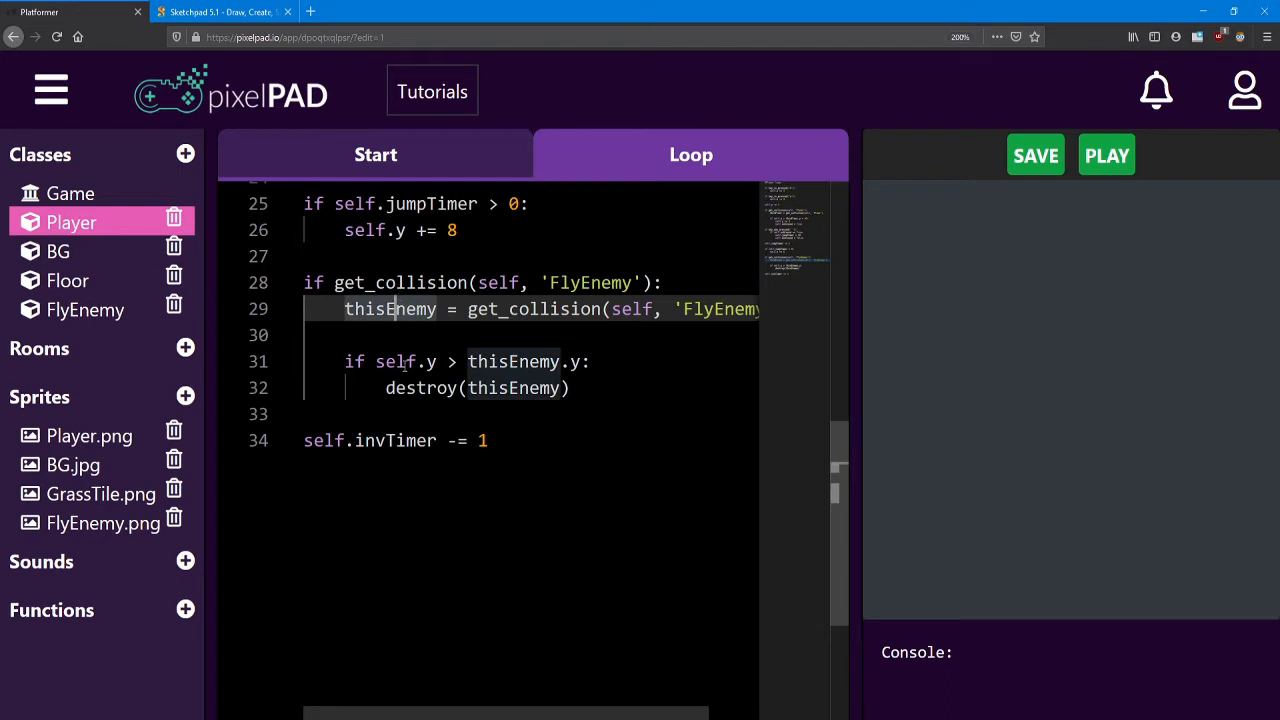
drag(376, 362, 563, 362)
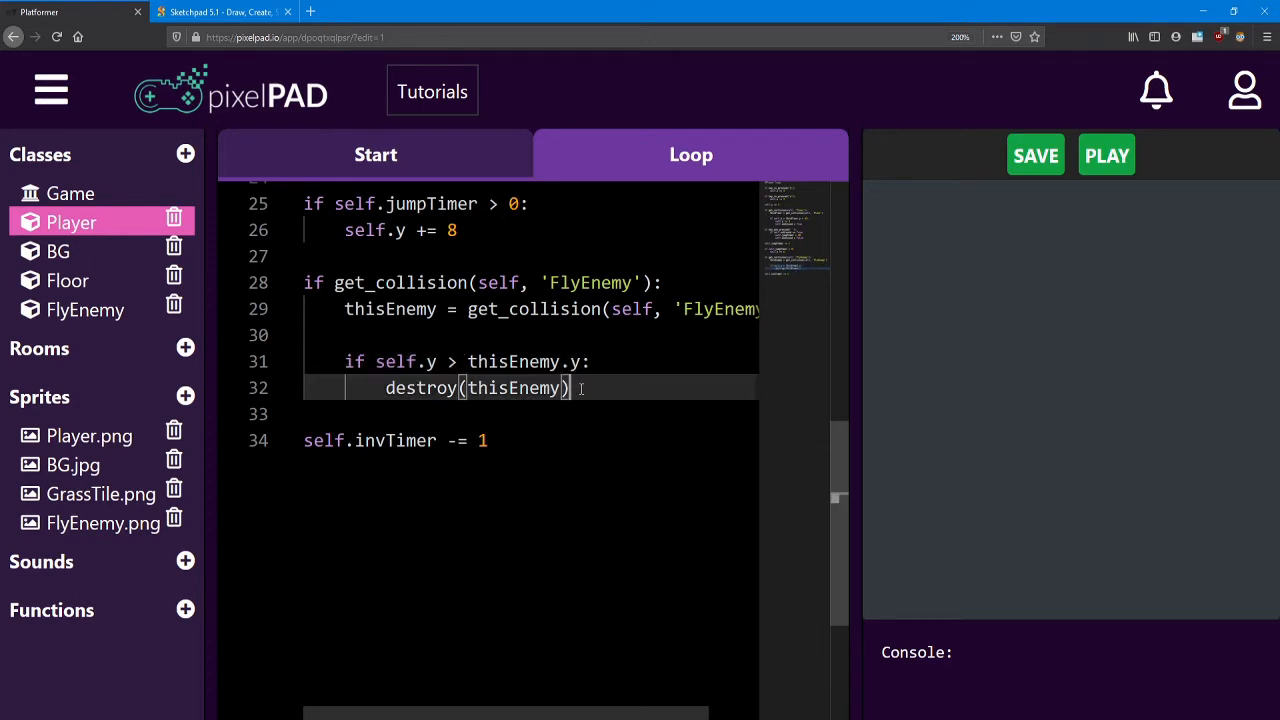
Add an else: branch after destroy(thisEnemy), with an empty indented line beneath.
key(enter)
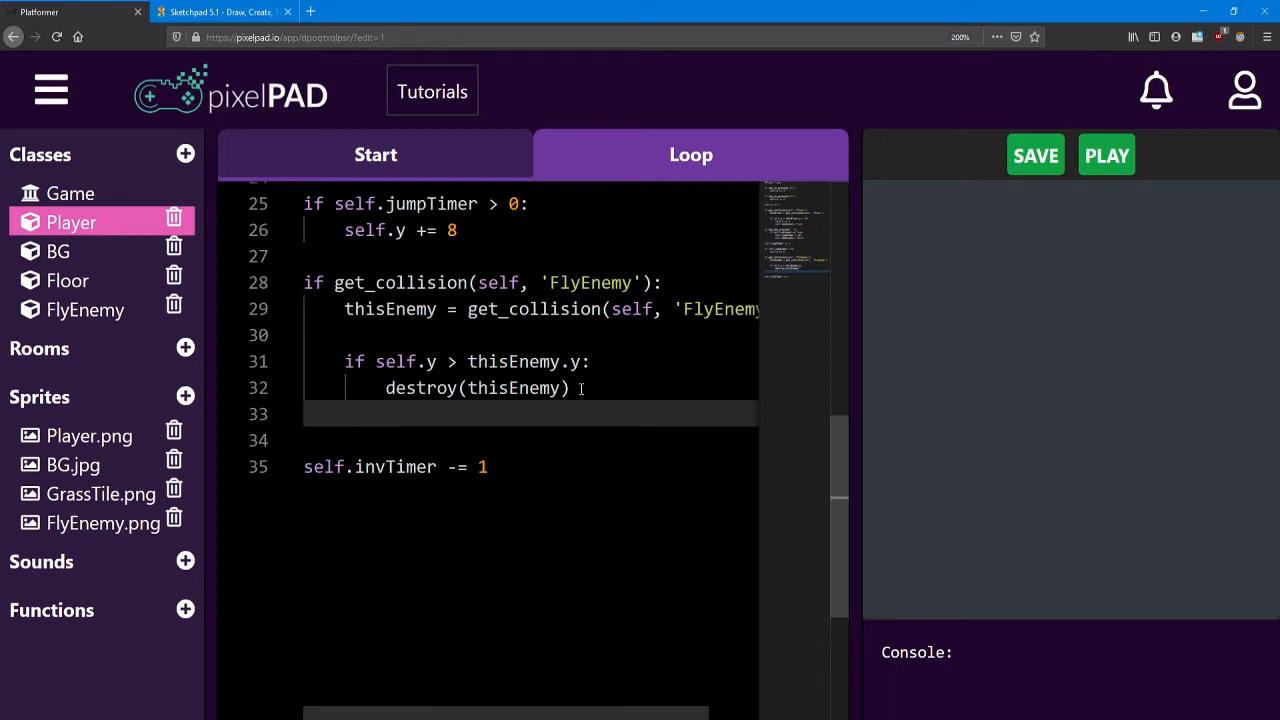
text(else)
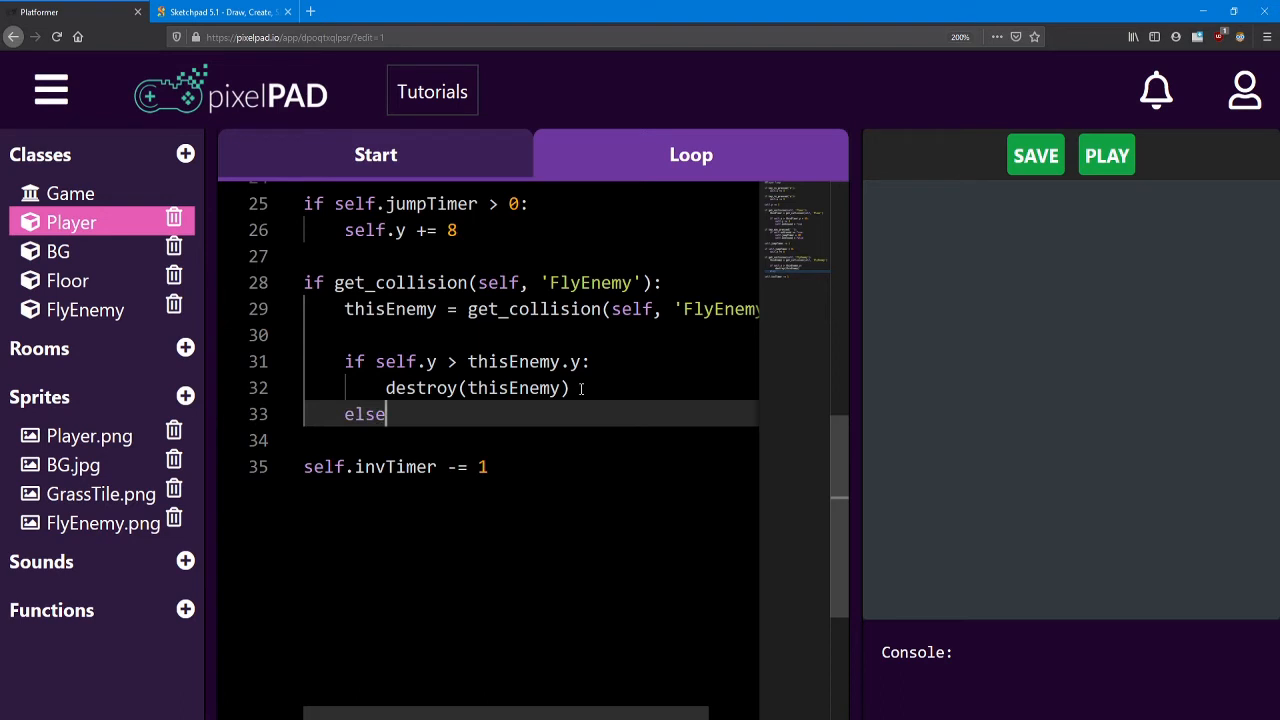
text(:)
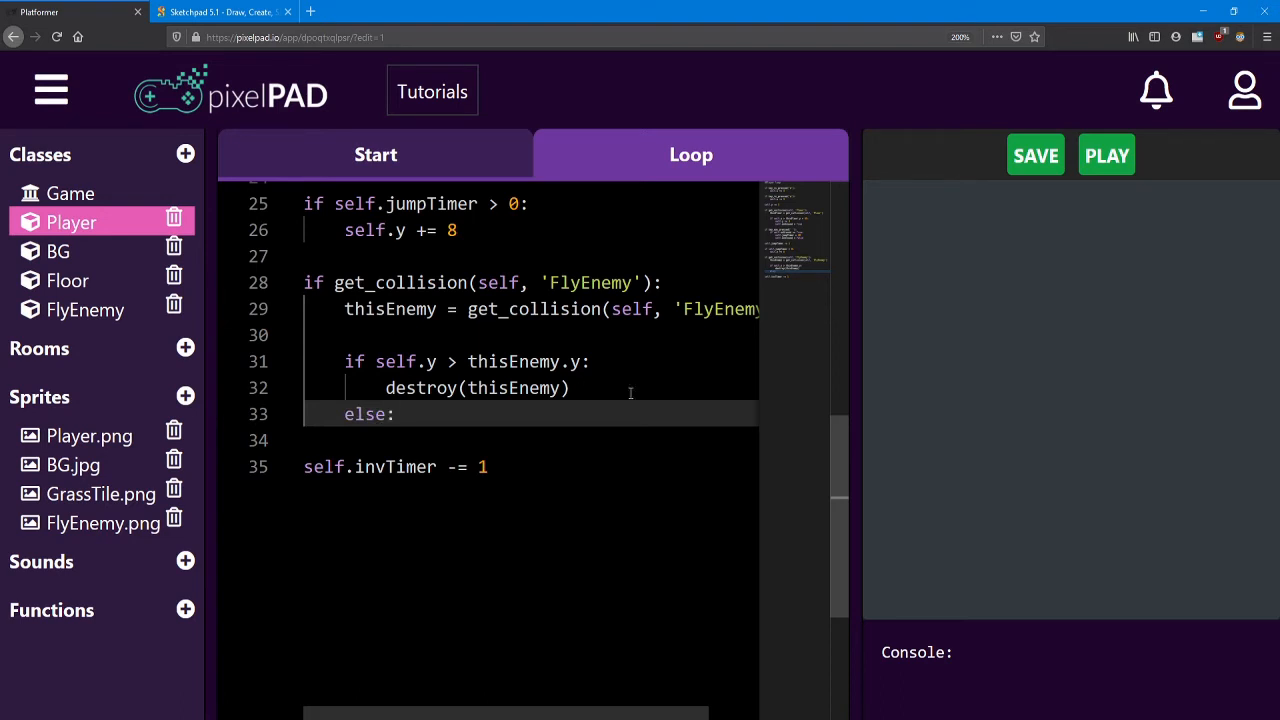
drag(375, 361, 550, 361)
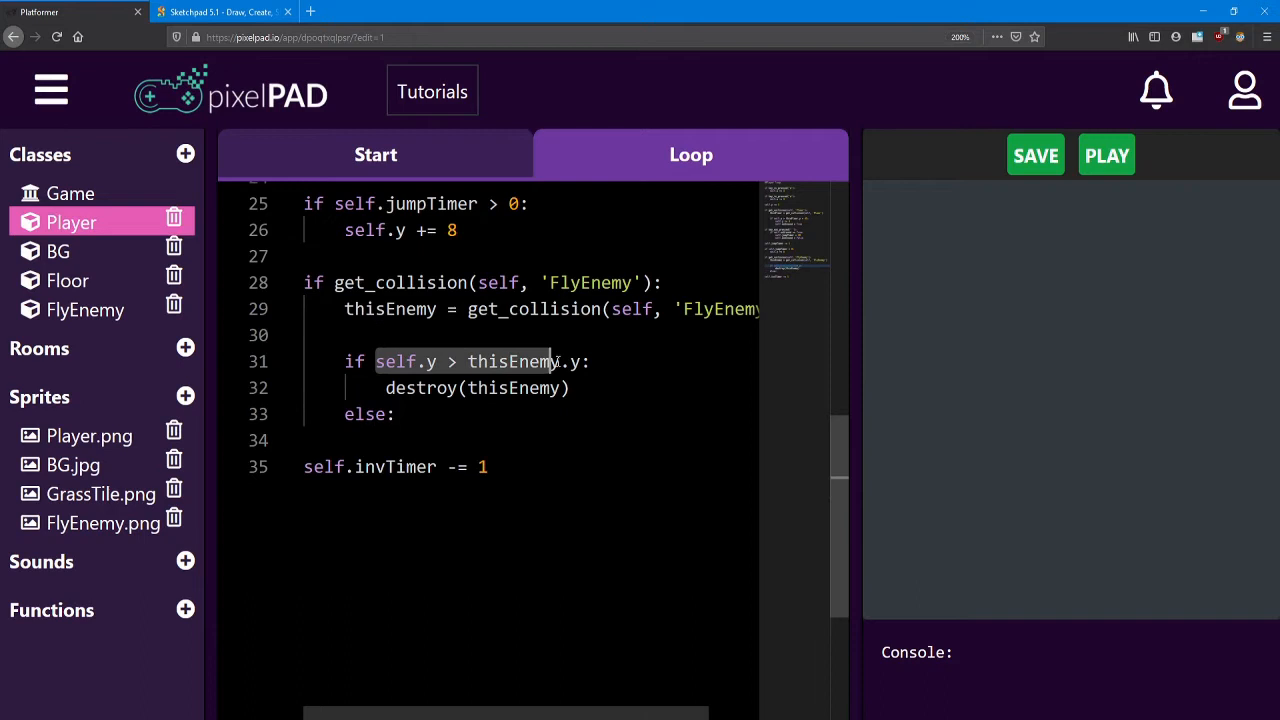
click(383, 414)
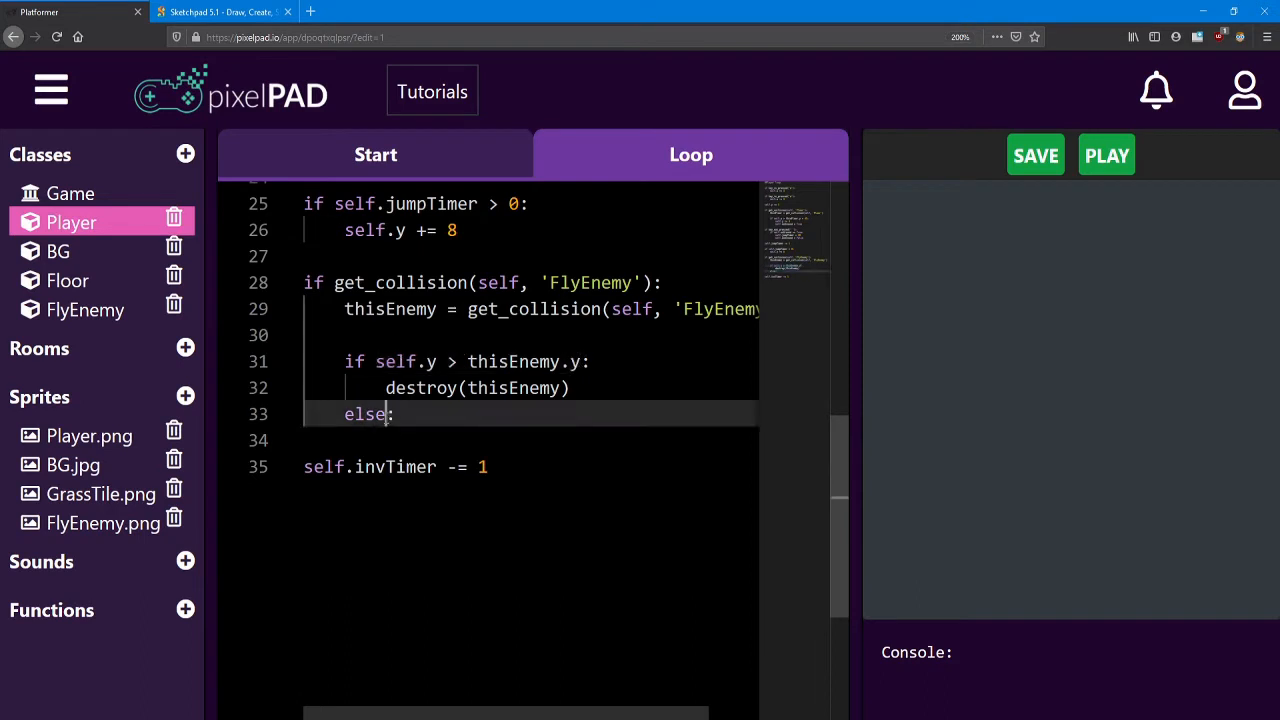
double_click(367, 414)
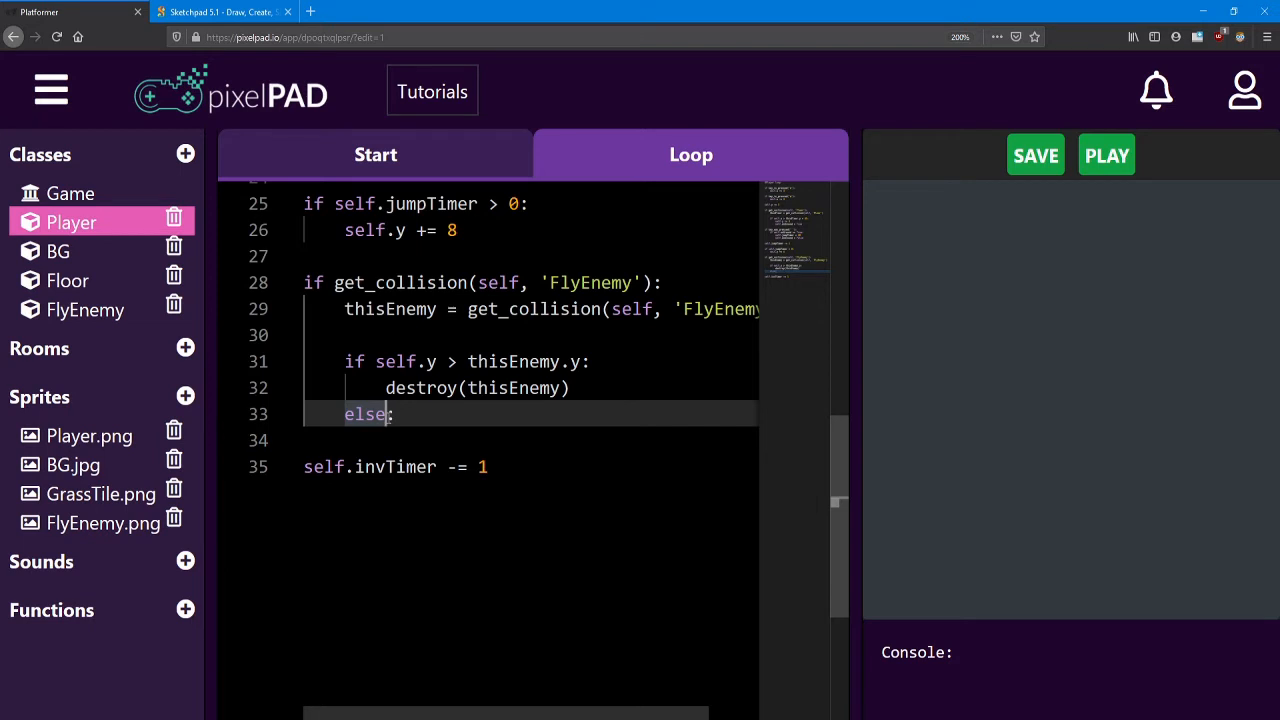
click(415, 414)
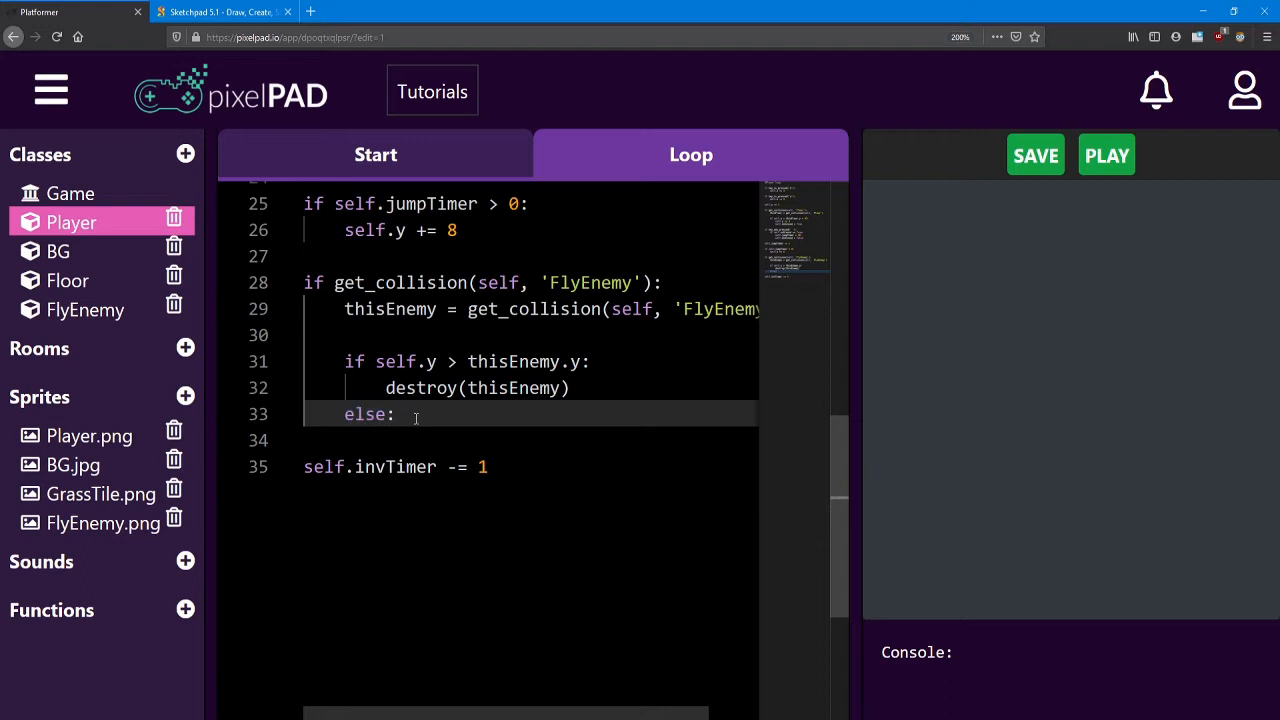
key(enter)
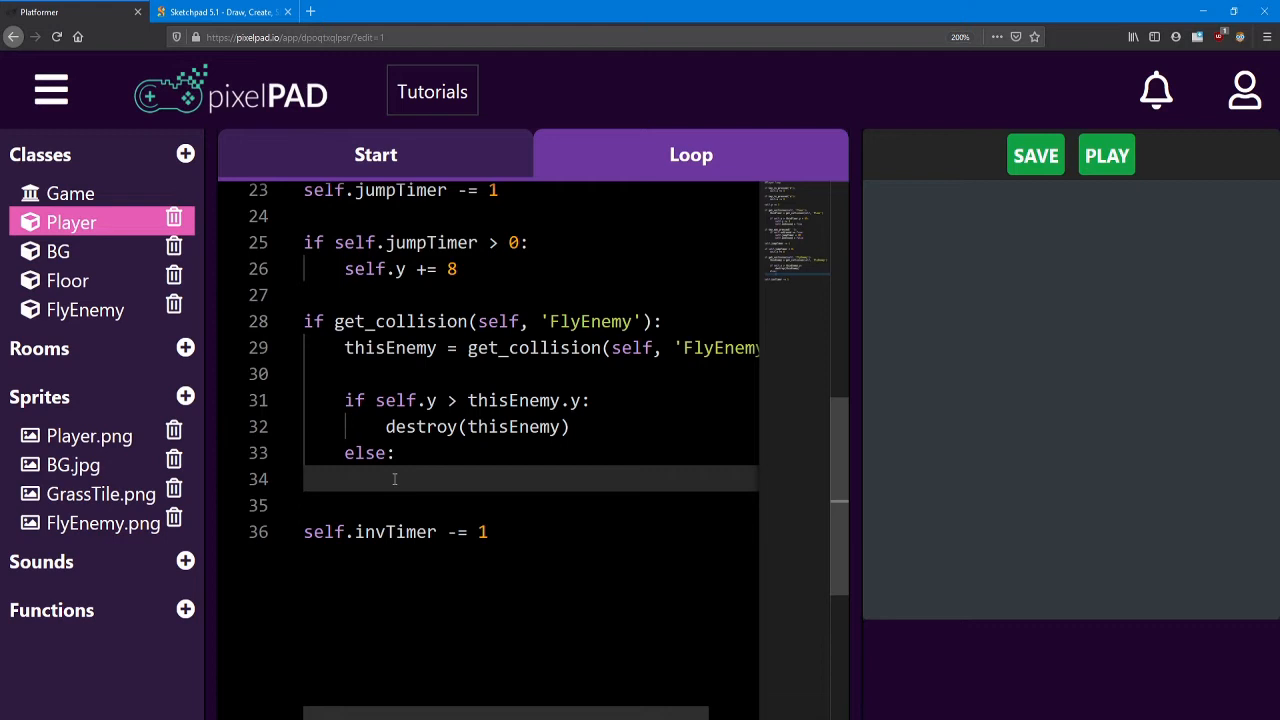
mouse_move(417, 543)
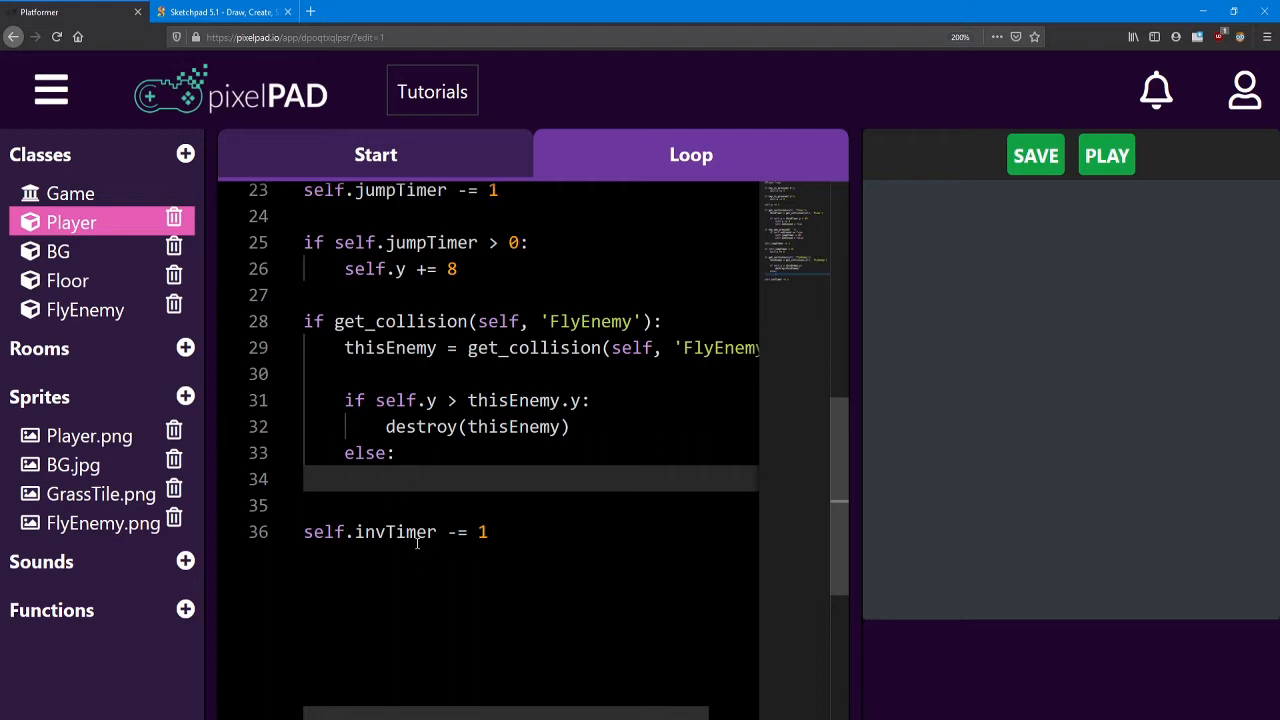
Add an 'if self.invTimer < 0:' check under the else branch.
text(if)
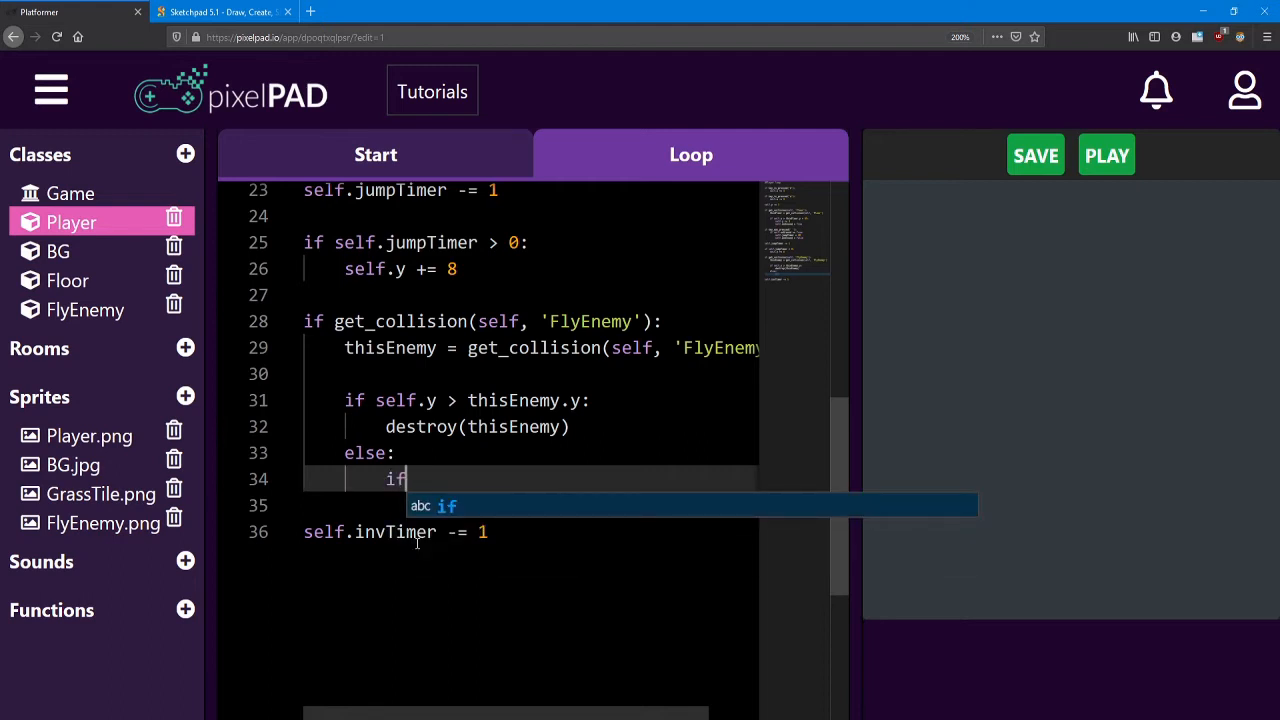
text(sel)
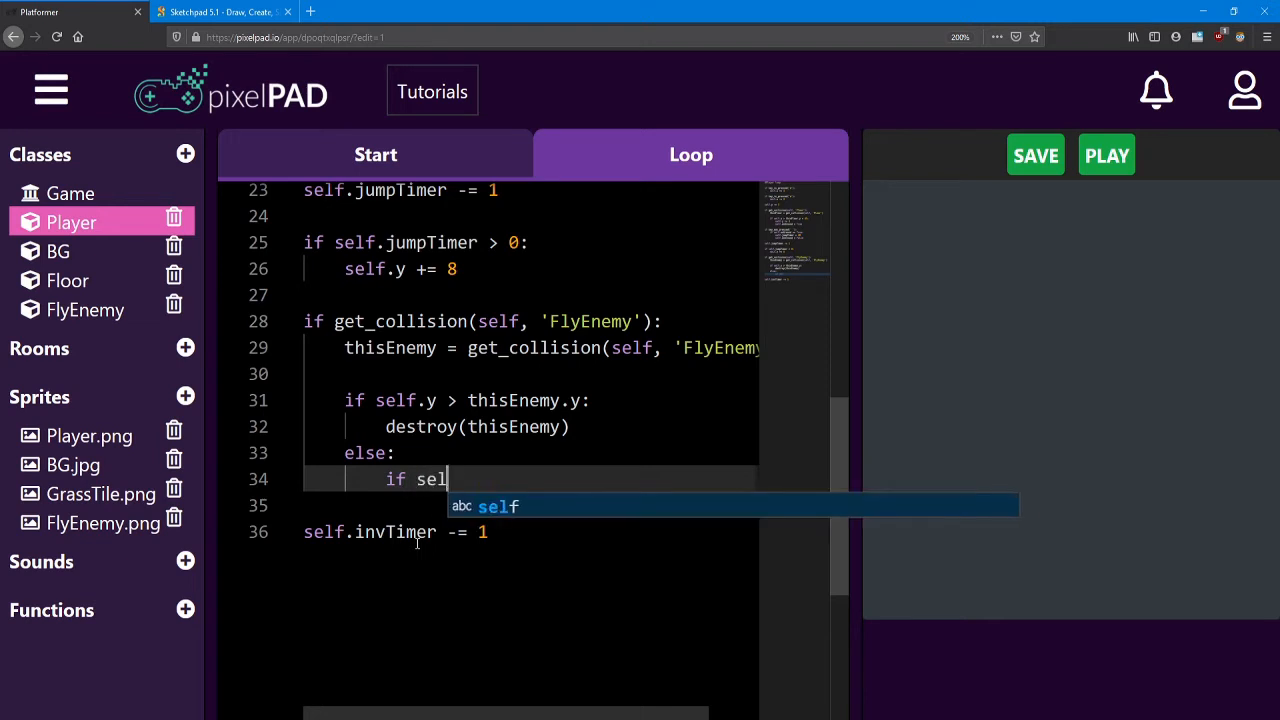
text(f.inv)
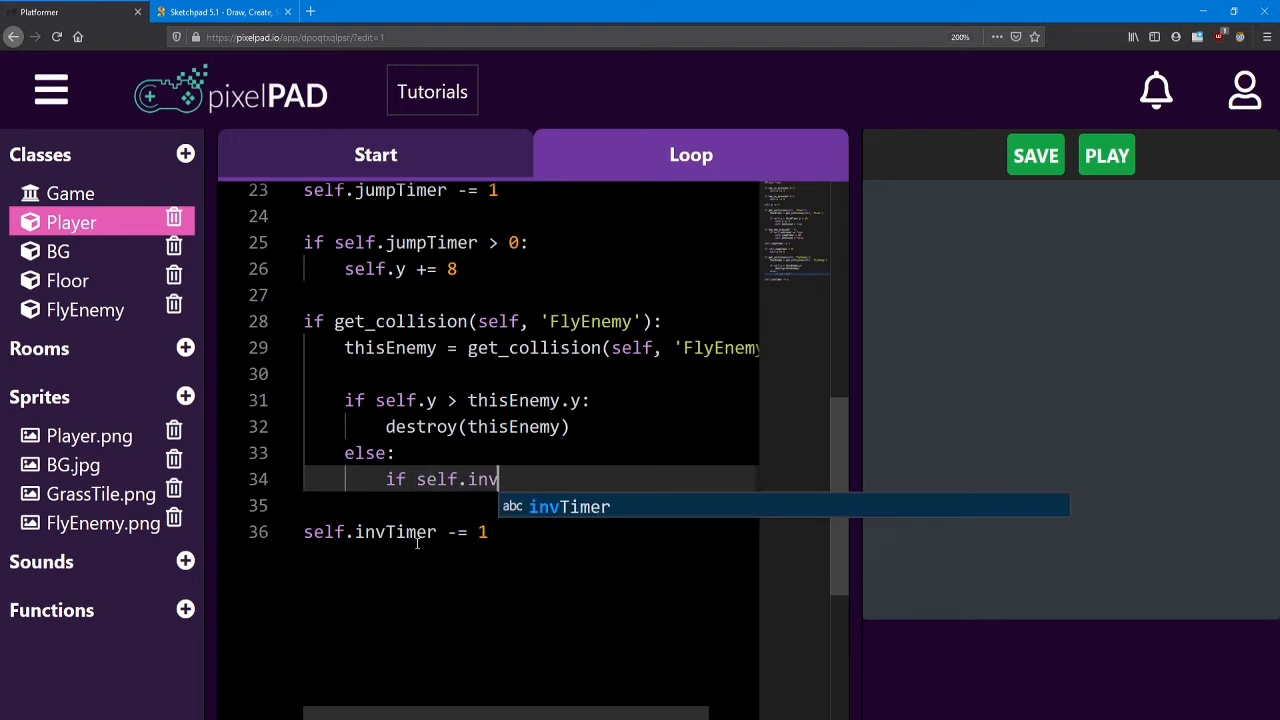
text(Timer)
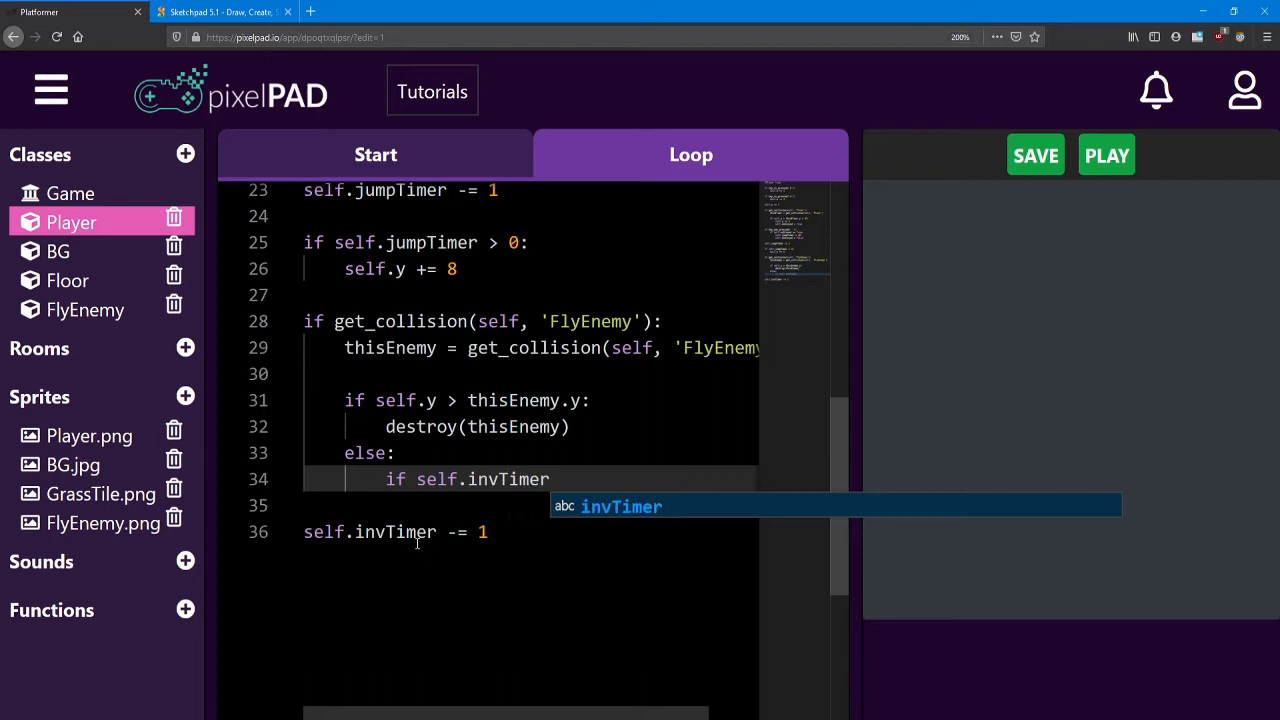
text(< 0)
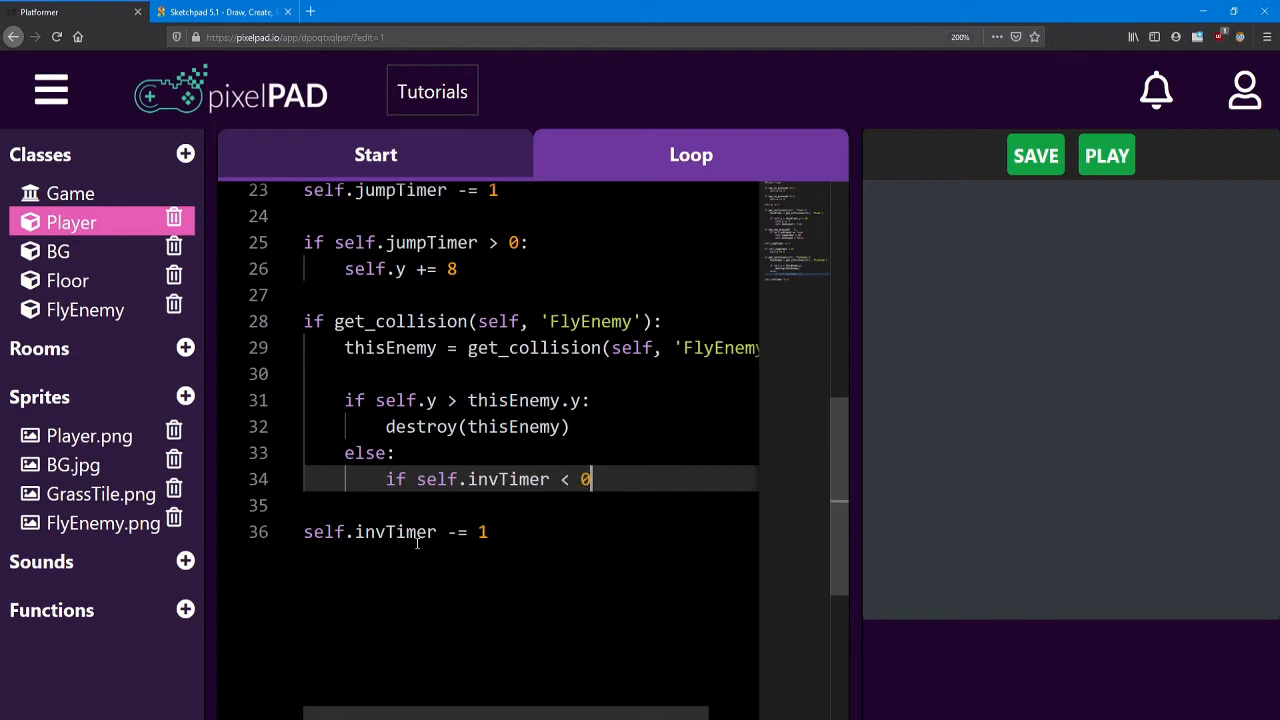
text(:)
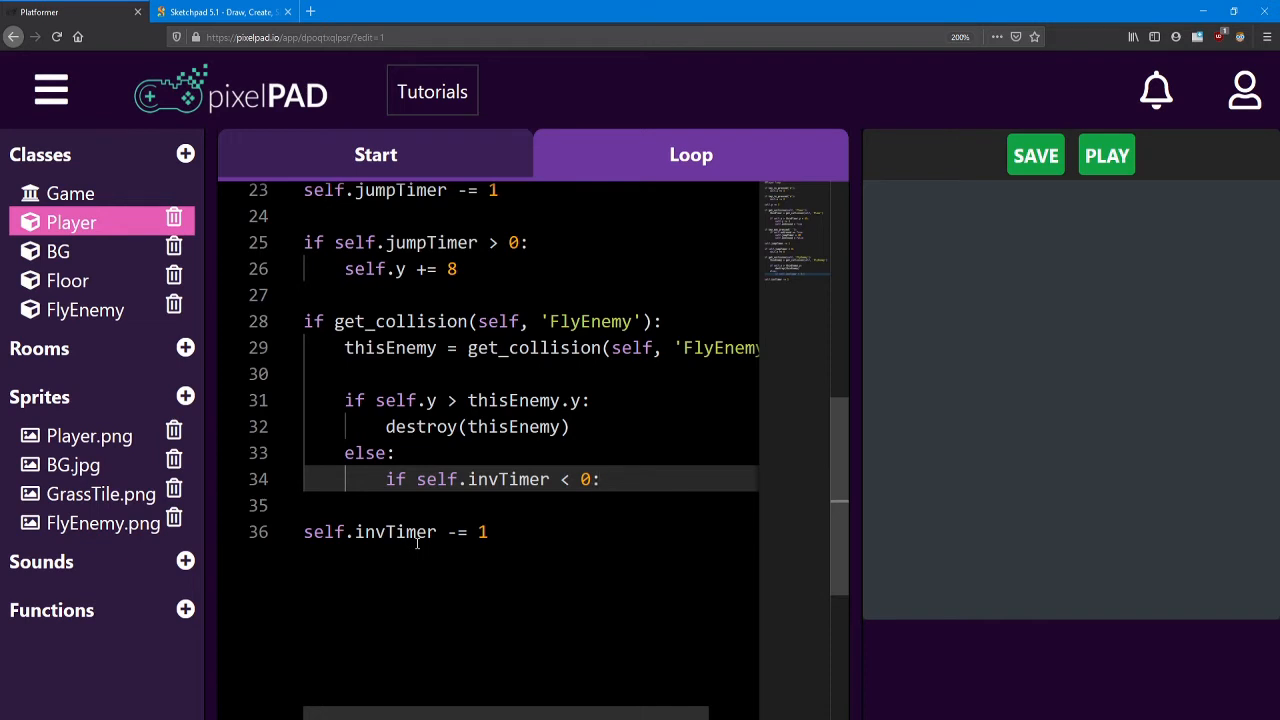
key(Enter)
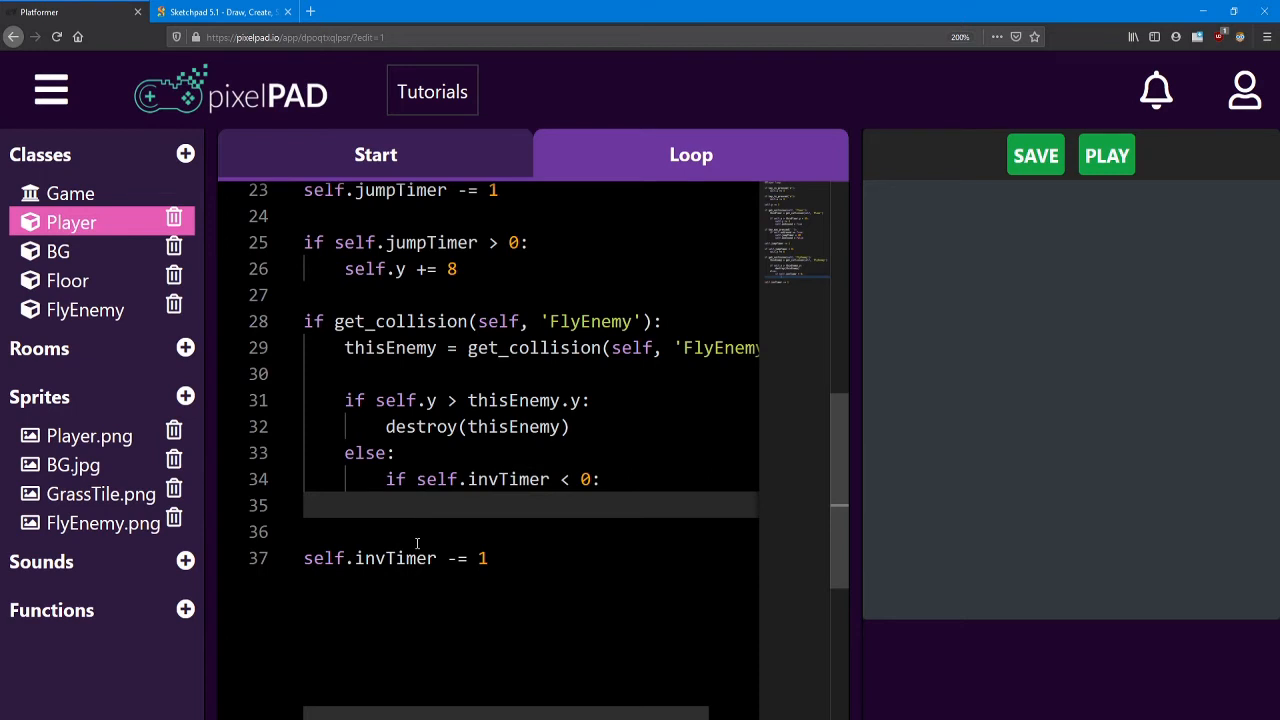
Inside it, subtract 1 health, reset invTimer to 60, print('Ouch!'), and run the game.
text(self.)
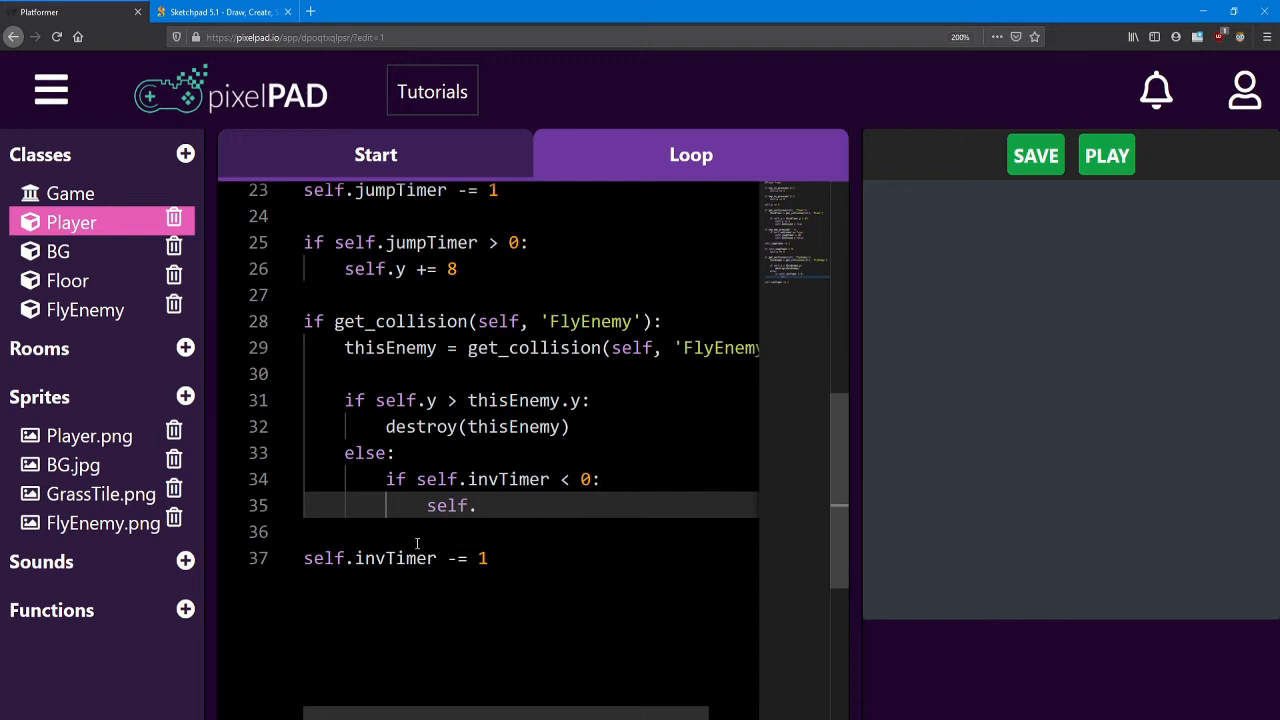
text(health)
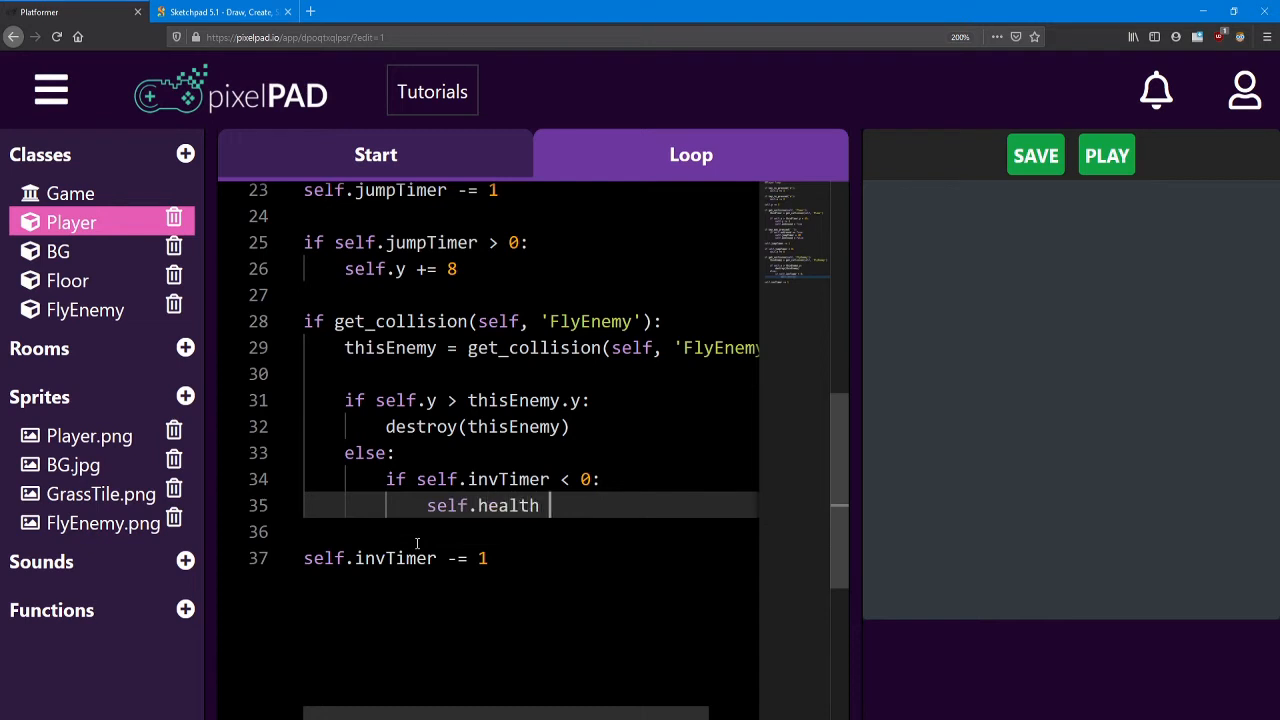
text(-= 1)
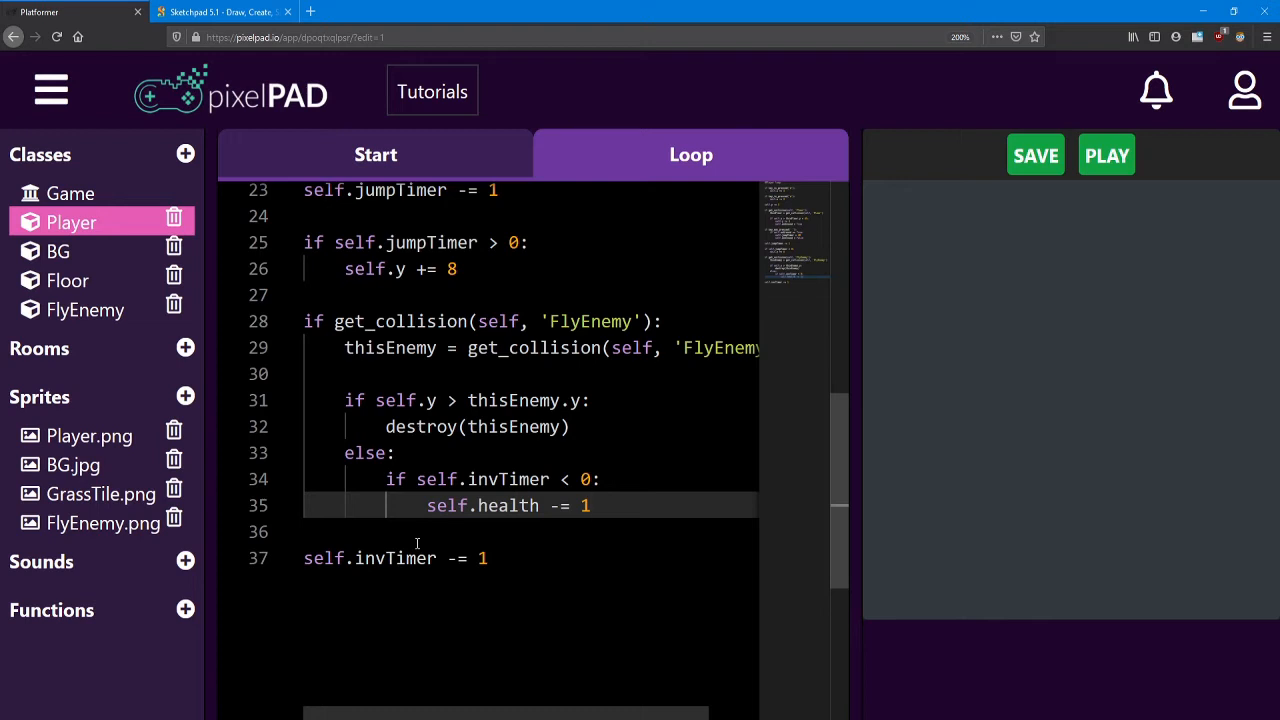
text(sel)
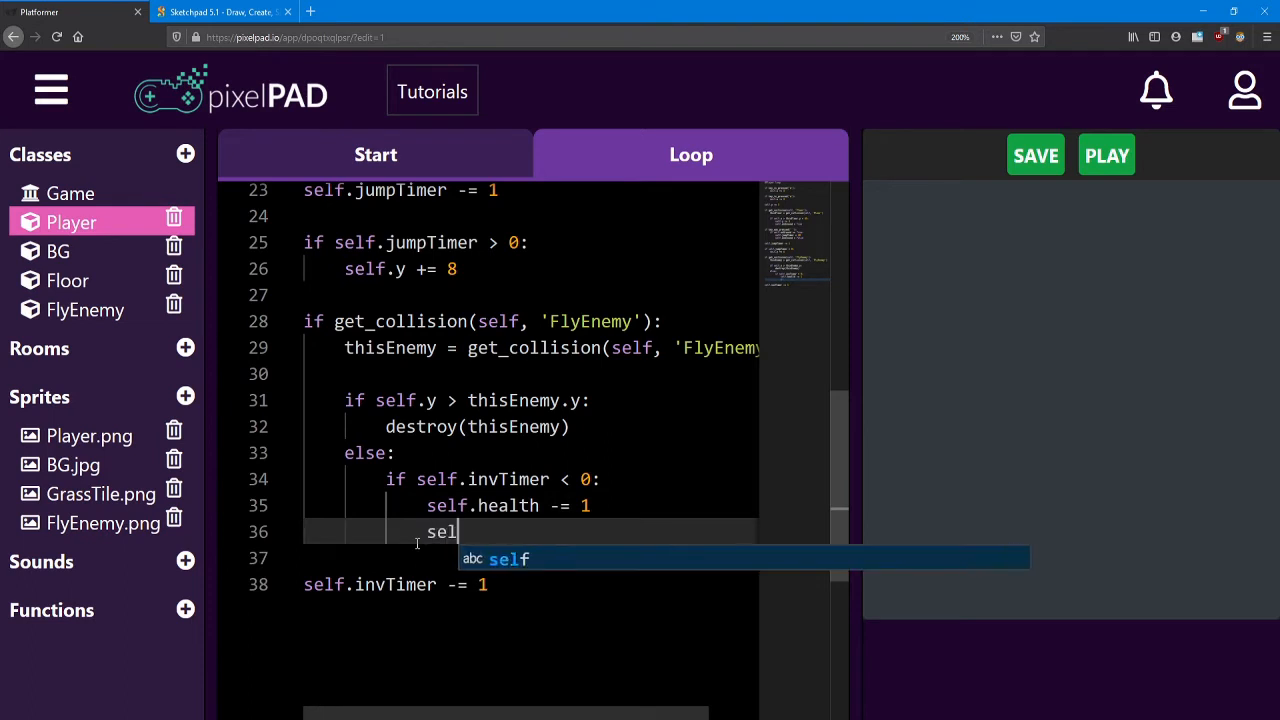
text(.invTimer = 60)
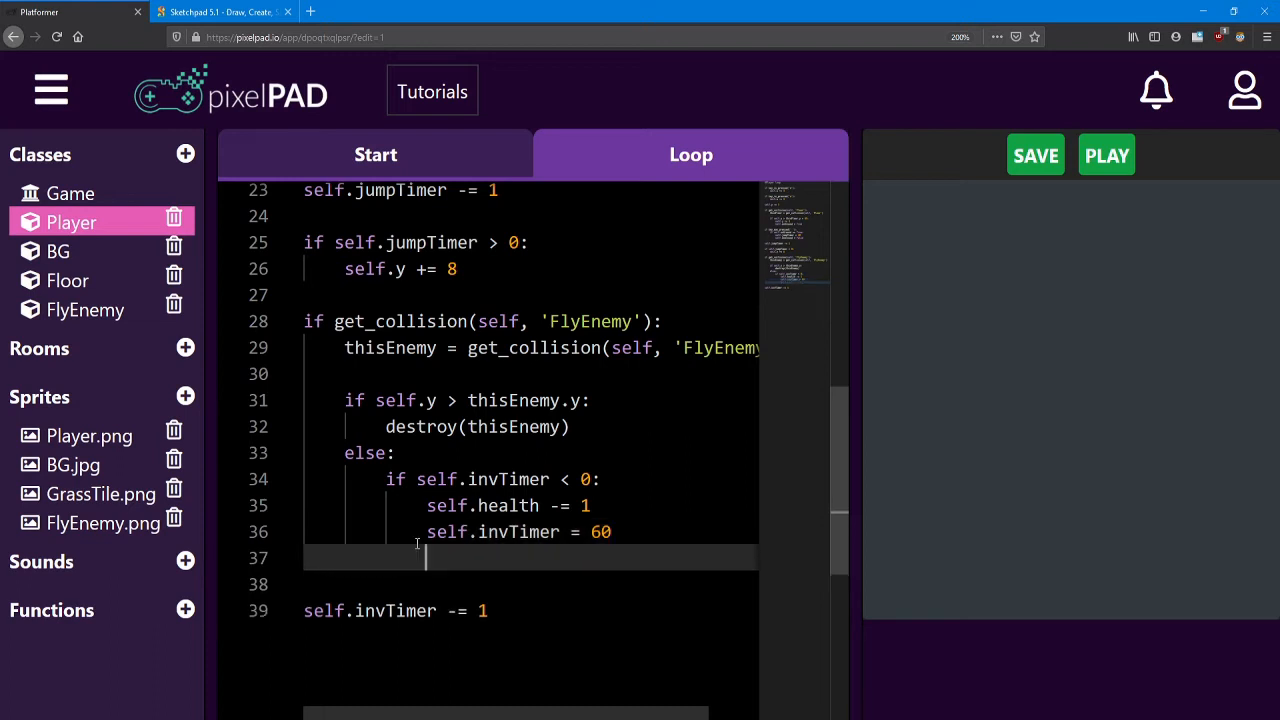
text(p)
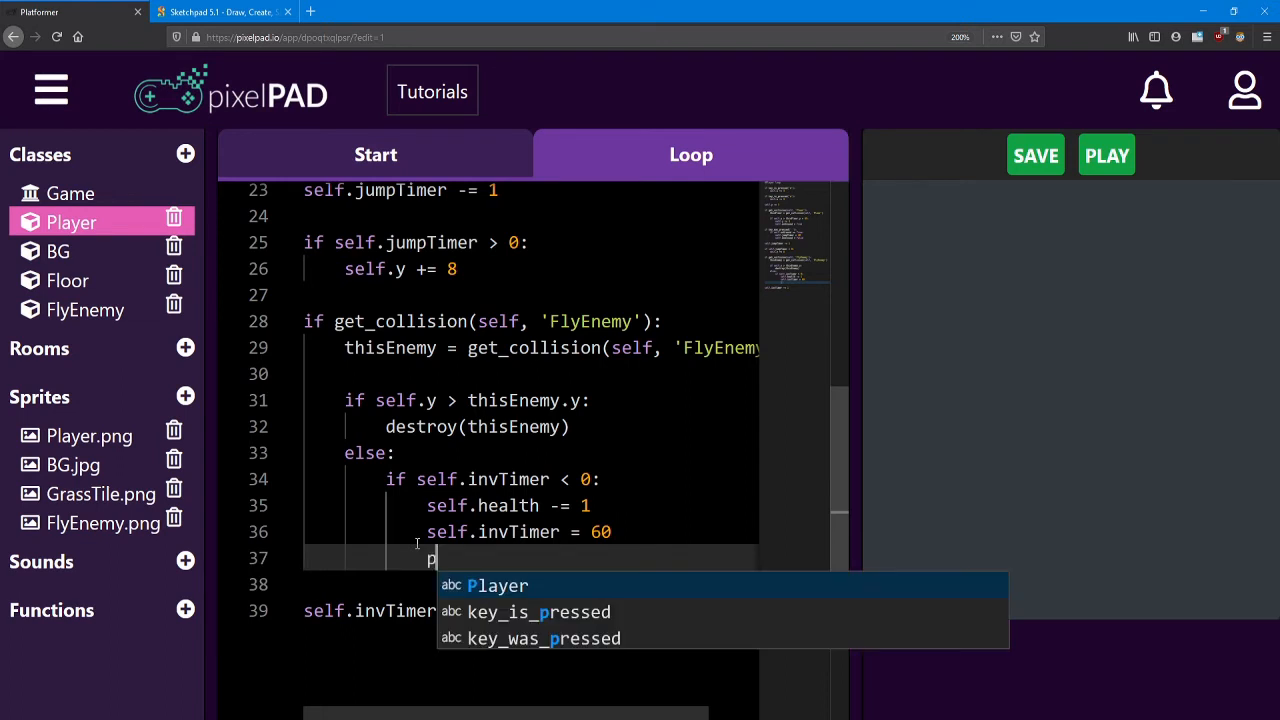
text(rint())
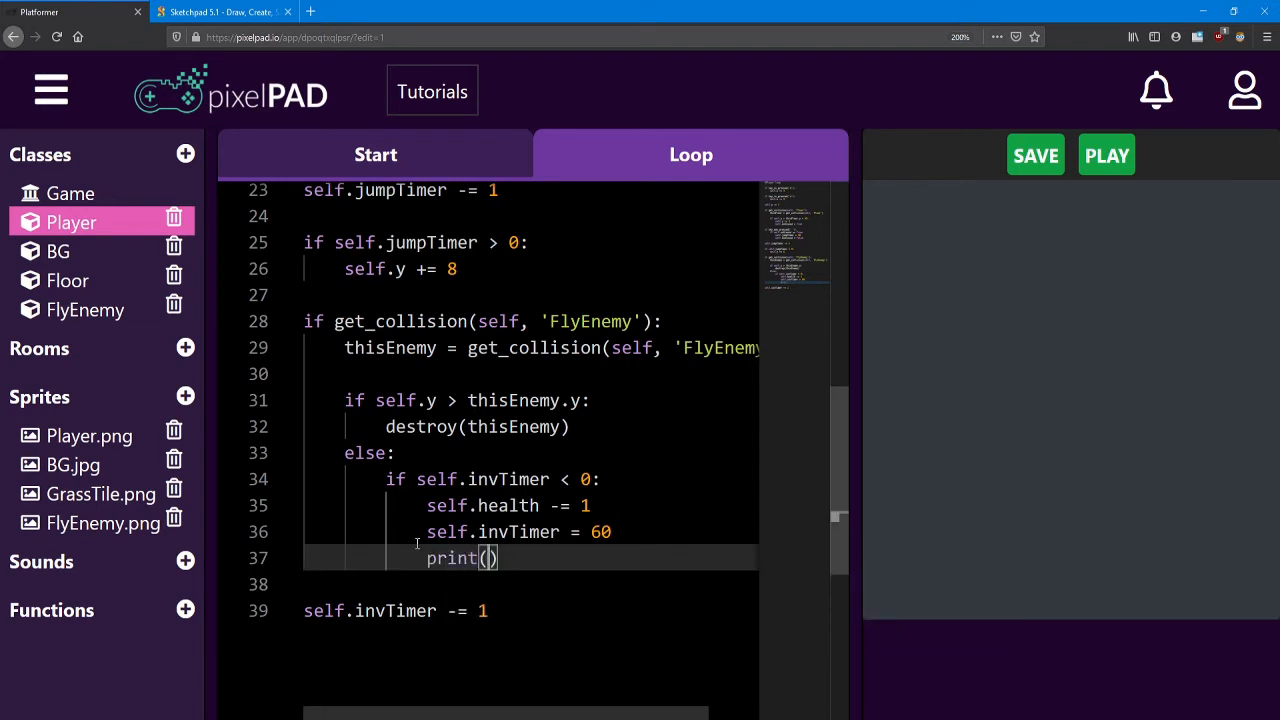
text('')
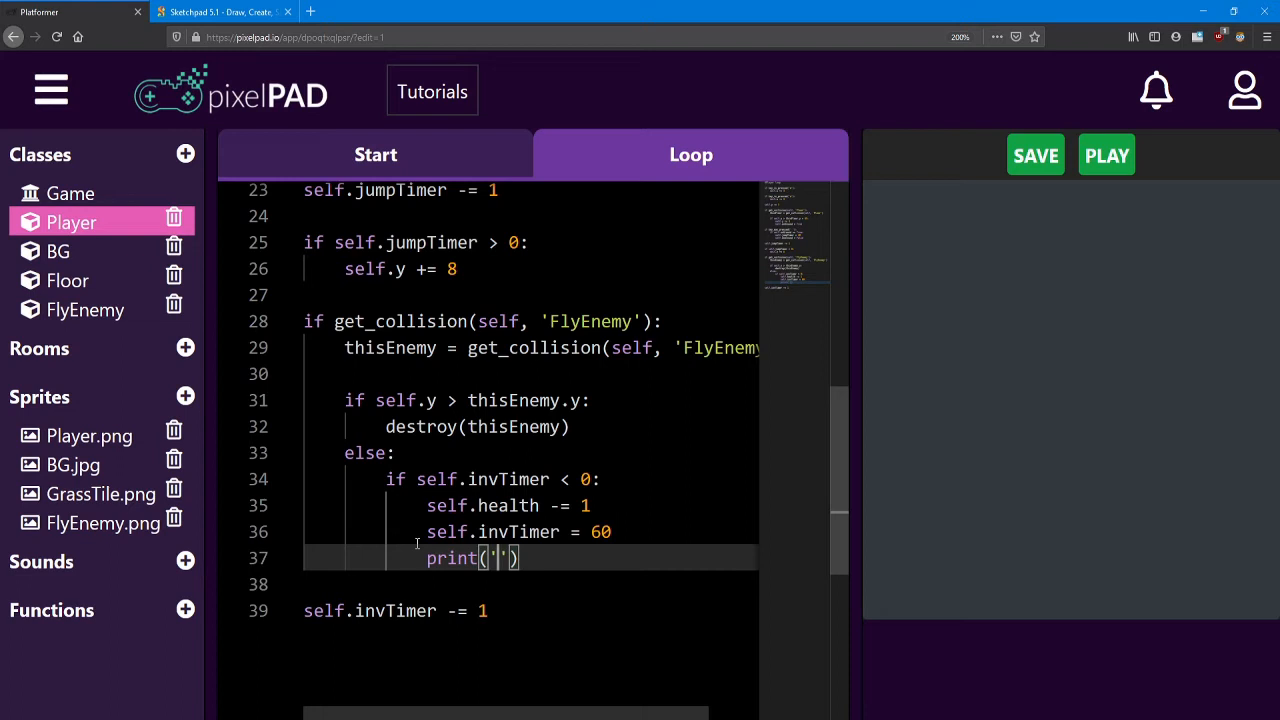
text(Ouch!)
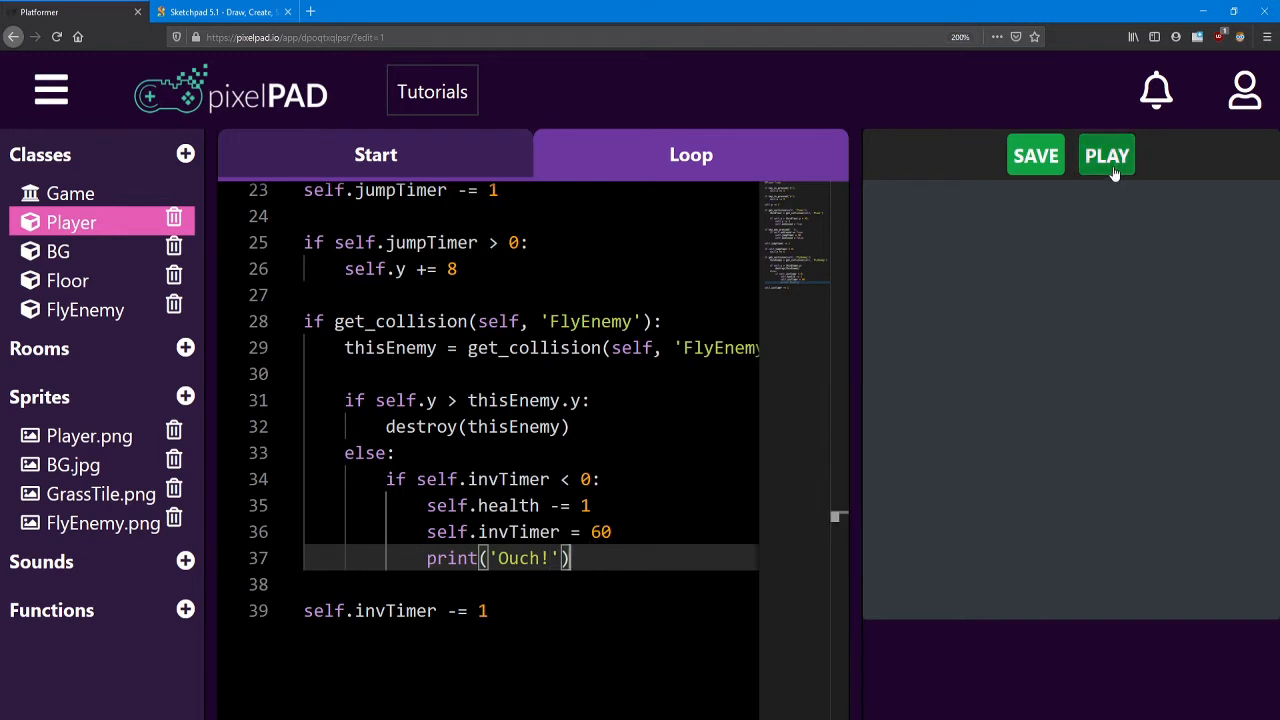
click(1106, 155)
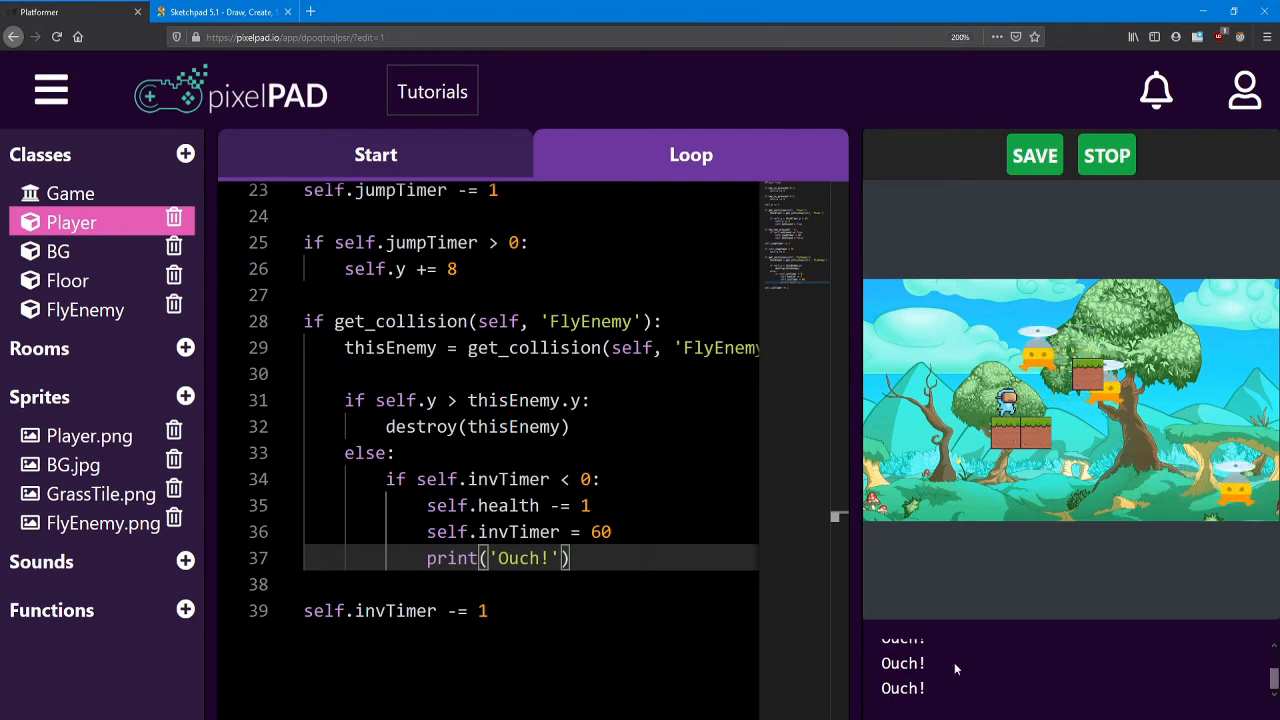
Stop the game after the Ouch! messages appear.
click(1106, 155)
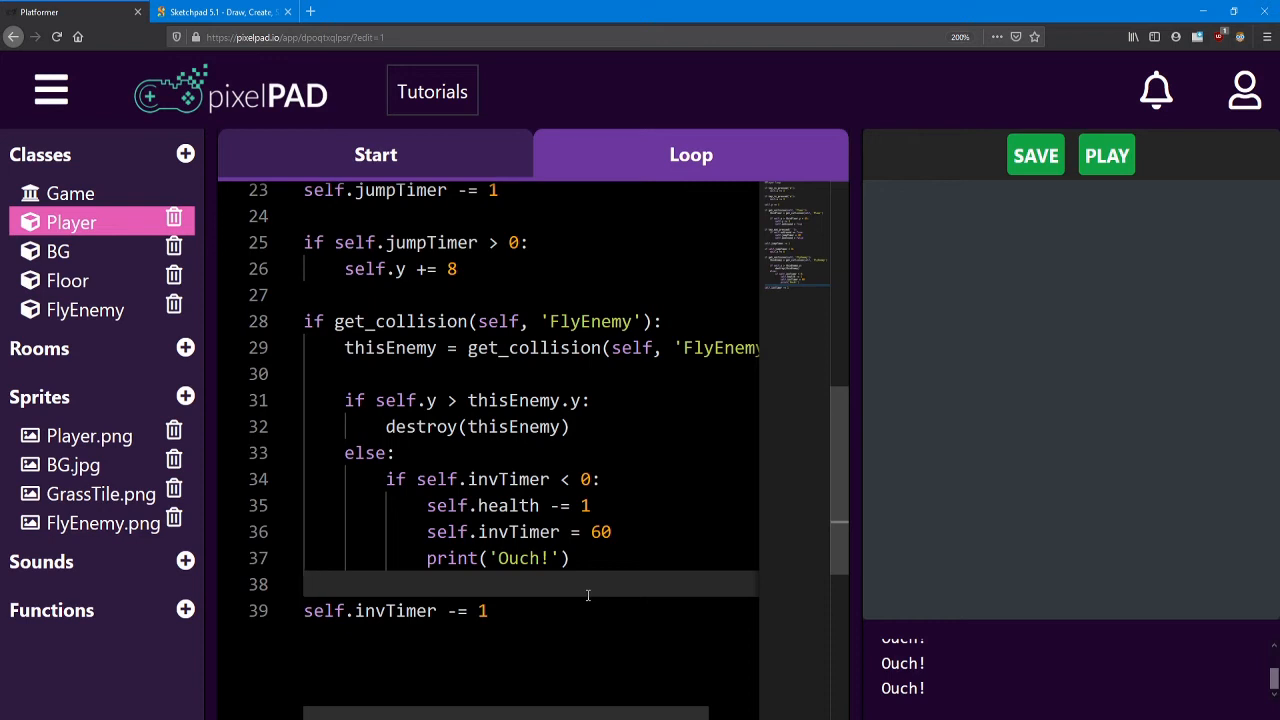
mouse_move(585, 595)
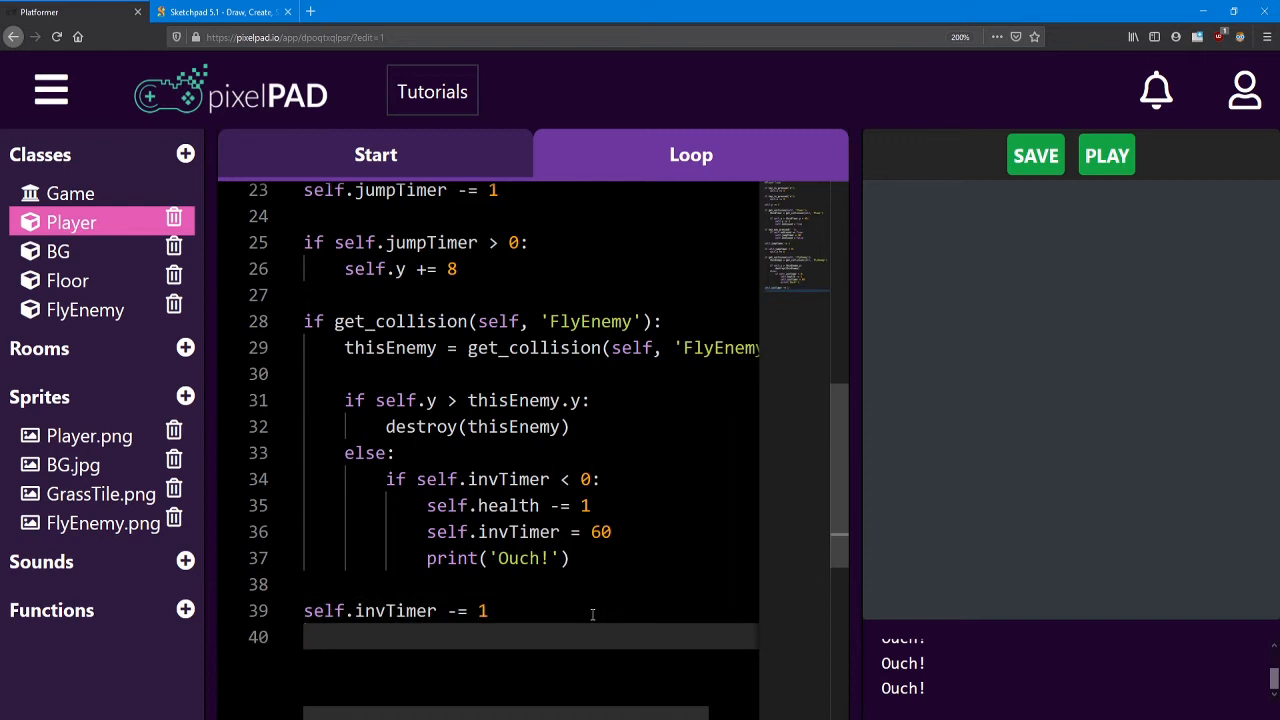
Add an 'if self.health <= 0:' check after the timer countdown.
key(enter)
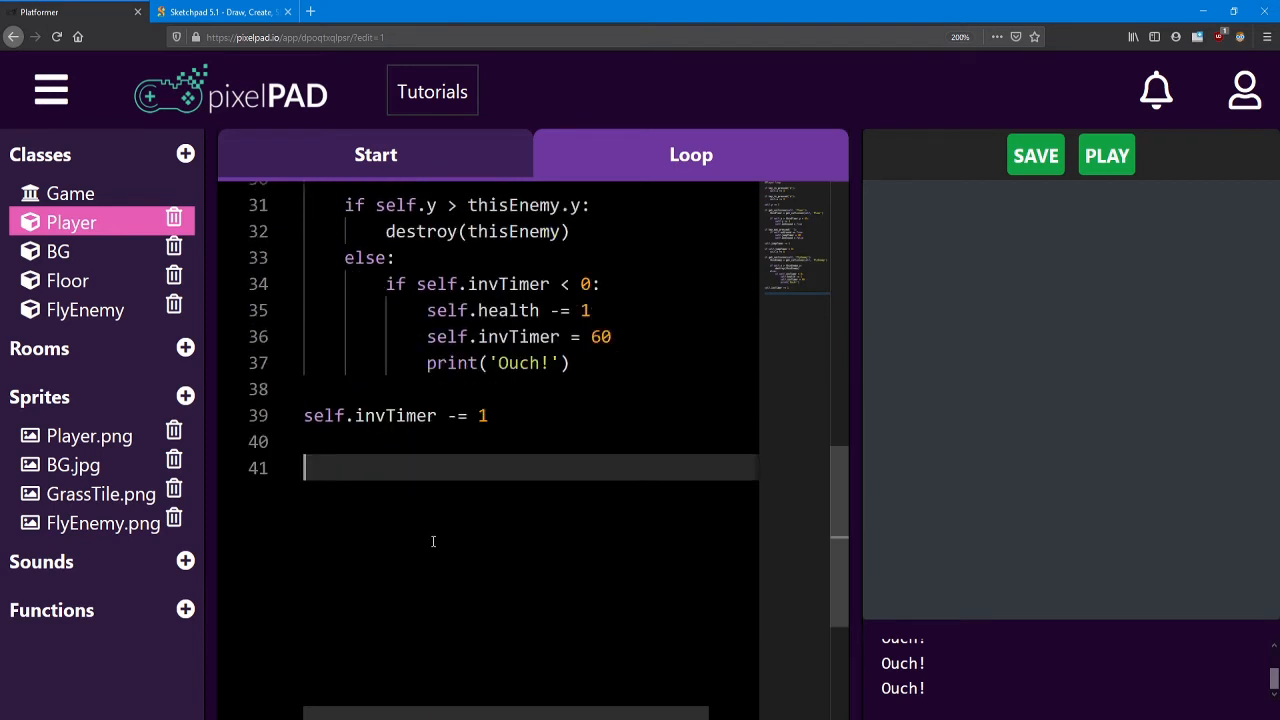
text(if)
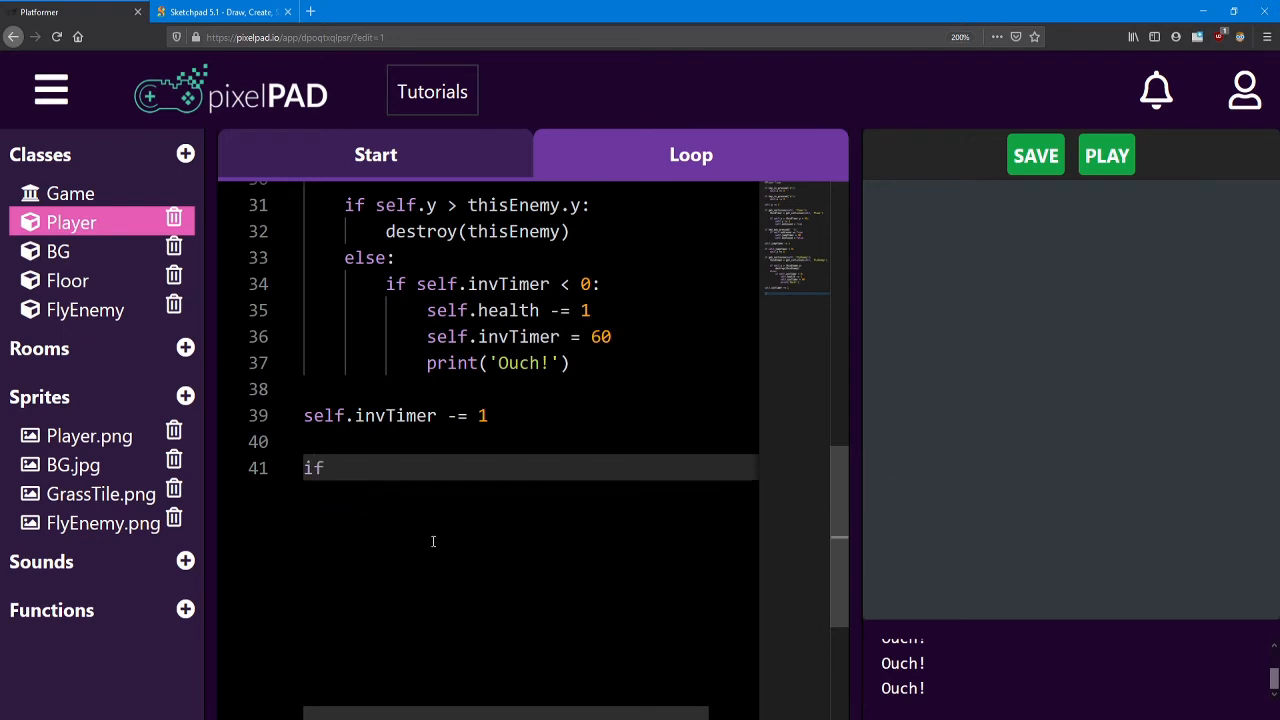
text(self.he)
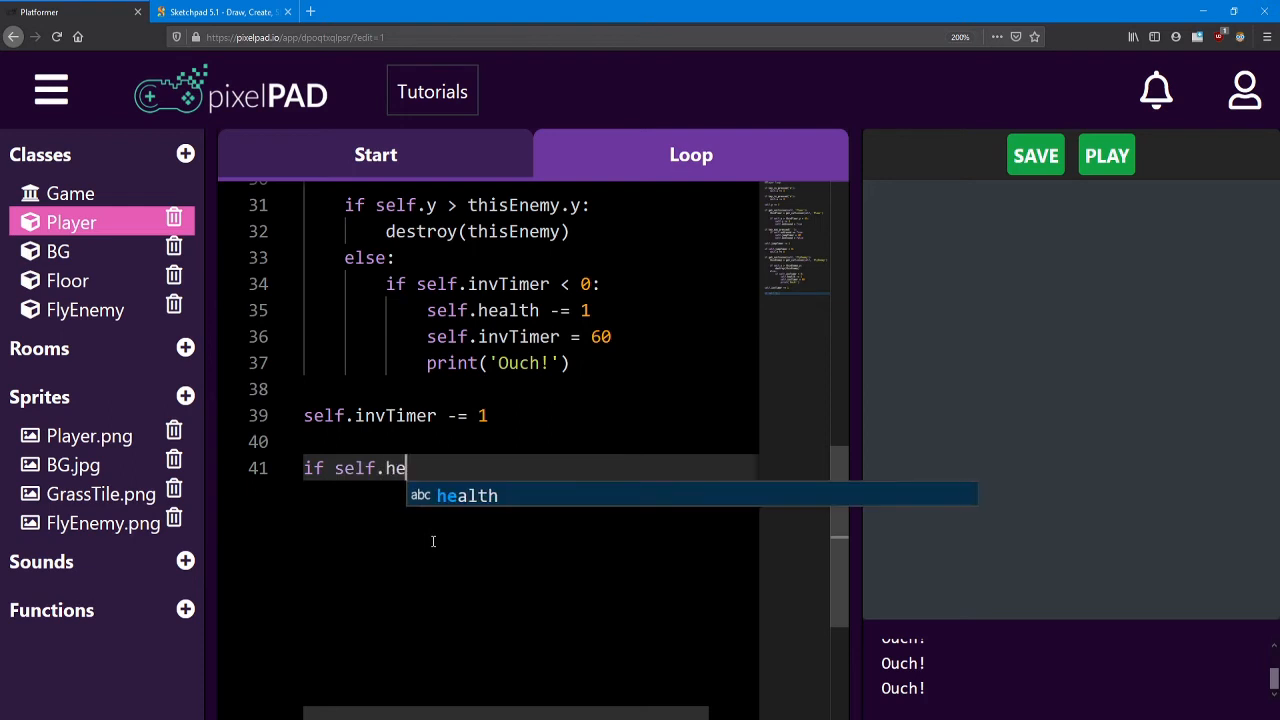
key(Tab)
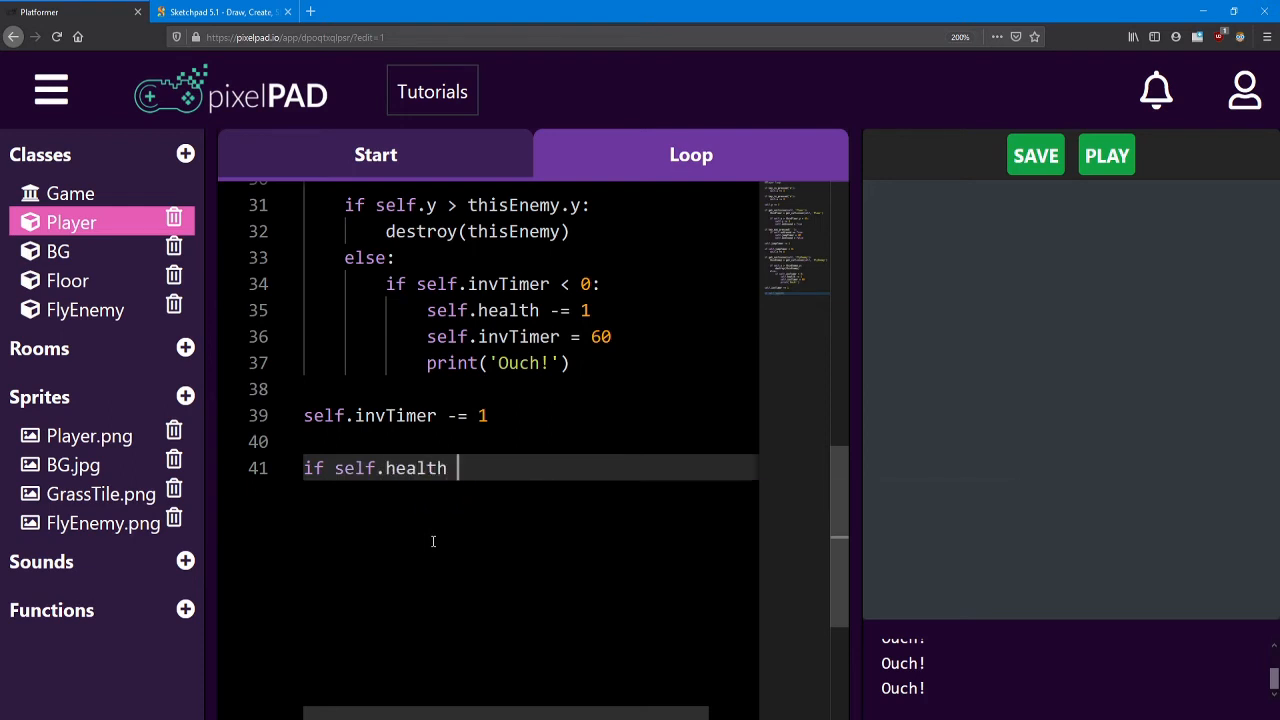
text(<=)
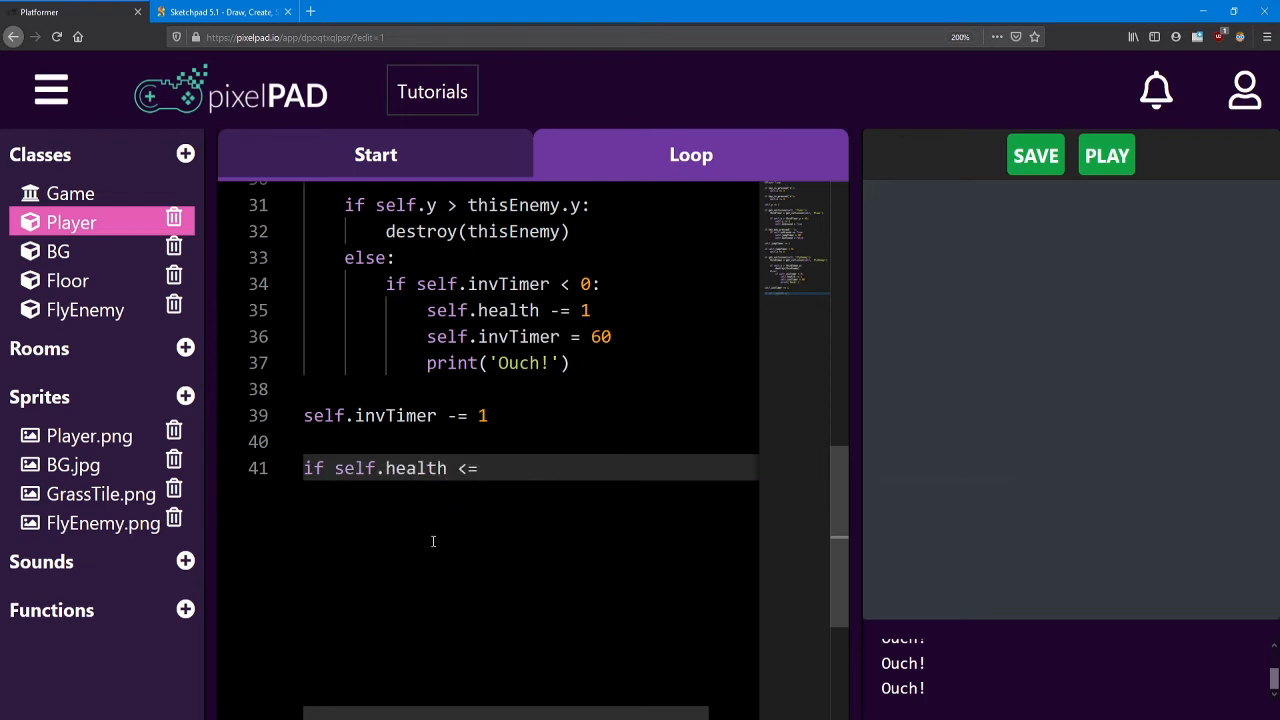
text(0:)
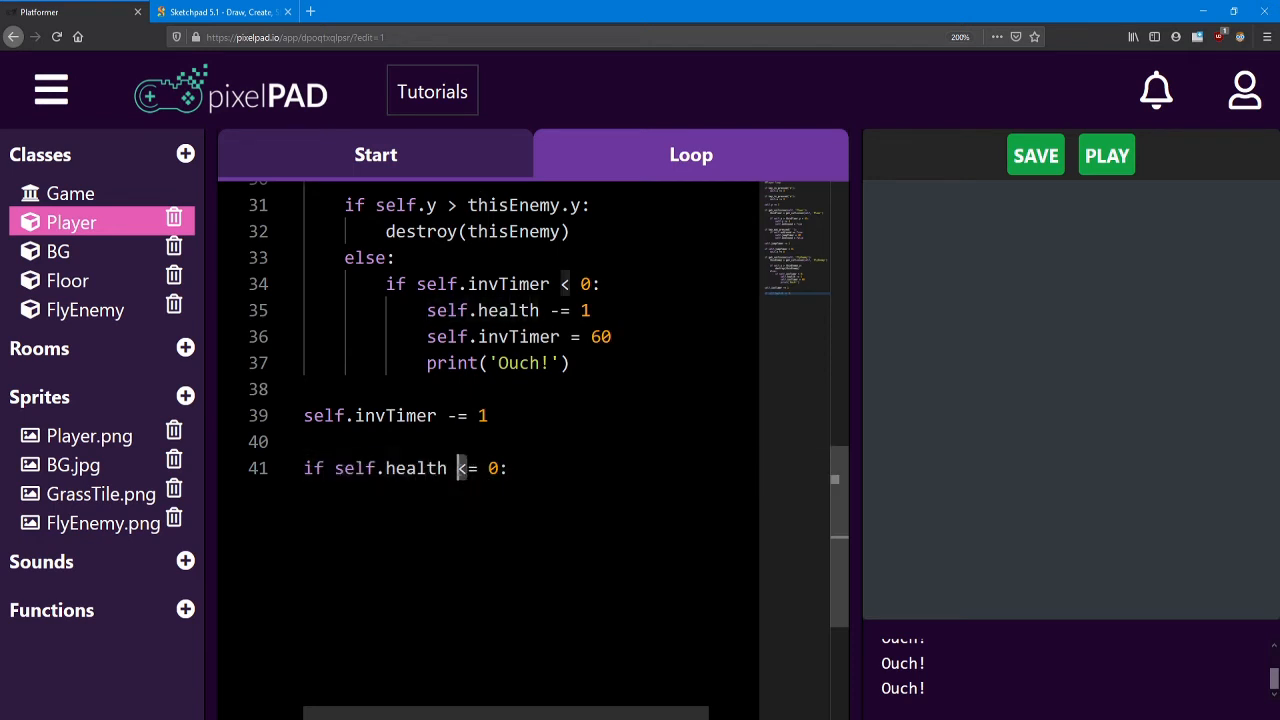
Put destroy(self) on an indented line under the health check.
double_click(391, 468)
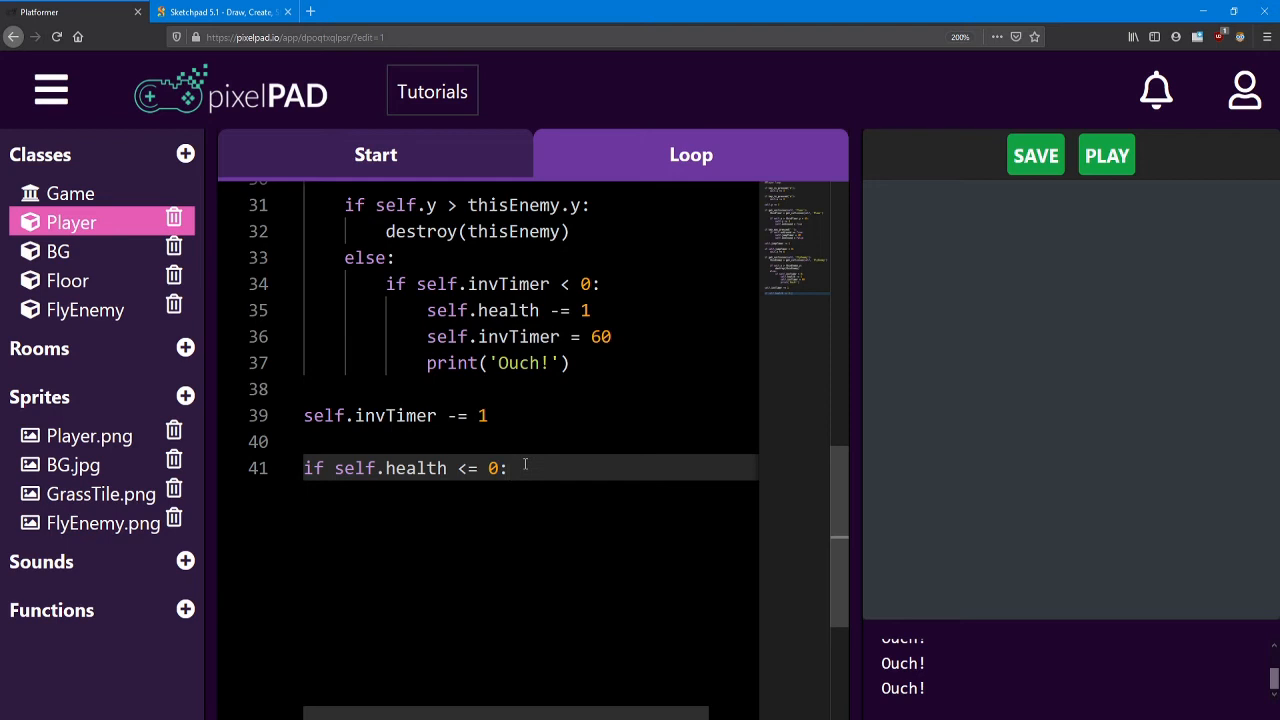
key(enter)
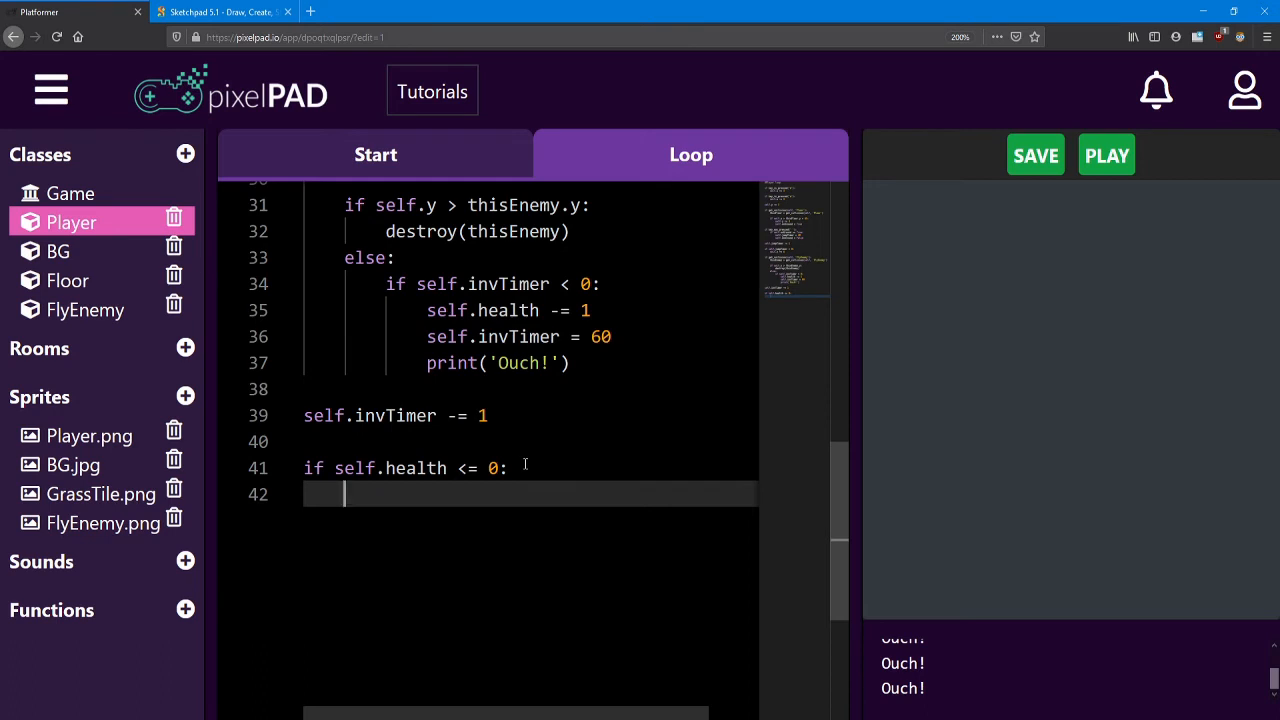
text(destro)
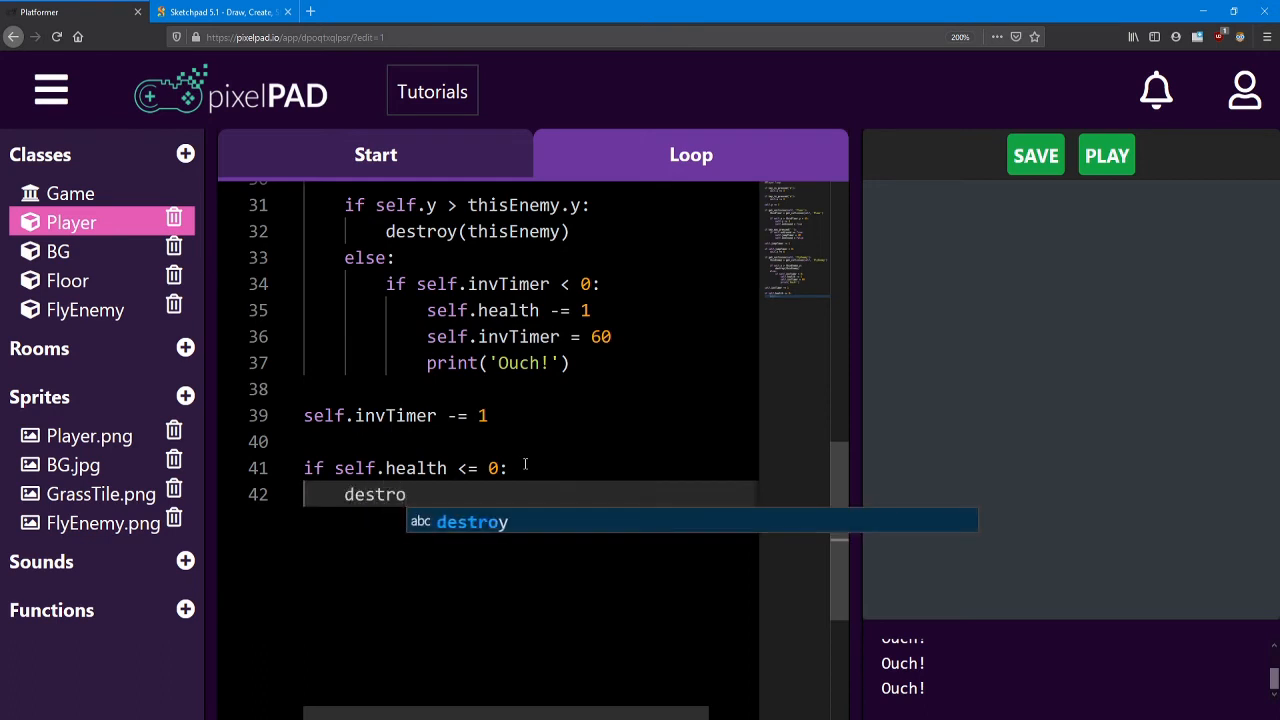
text(y(self)
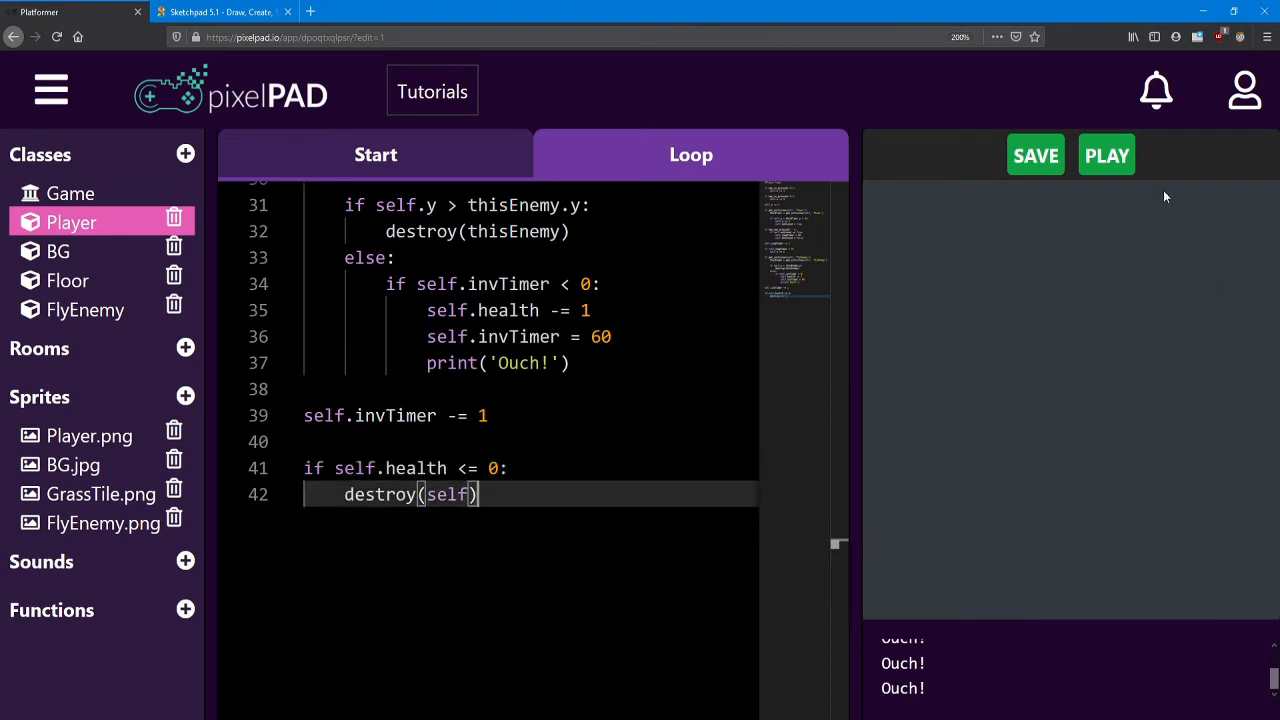
click(1106, 155)
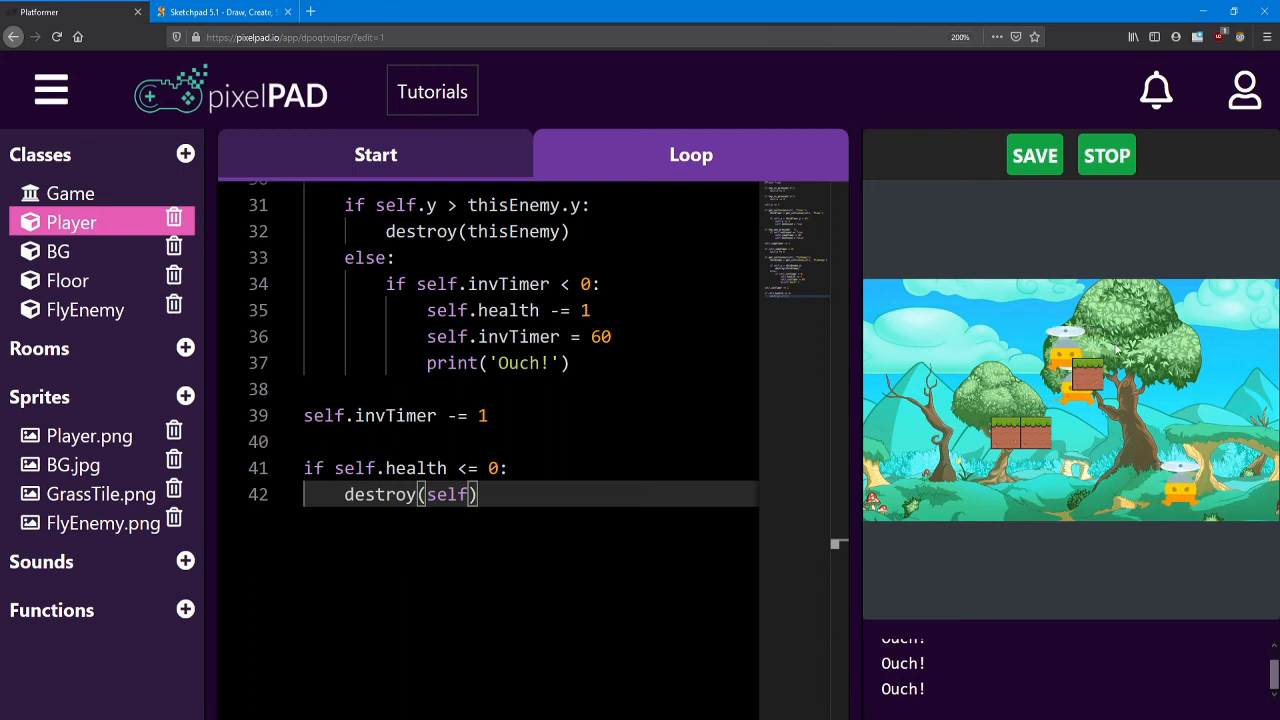
click(1106, 155)
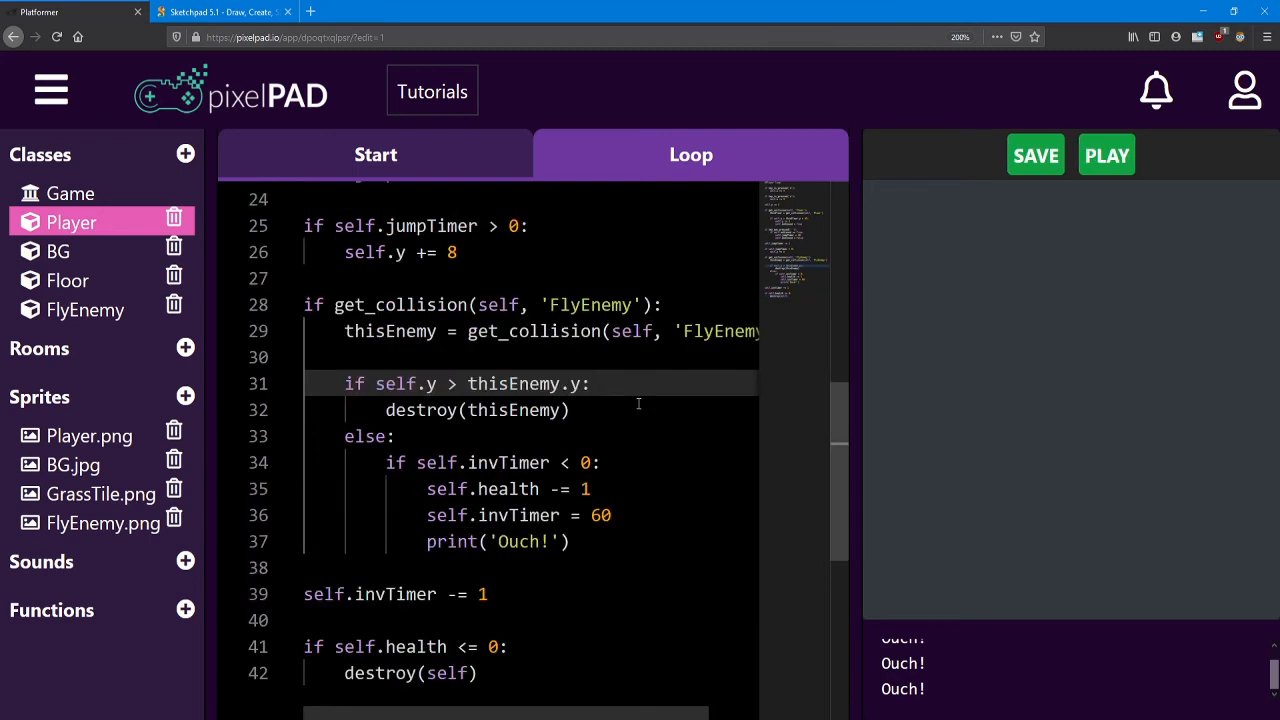
Under the stomp condition, set self.jumpTimer = 30 and self.onGround = False.
click(592, 383)
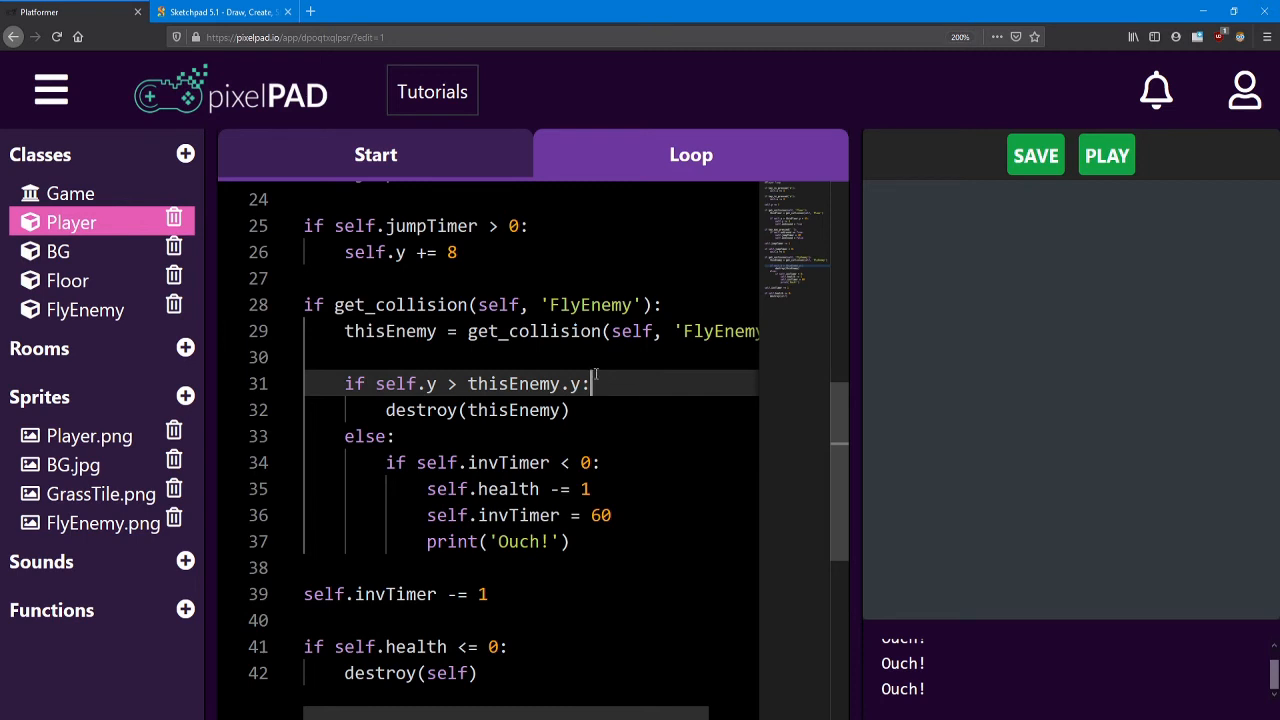
mouse_move(691, 417)
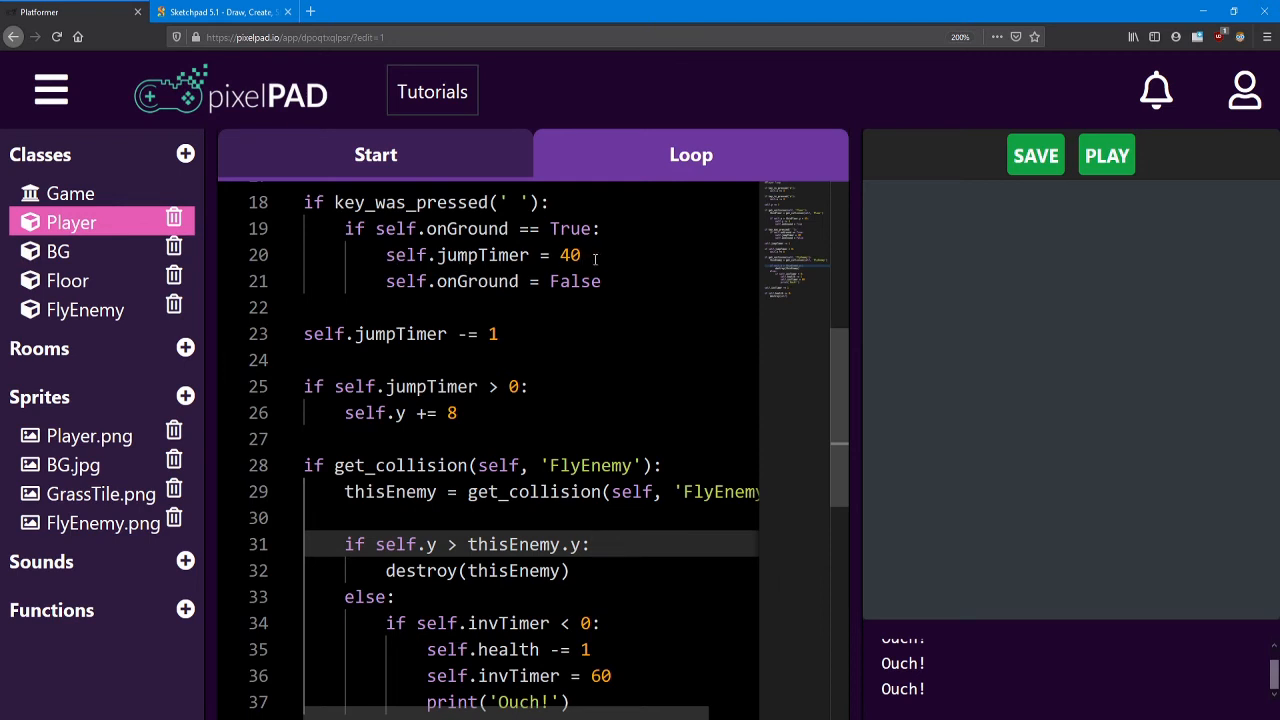
mouse_move(452, 288)
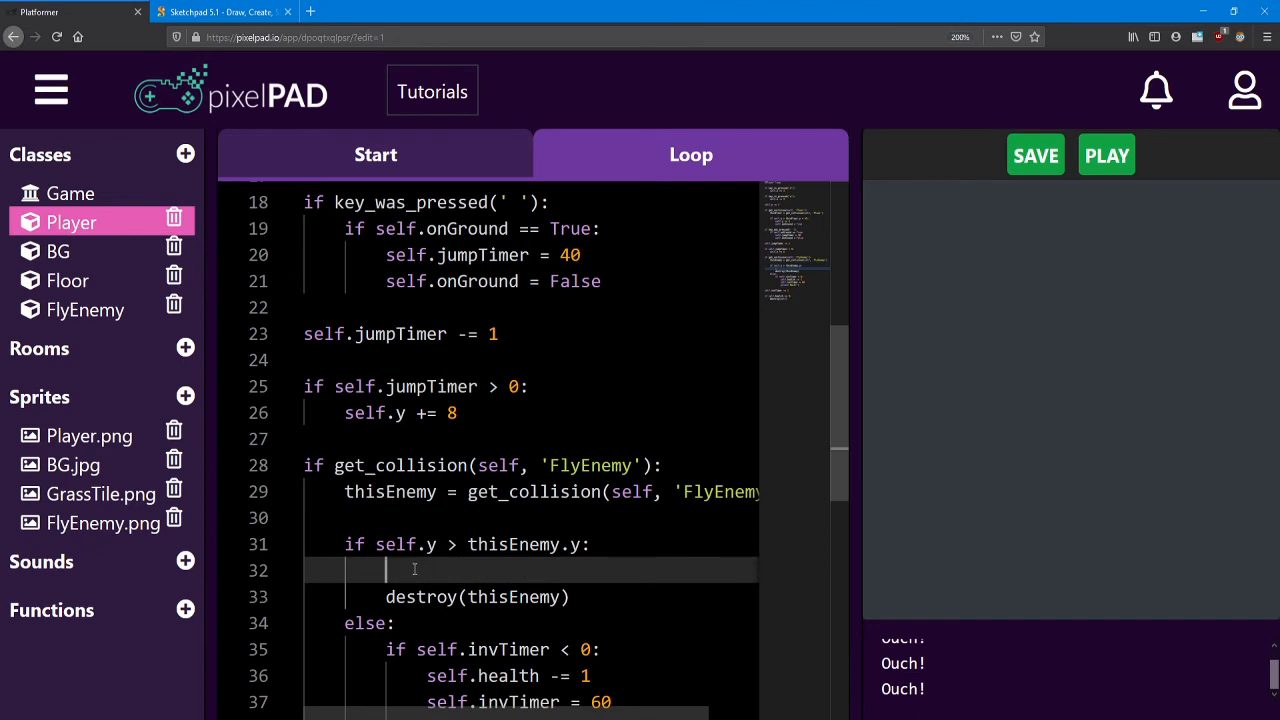
text(self.)
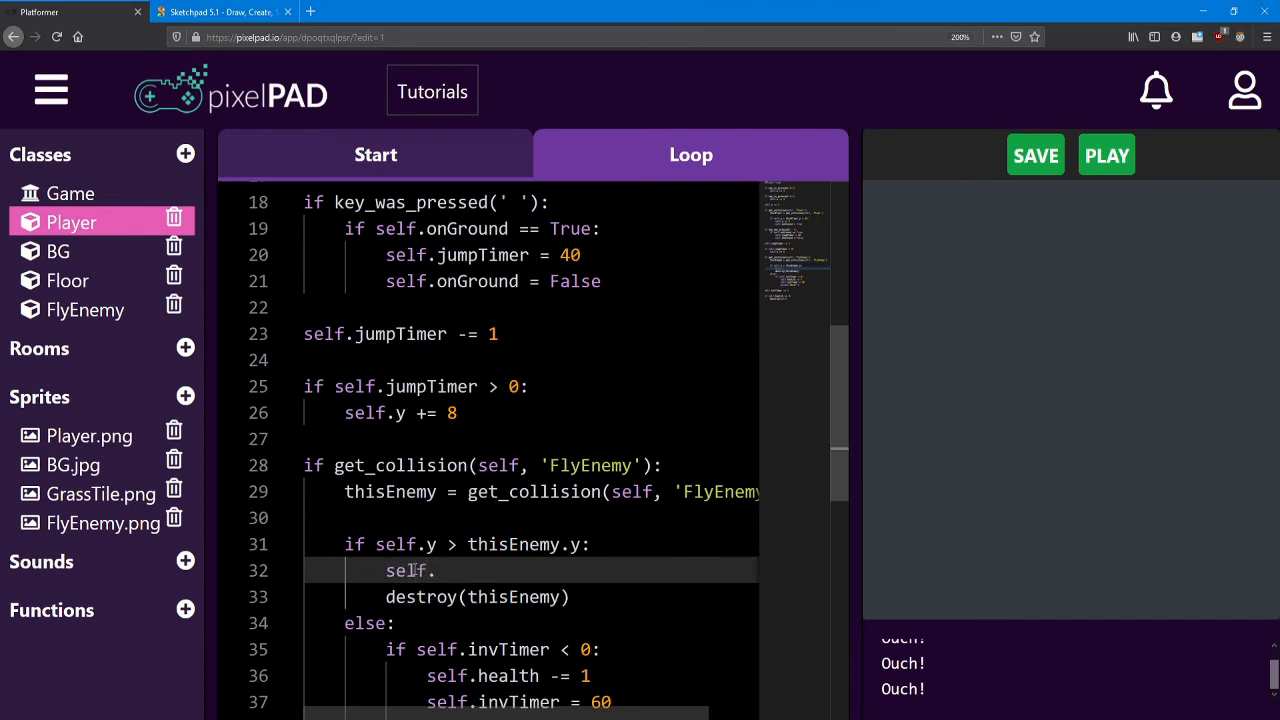
text(jumpTimer = 3)
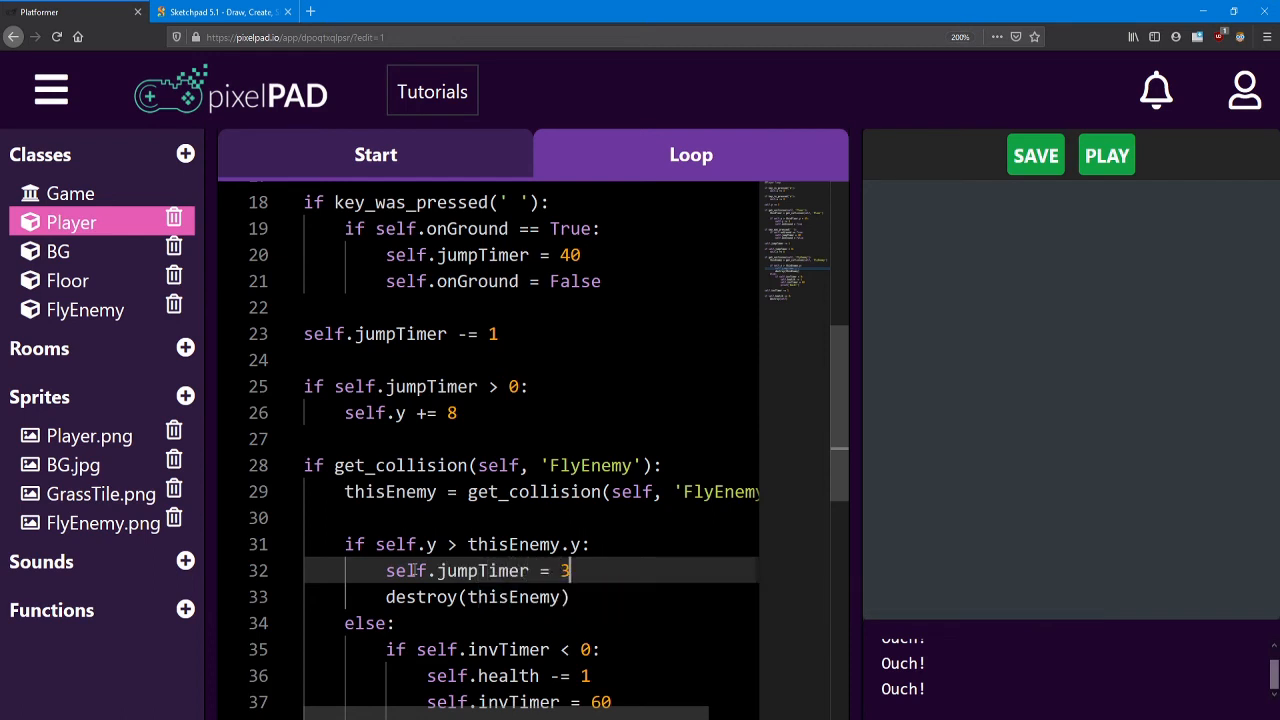
text(0)
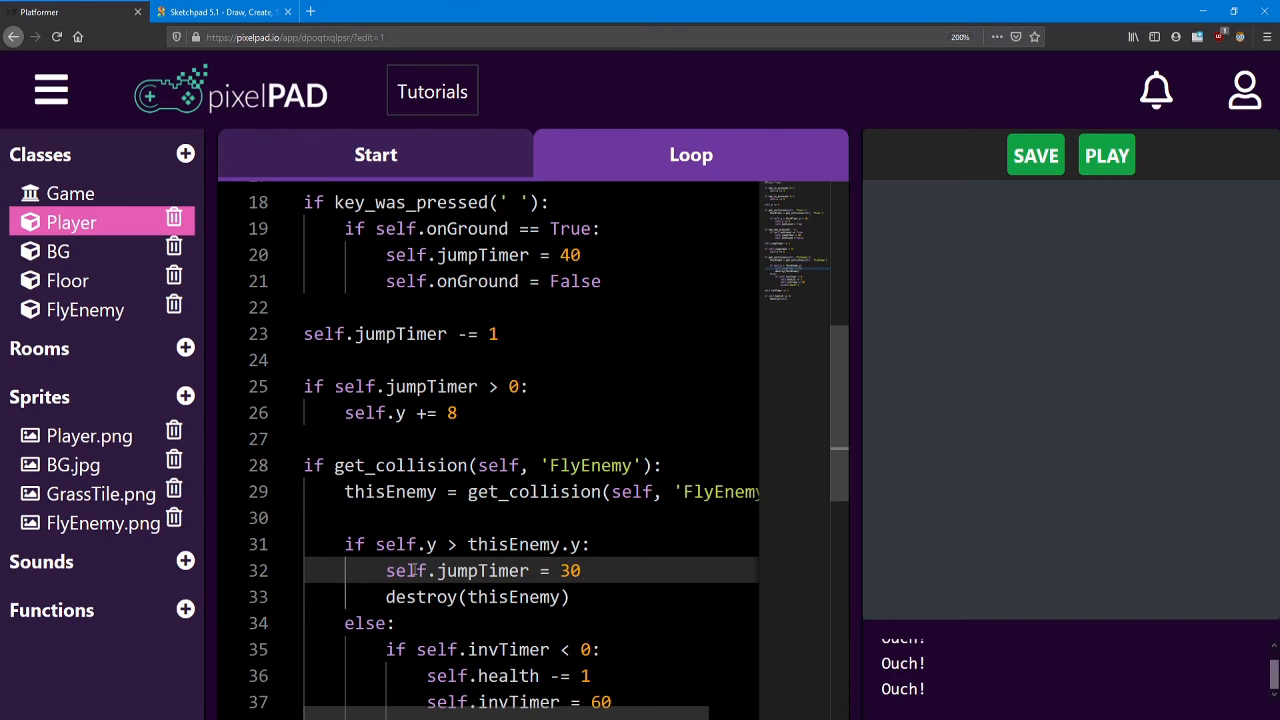
text(self.onGround =)
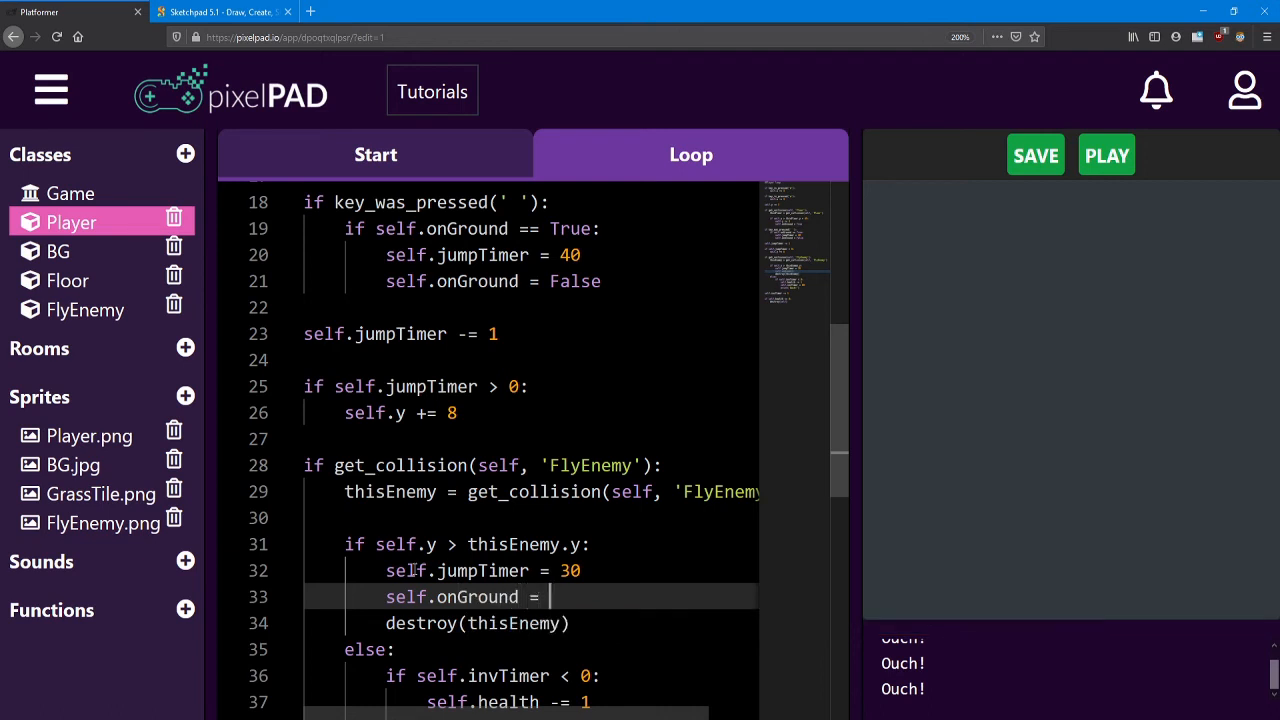
text(False)
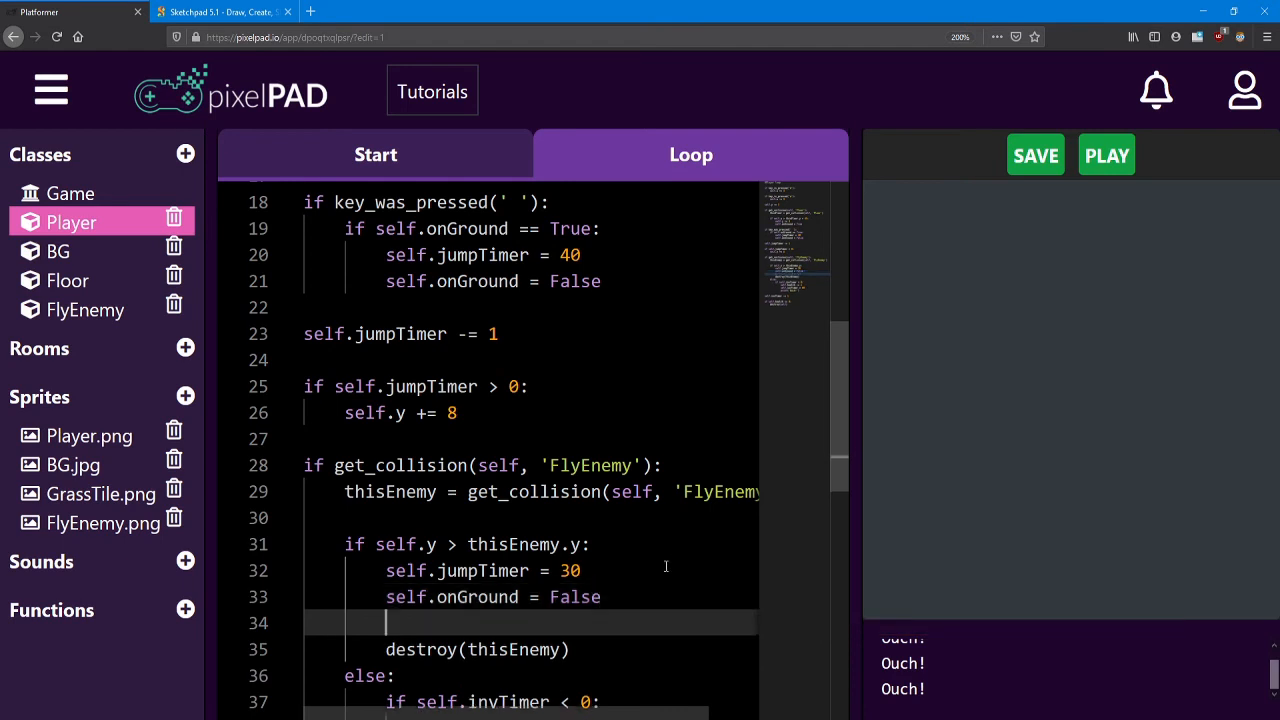
scroll(down, 3)
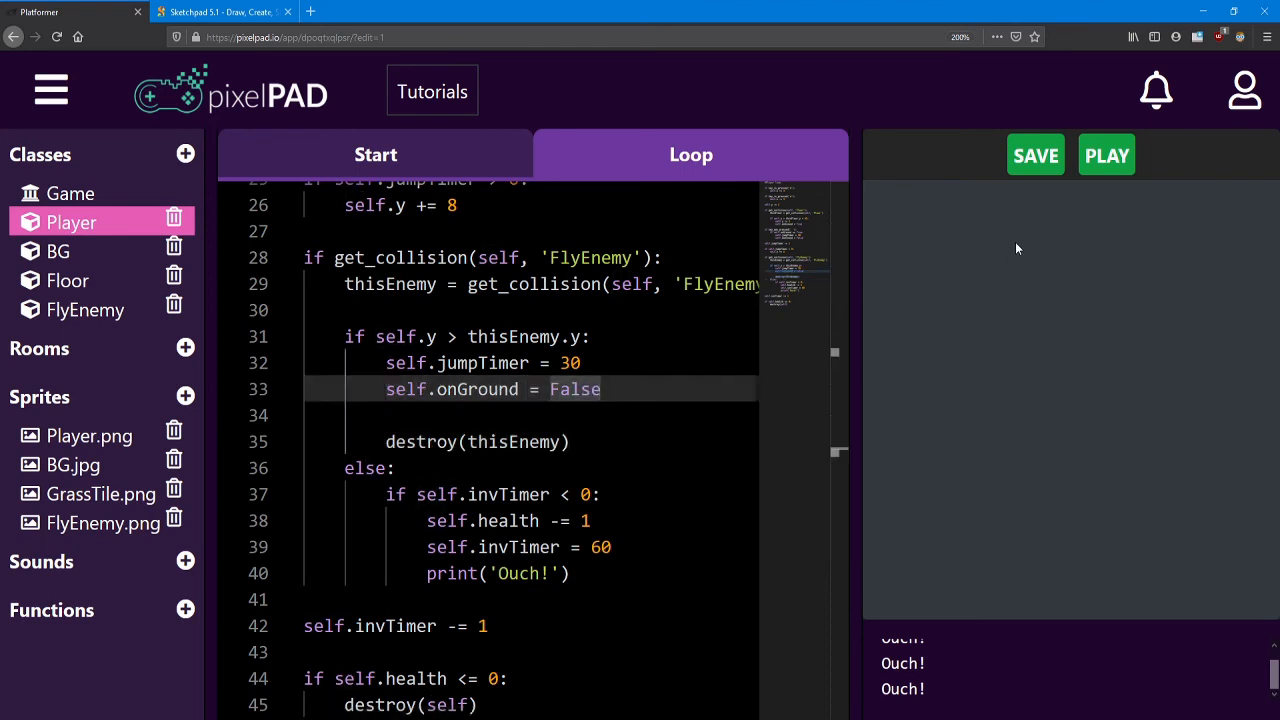
Run the game to test the stomp bounce, then stop it.
click(1106, 155)
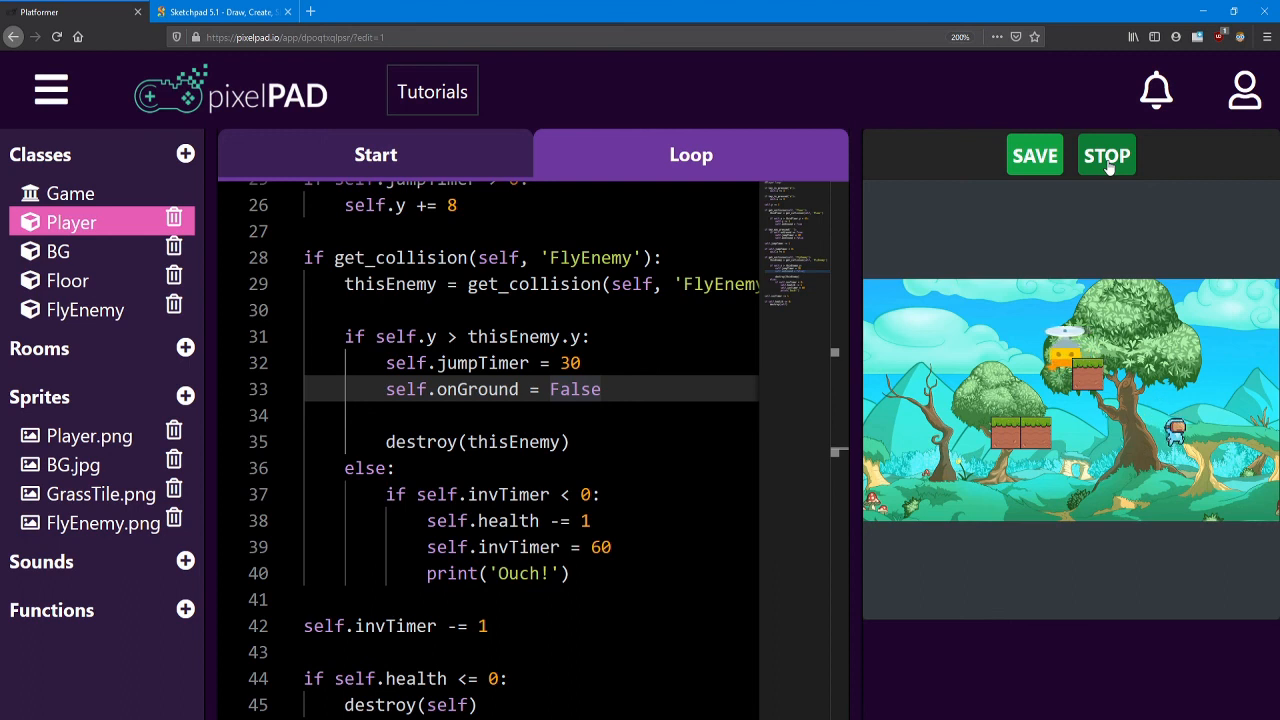
click(1105, 155)
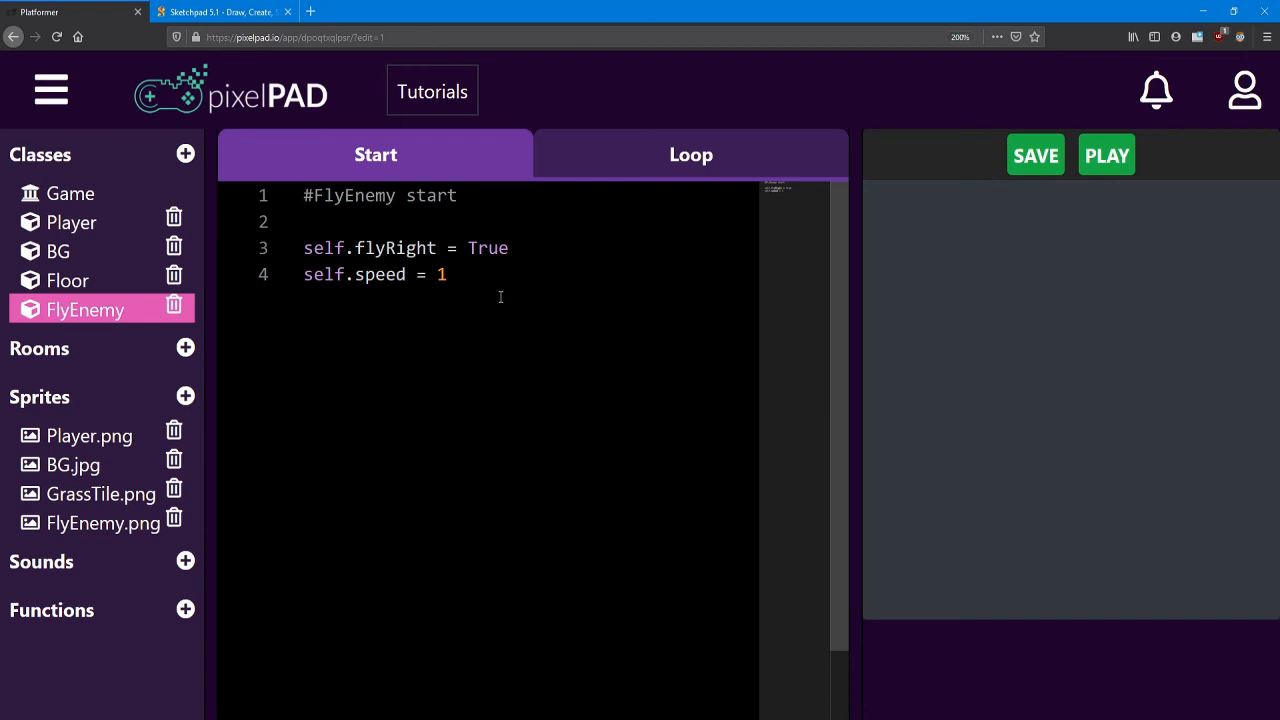
mouse_move(67, 280)
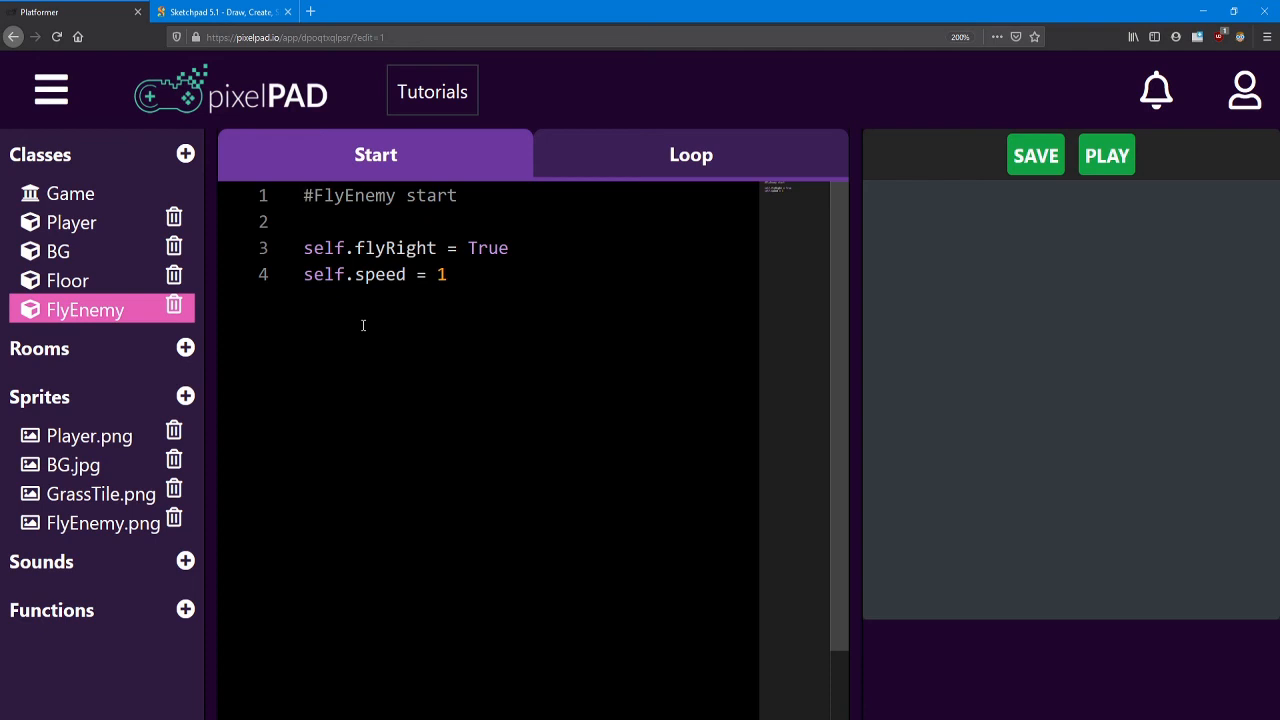
mouse_move(543, 358)
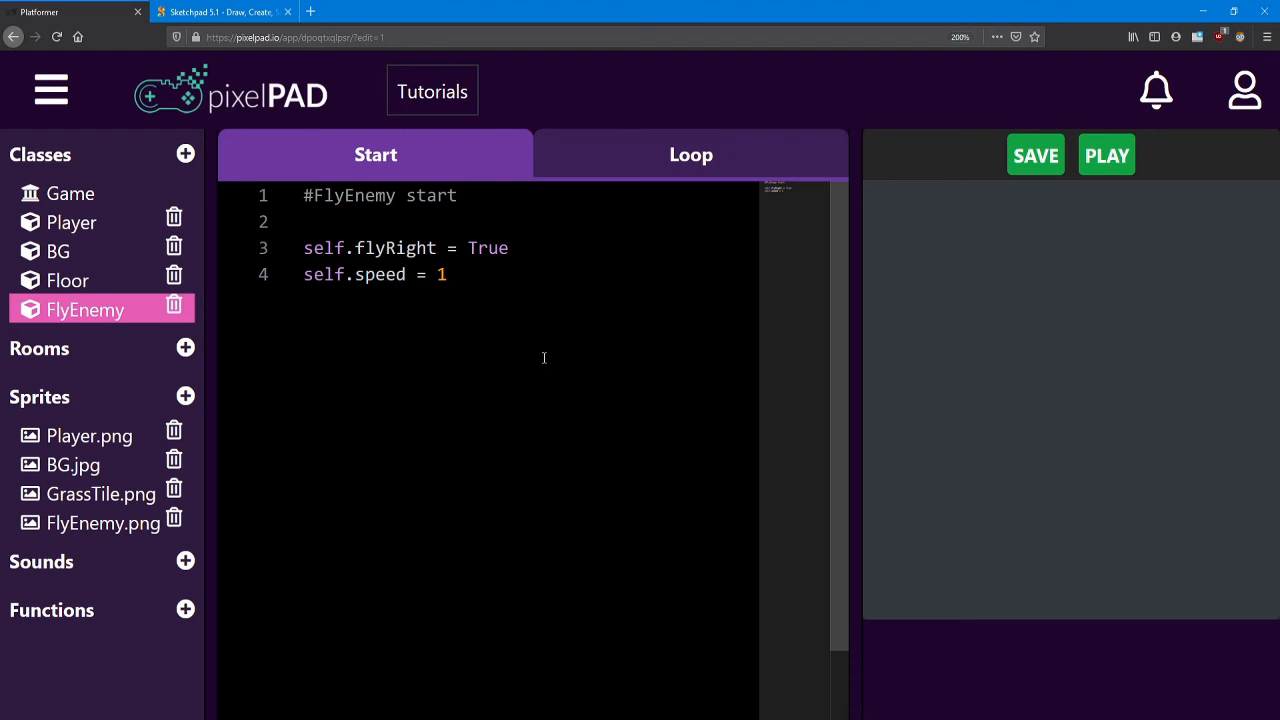
View the FlyEnemy loop code with its left/right movement by speed.
click(691, 154)
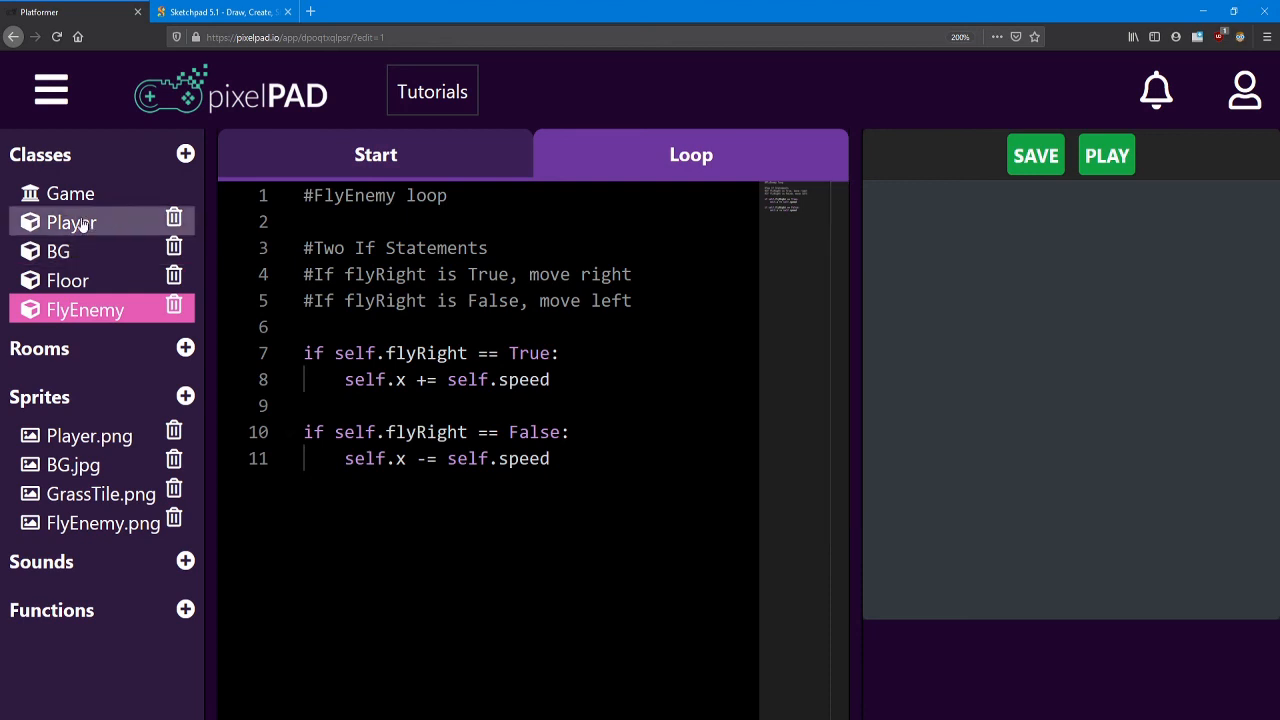
Show the Player loop code and select the destroy call in the FlyEnemy stomp block.
click(71, 222)
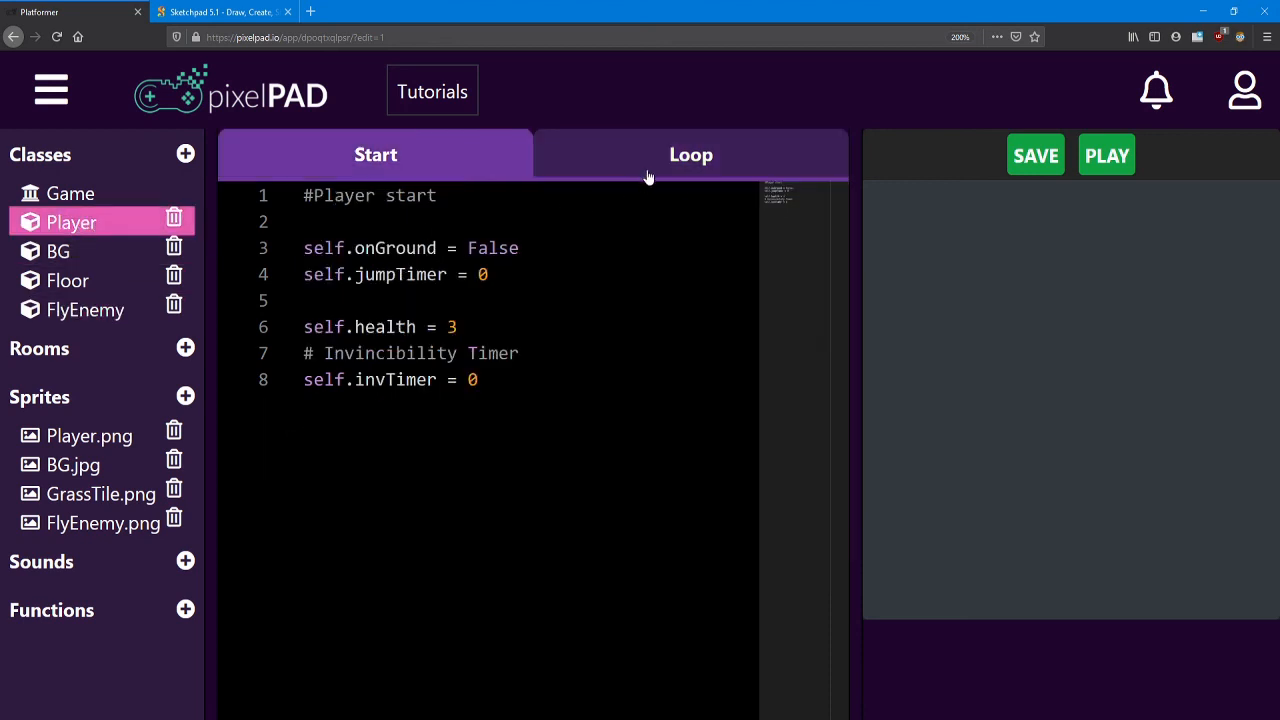
click(691, 154)
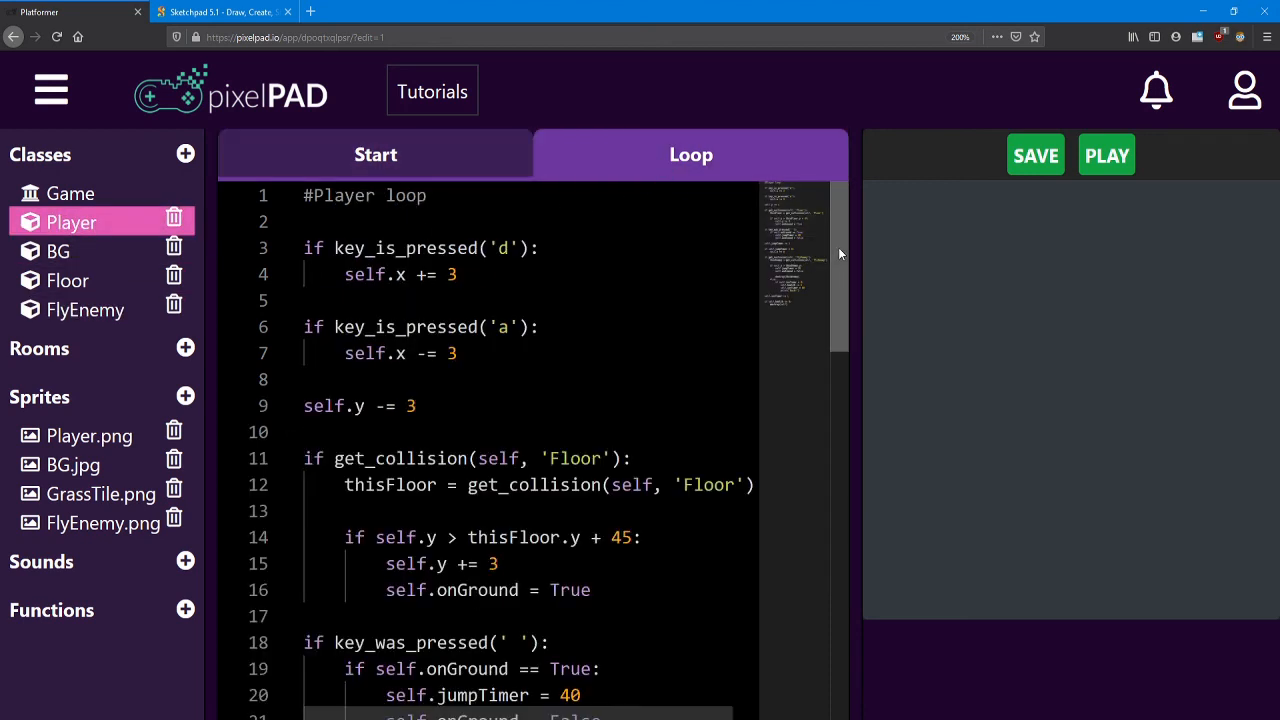
scroll(down, 3)
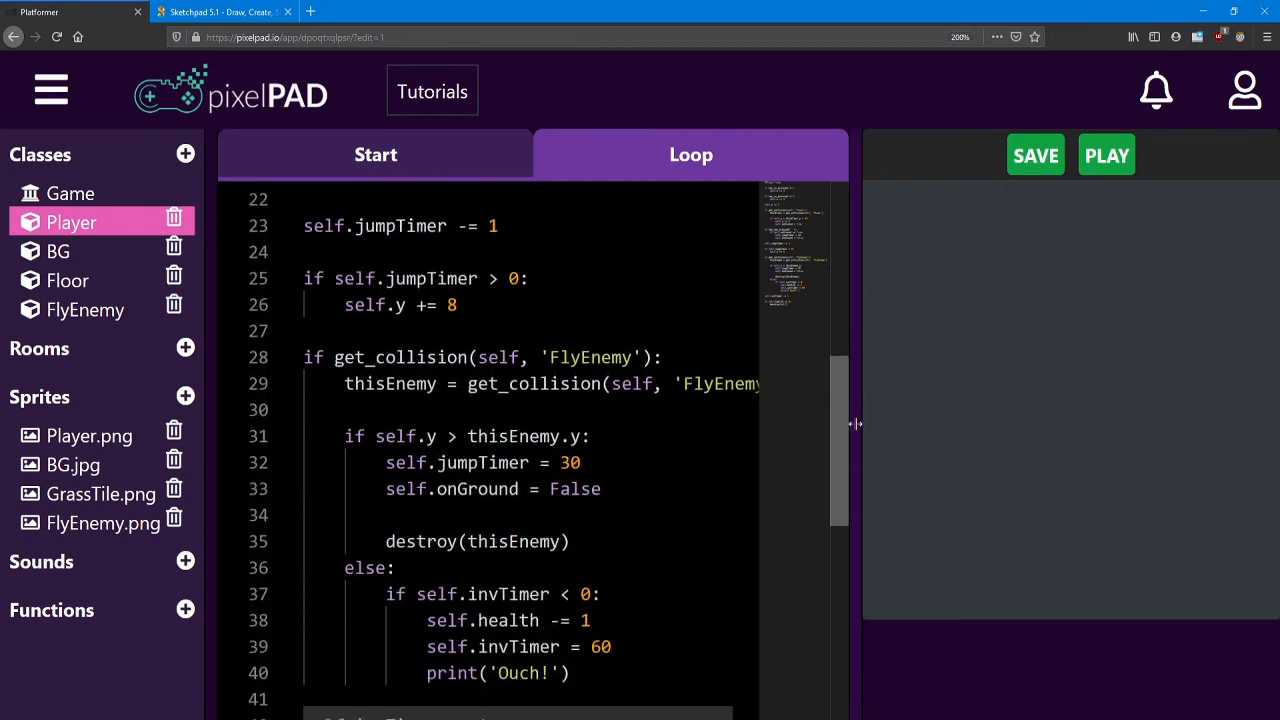
scroll(down, 3)
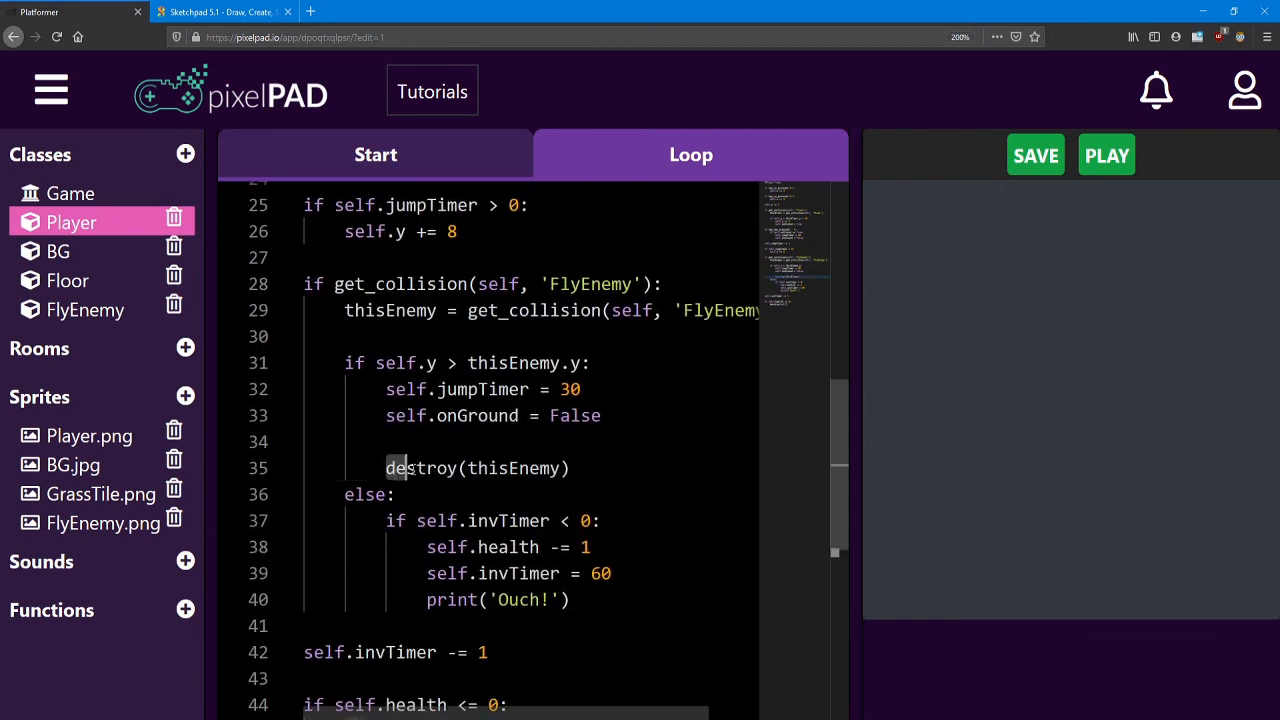
double_click(477, 468)
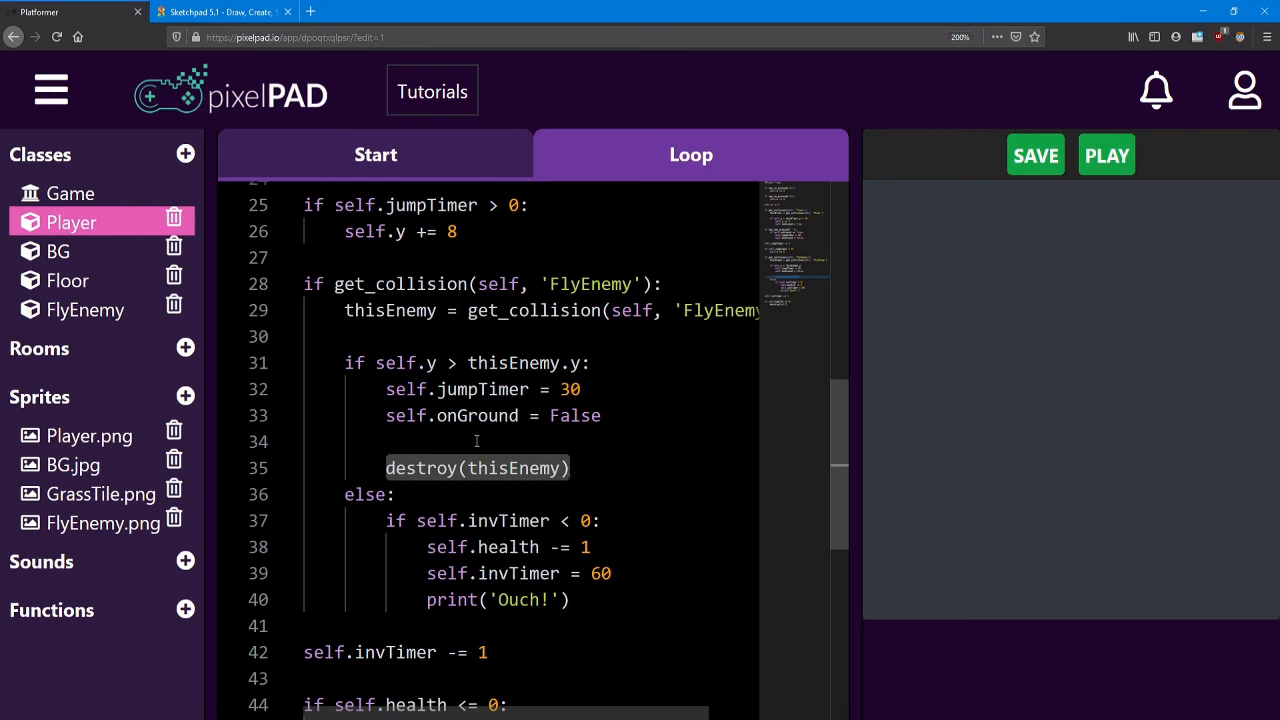
Display the FlyEnemy class's Loop code with its flyRight movement checks.
click(85, 309)
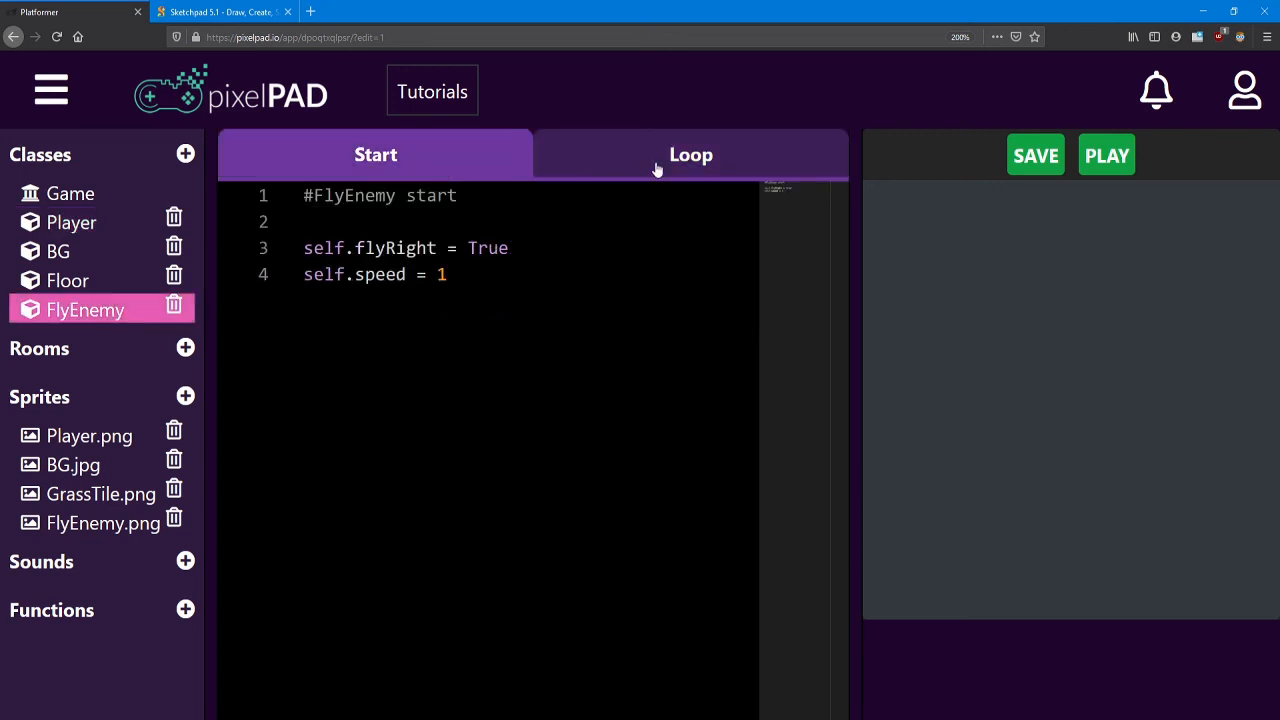
click(690, 154)
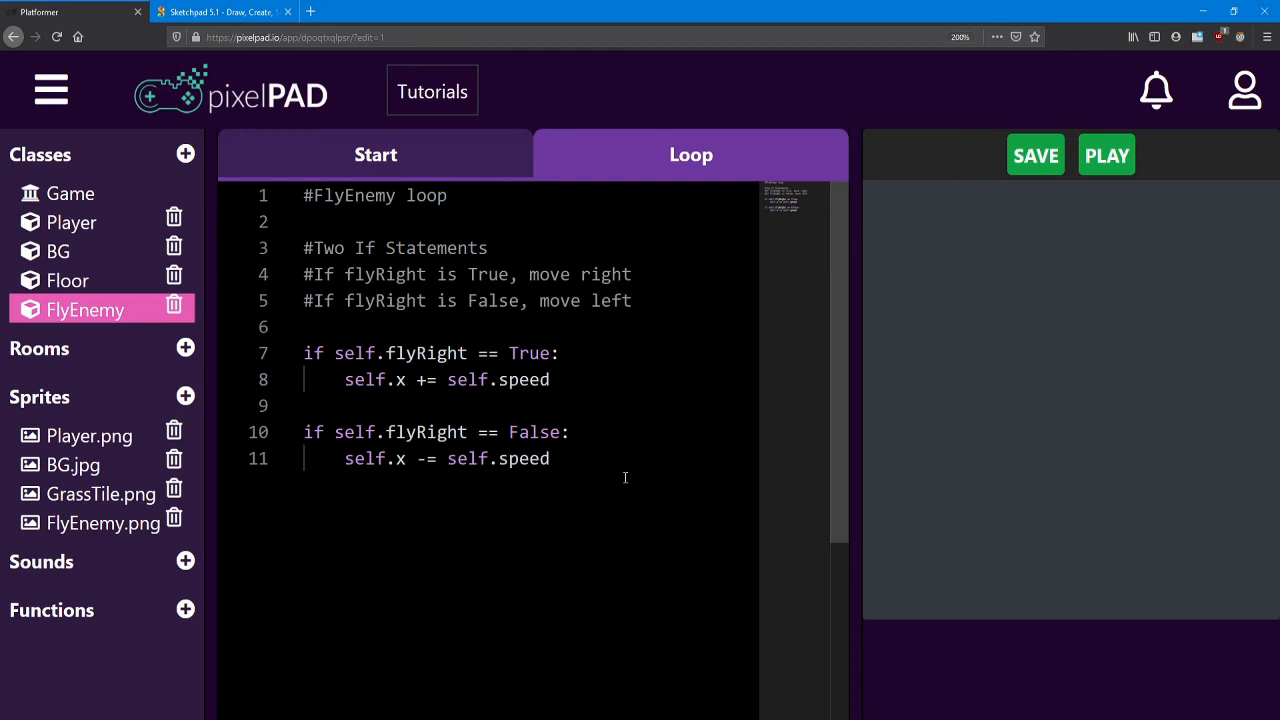
mouse_move(744, 408)
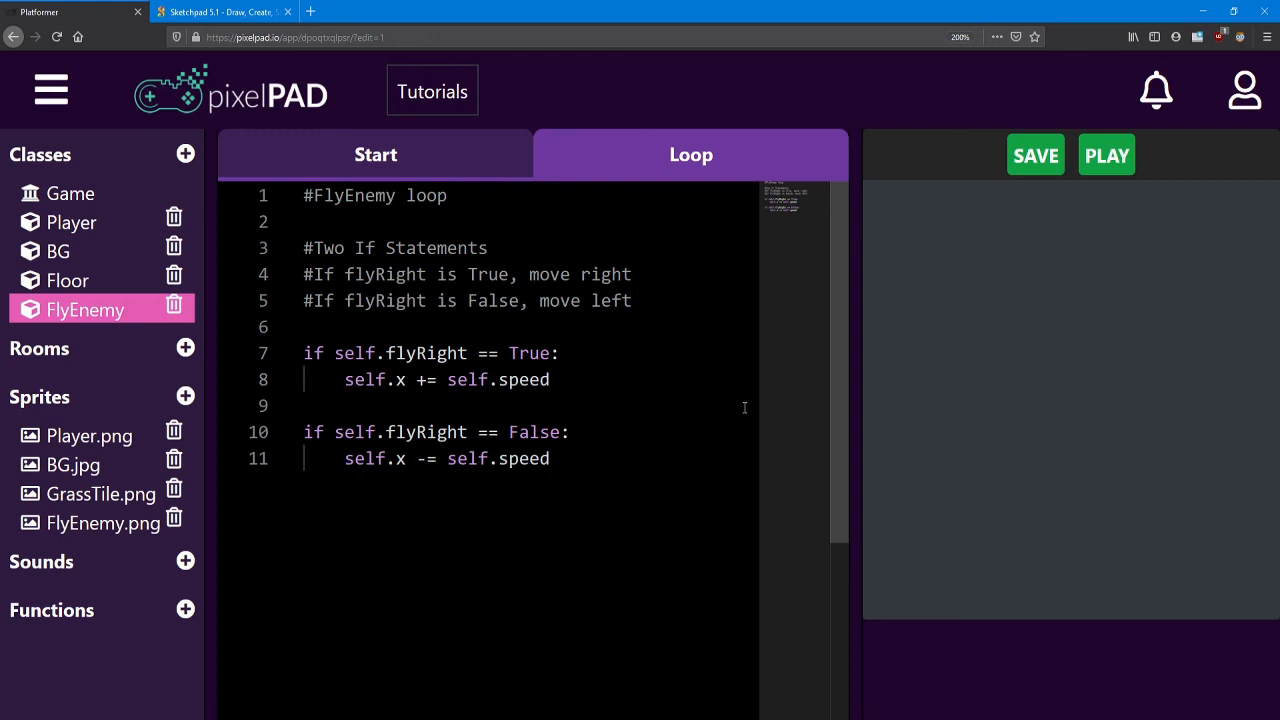